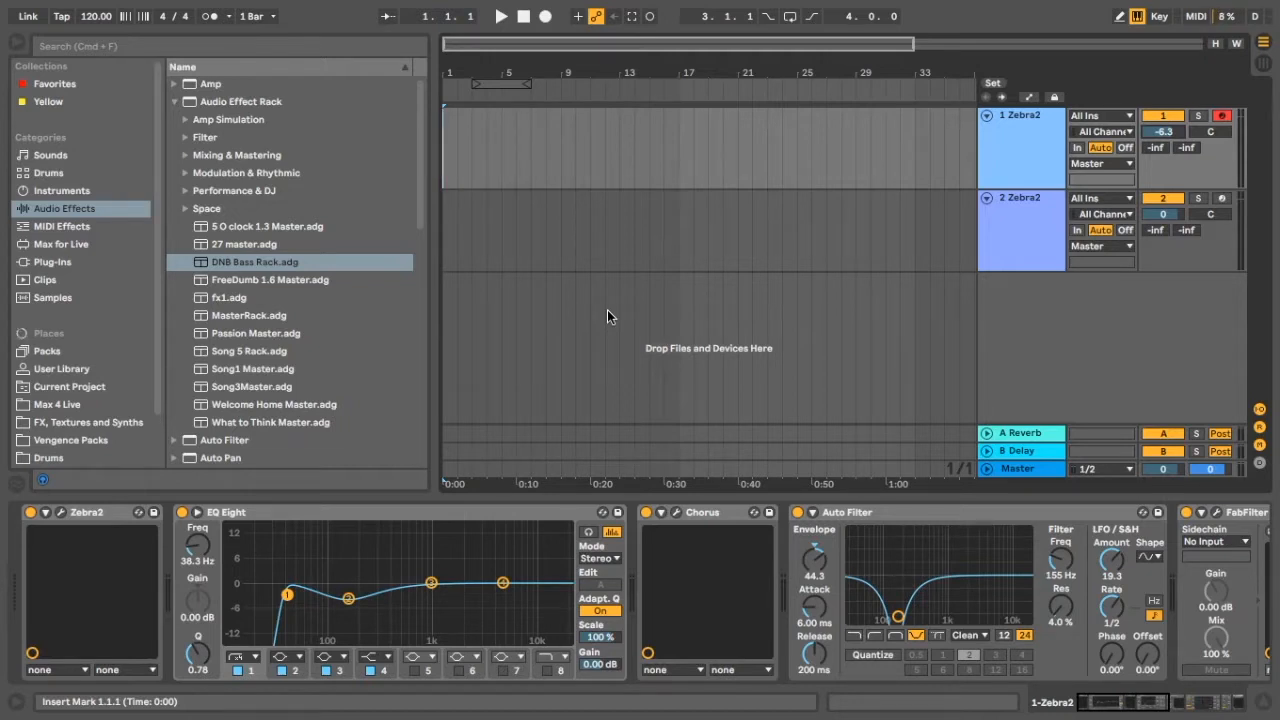
Step: Add a second oscillator (OSC2) to the Zebra2 patch grid
left_click(1020, 120)
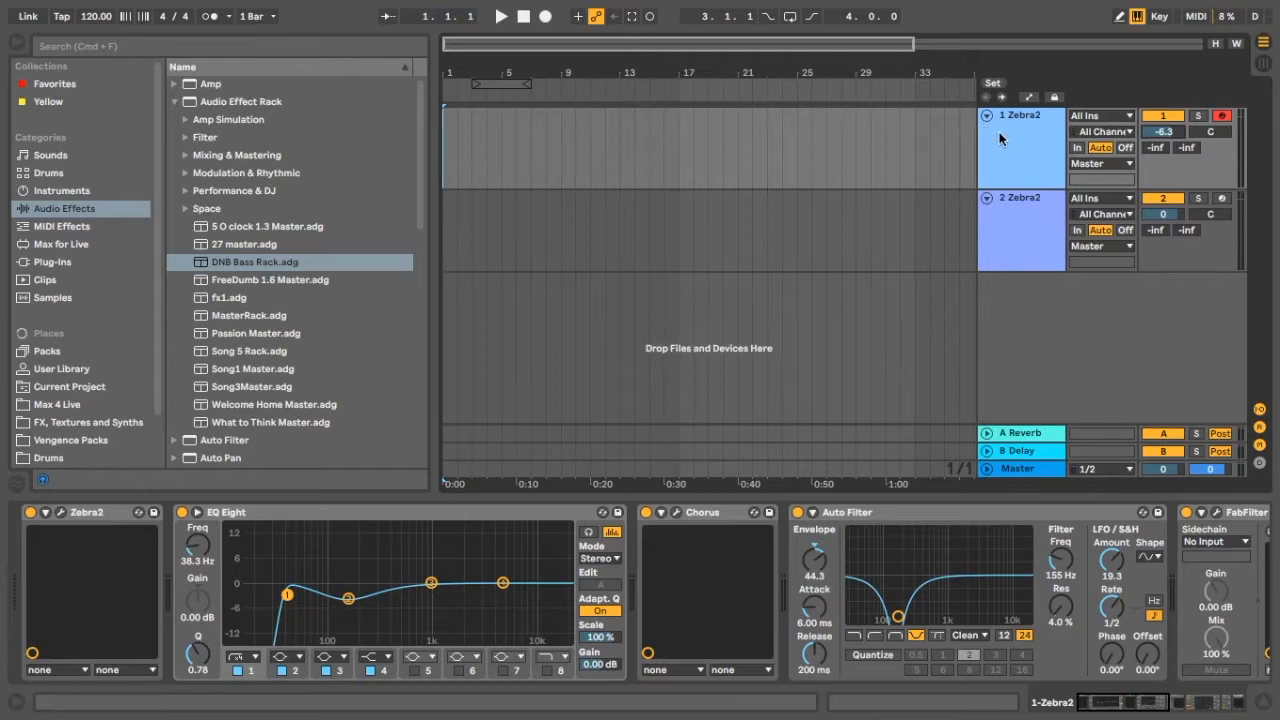
mouse_move(996, 137)
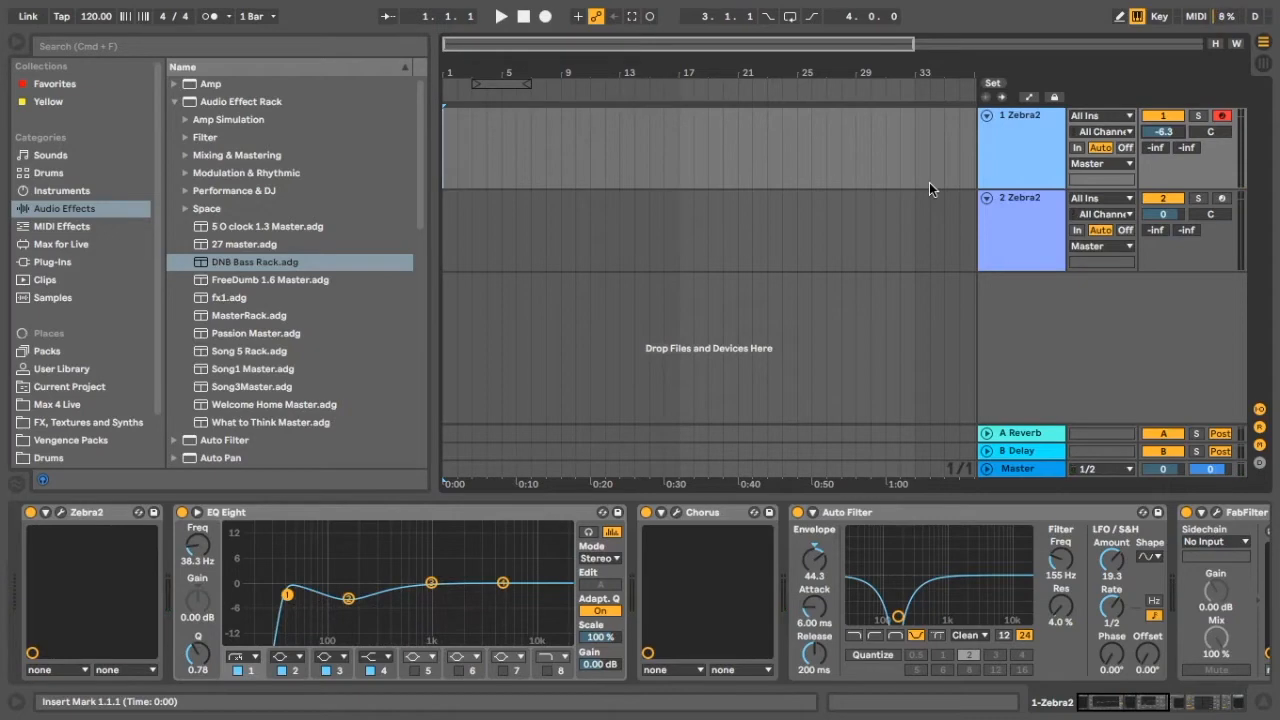
left_click(1019, 197)
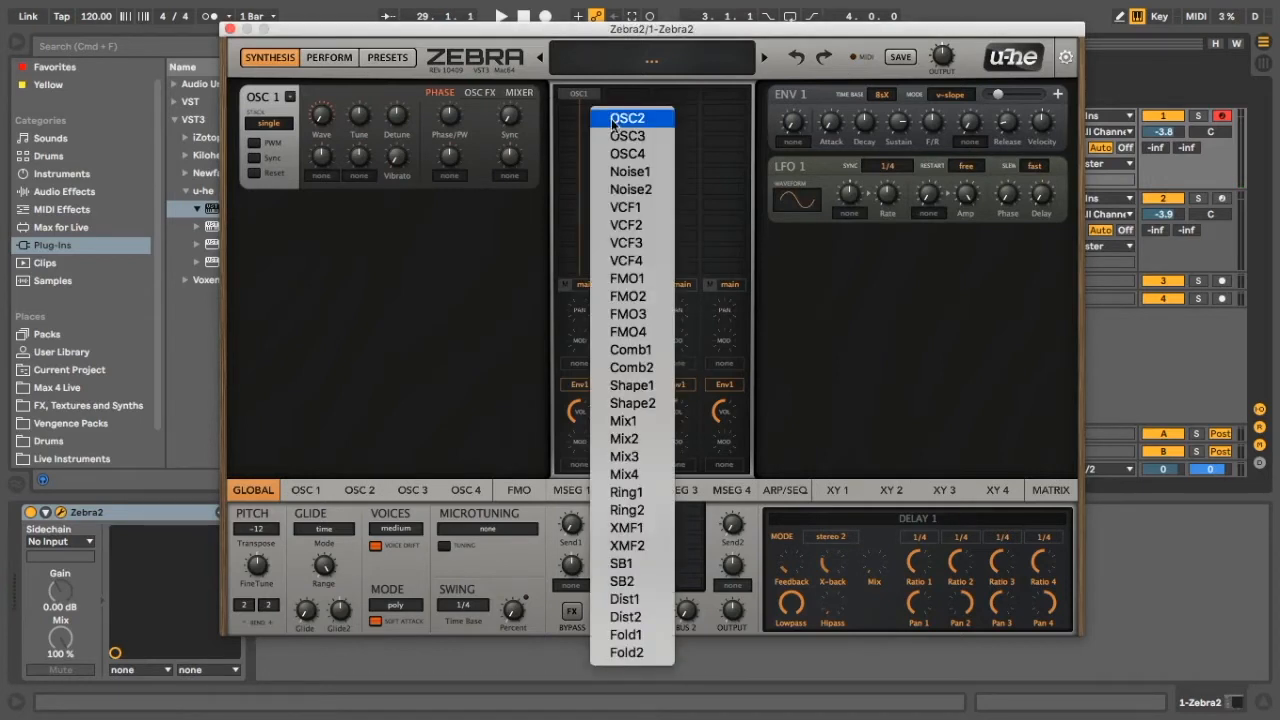
left_click(627, 117)
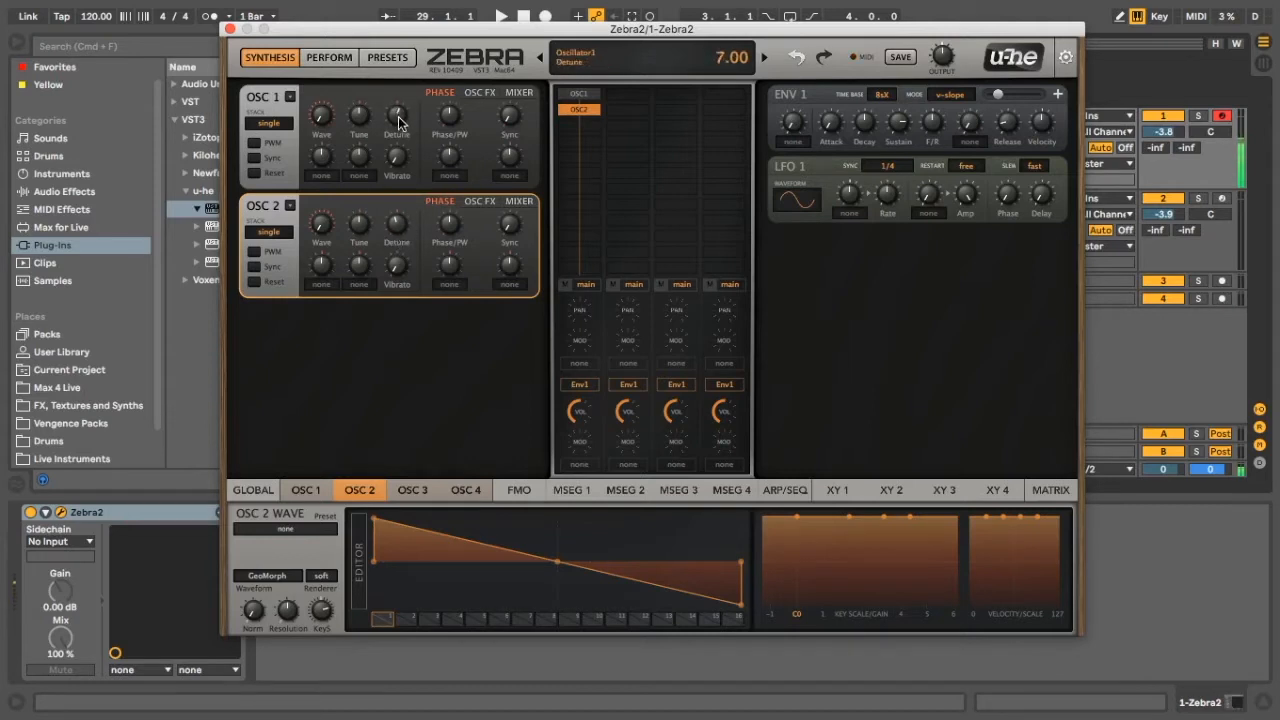
Step: Raise Oscillator 1's detune to 9.50
left_click_drag(397, 120, 397, 90)
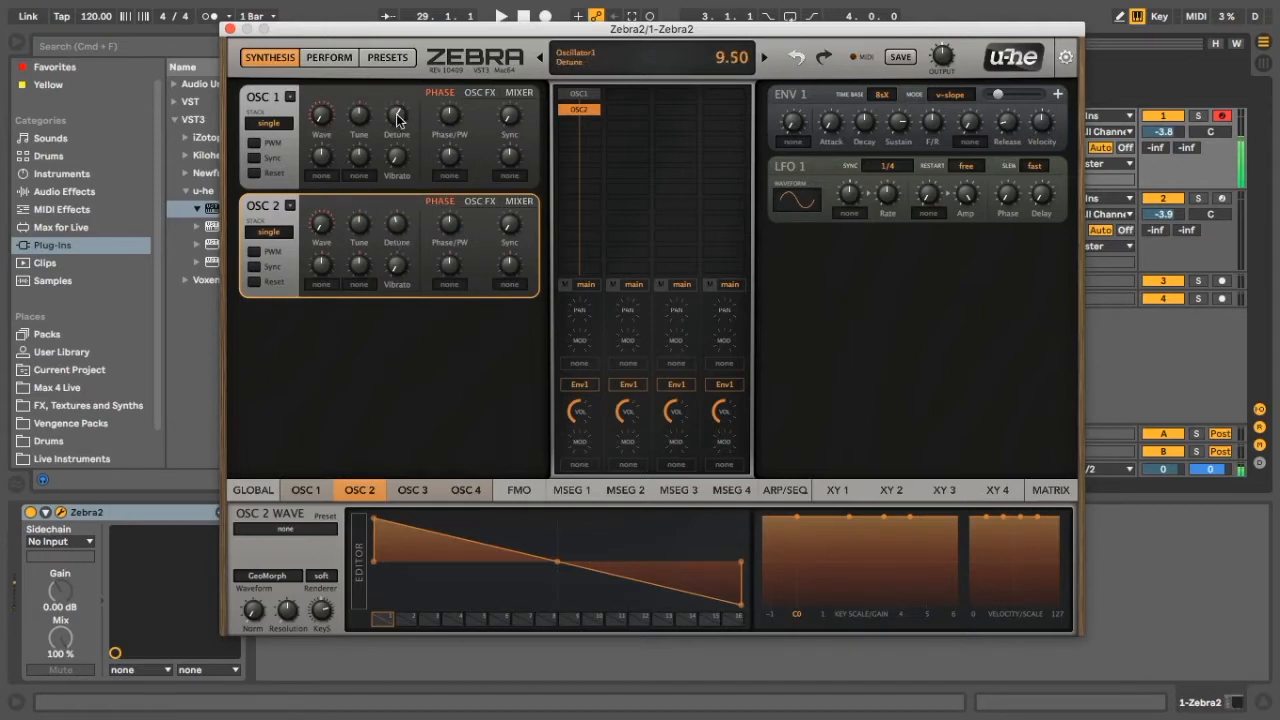
left_click_drag(396, 115, 396, 145)
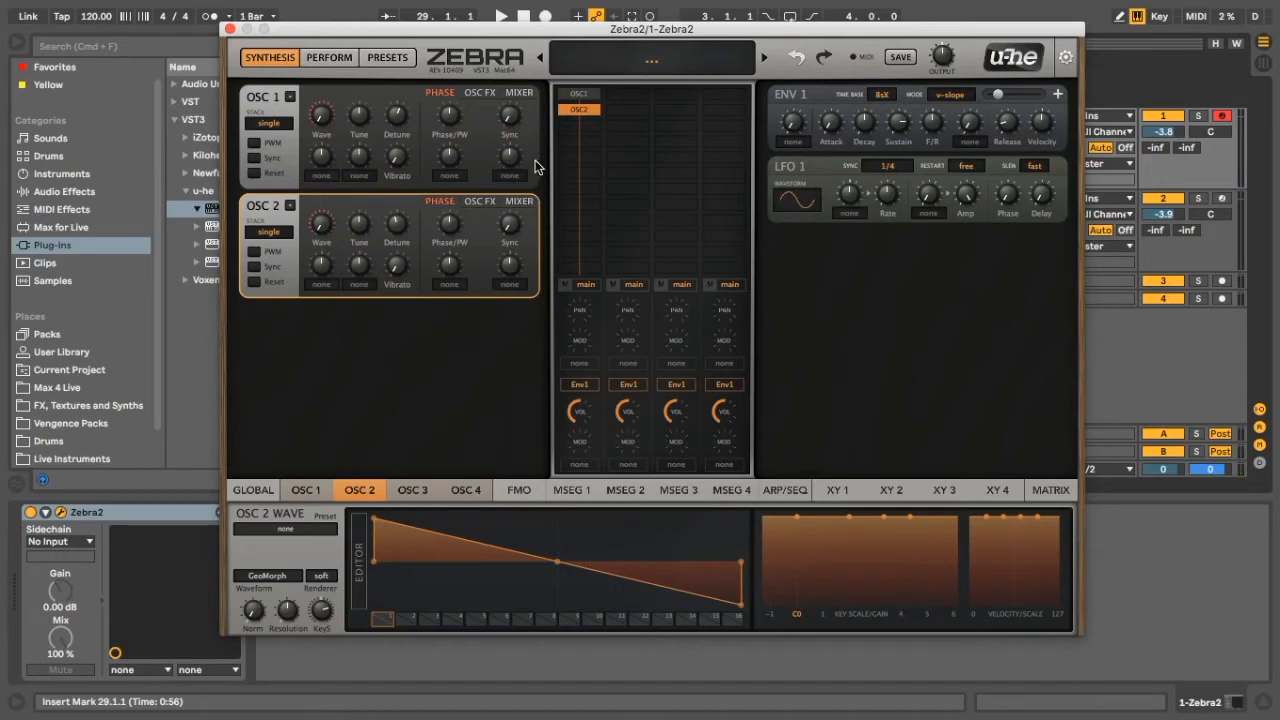
mouse_move(568, 150)
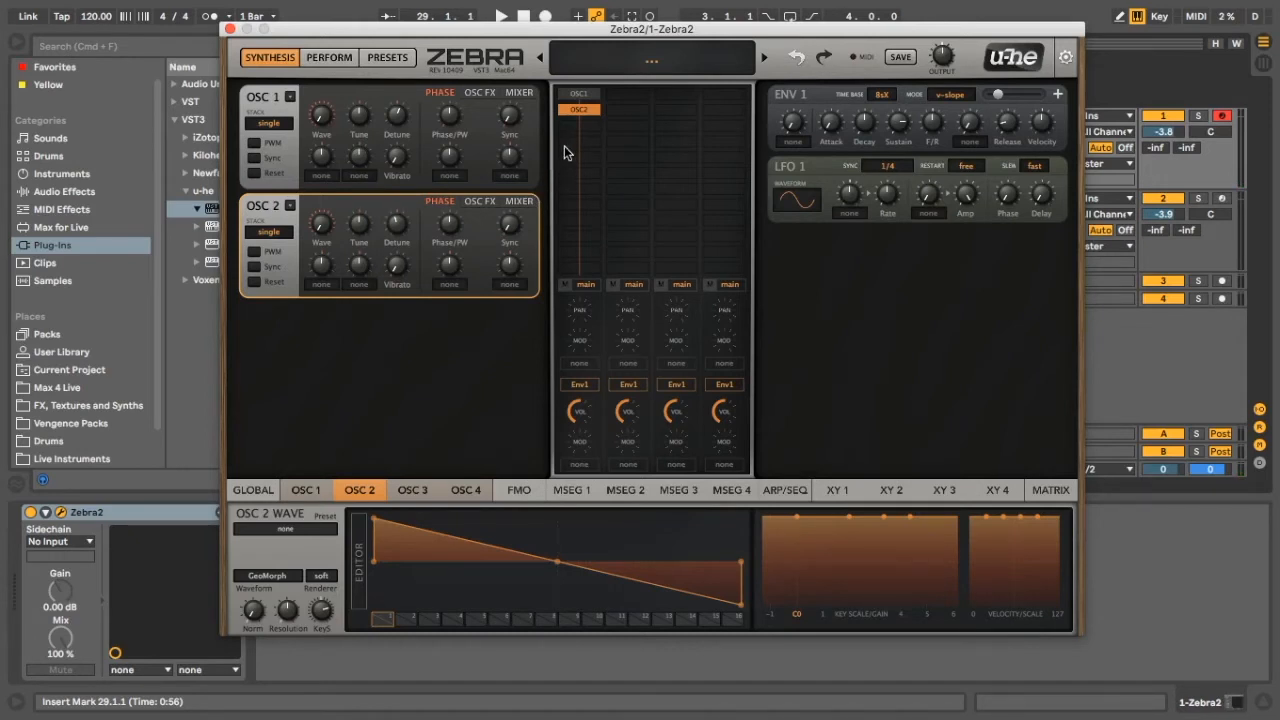
Step: Add a Shape 1 waveshaper after the oscillators, type Wedge, depth 8.00
left_click(585, 284)
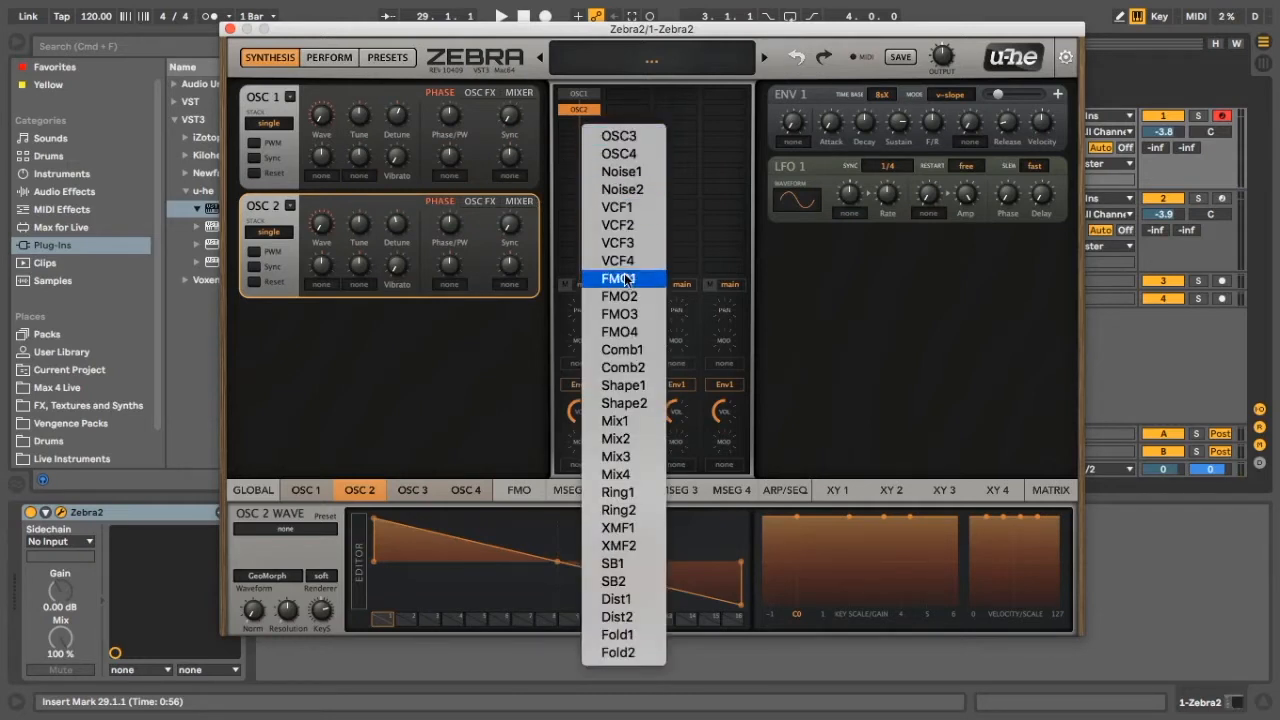
left_click(622, 385)
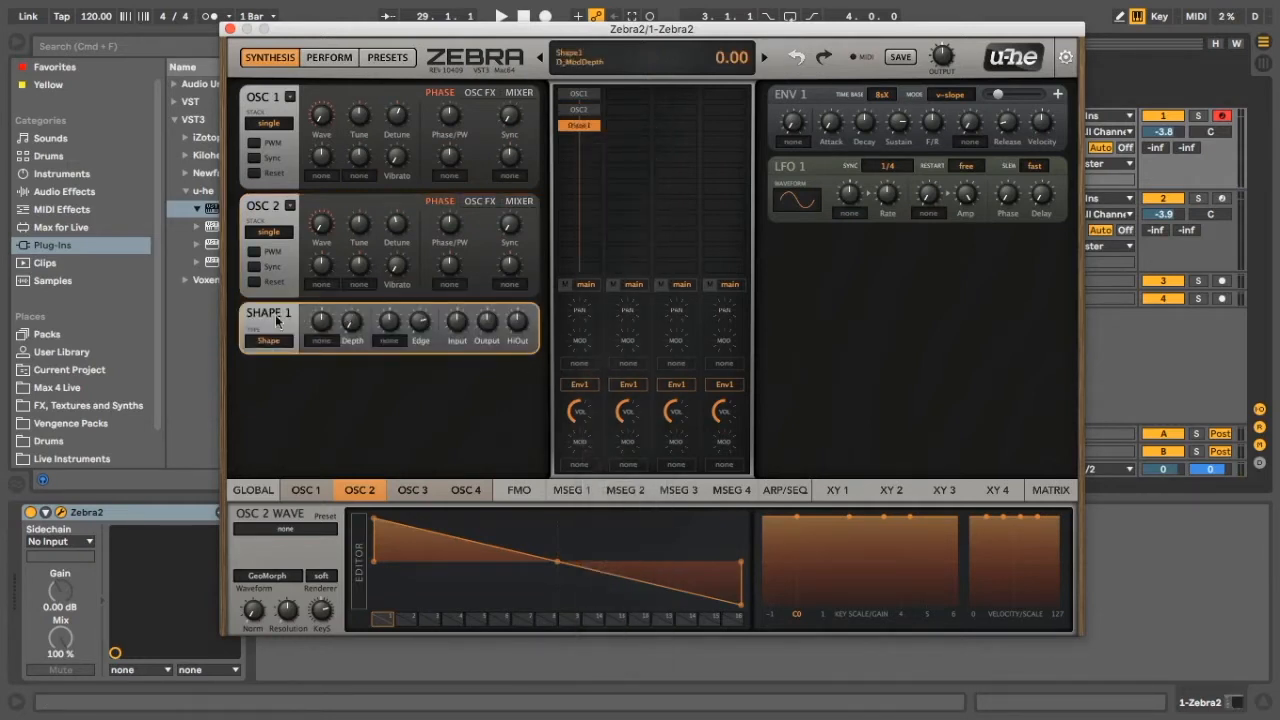
left_click(268, 342)
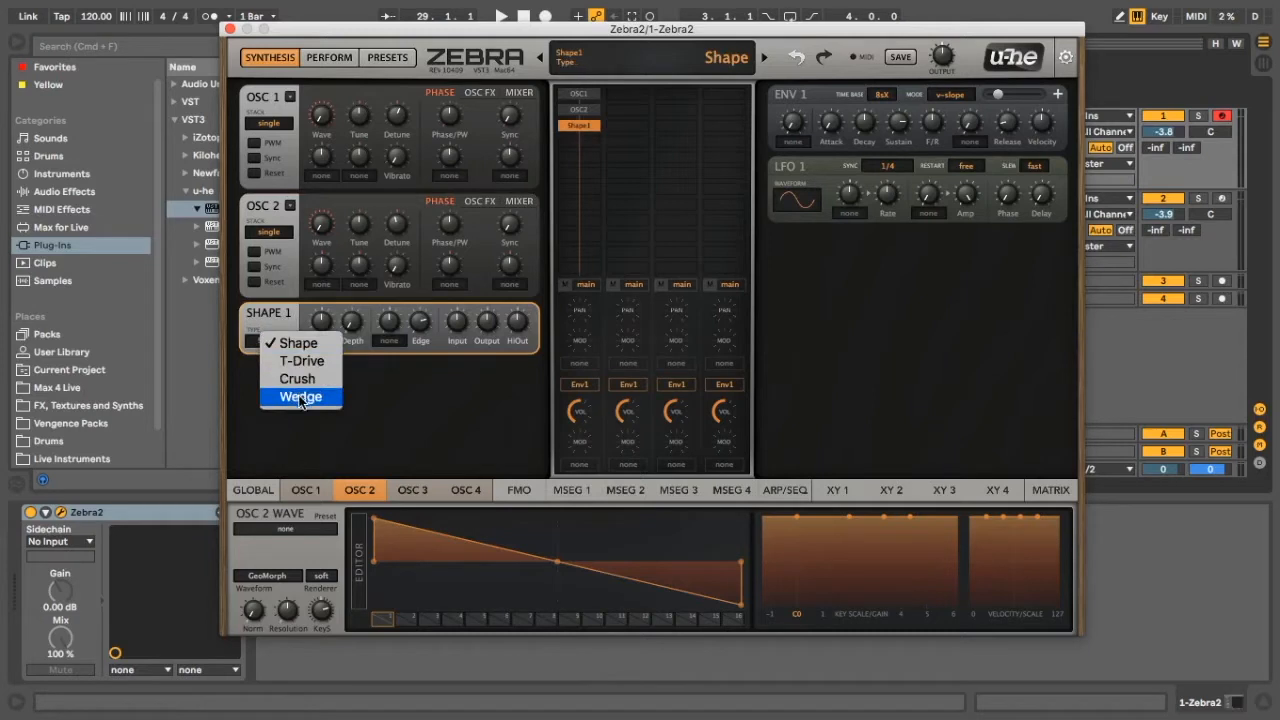
left_click(301, 396)
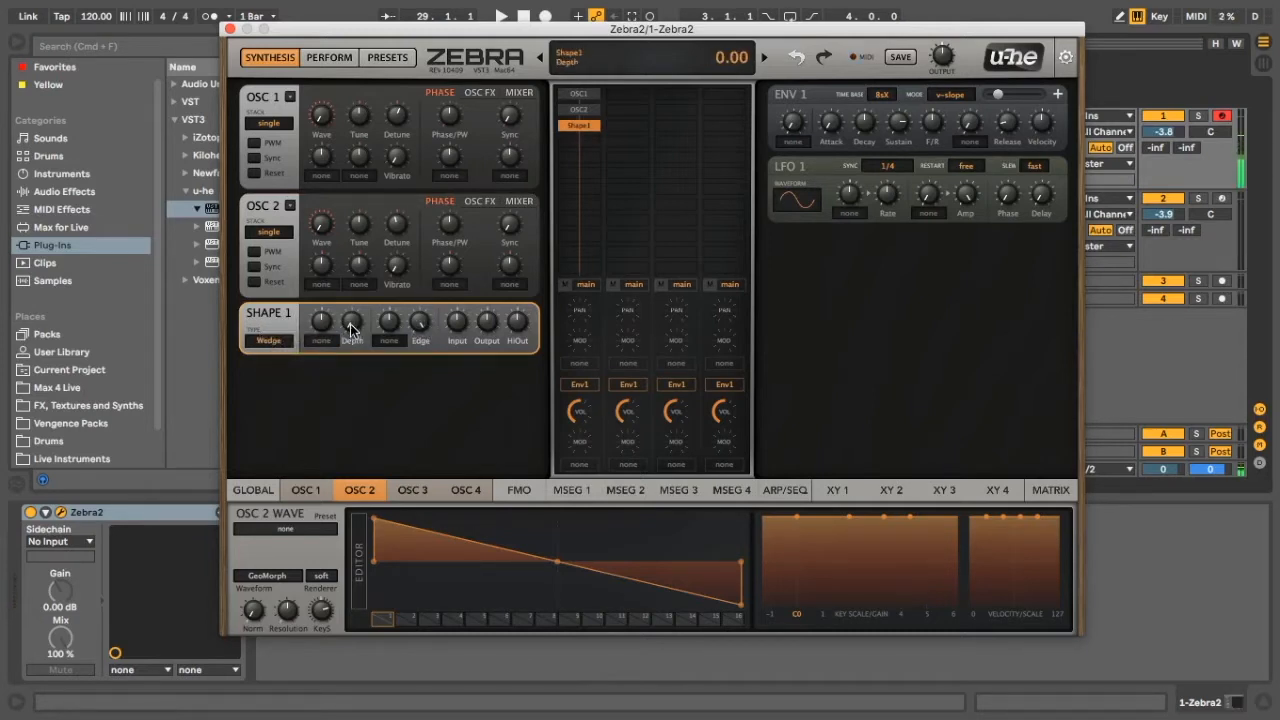
left_click_drag(351, 330, 351, 318)
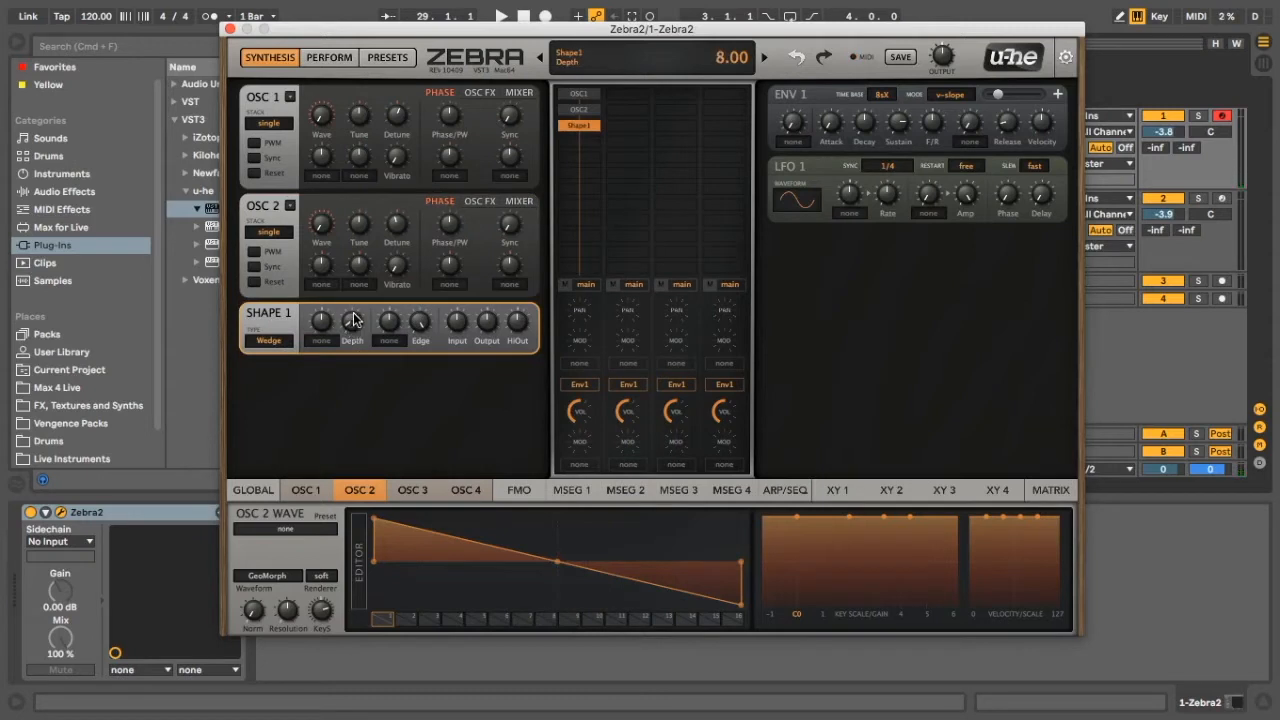
left_click_drag(352, 320, 352, 300)
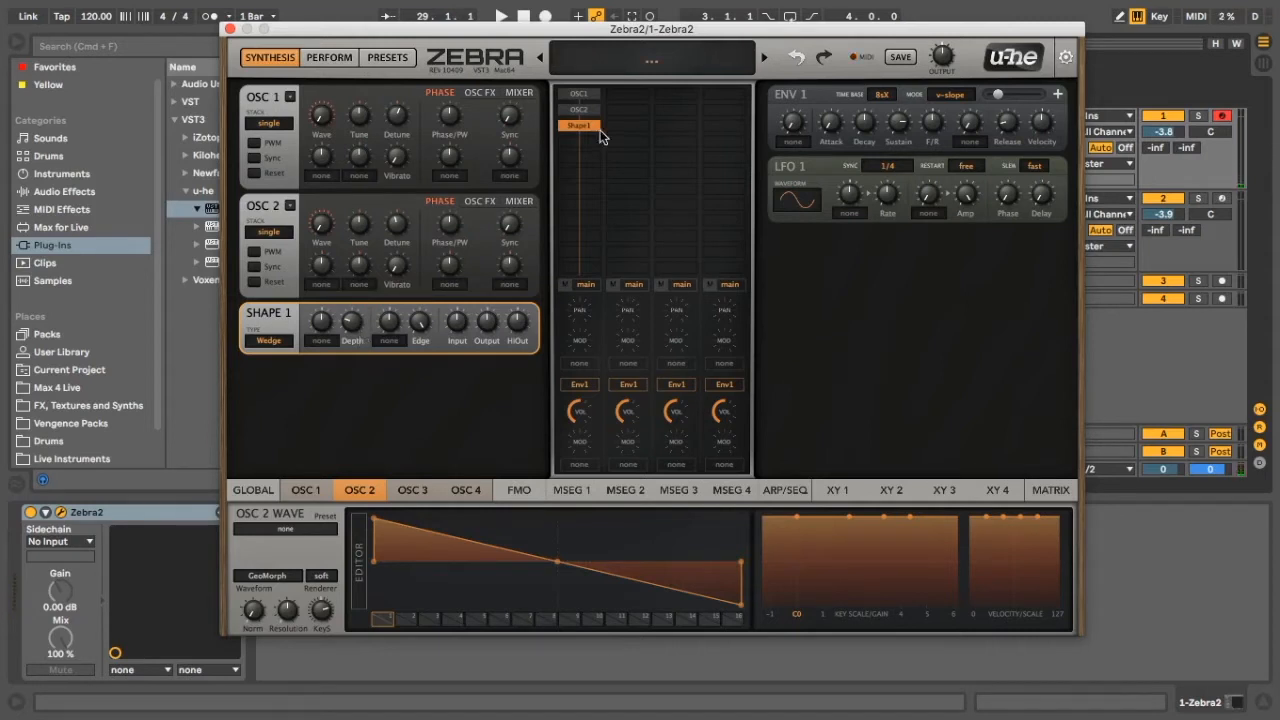
Step: Add a Dist 1 module after the shaper with input 7.40 dB and centre frequency 70.50
left_click(578, 125)
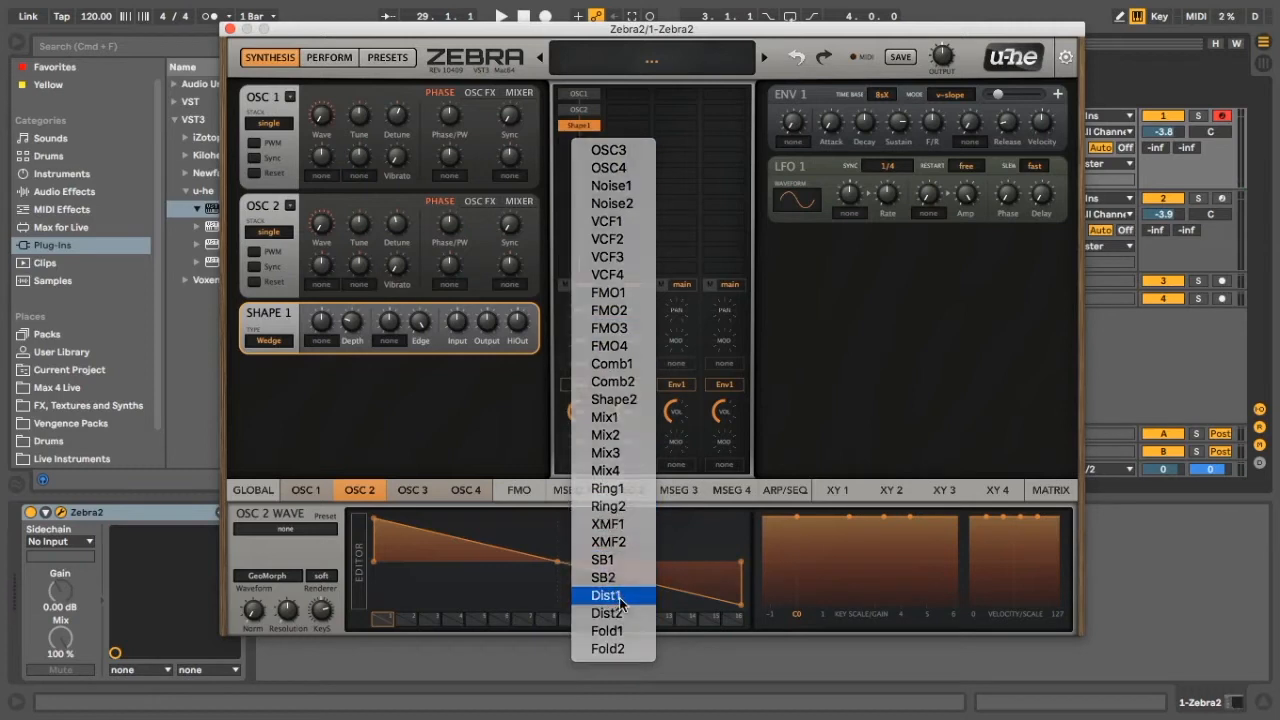
left_click(604, 595)
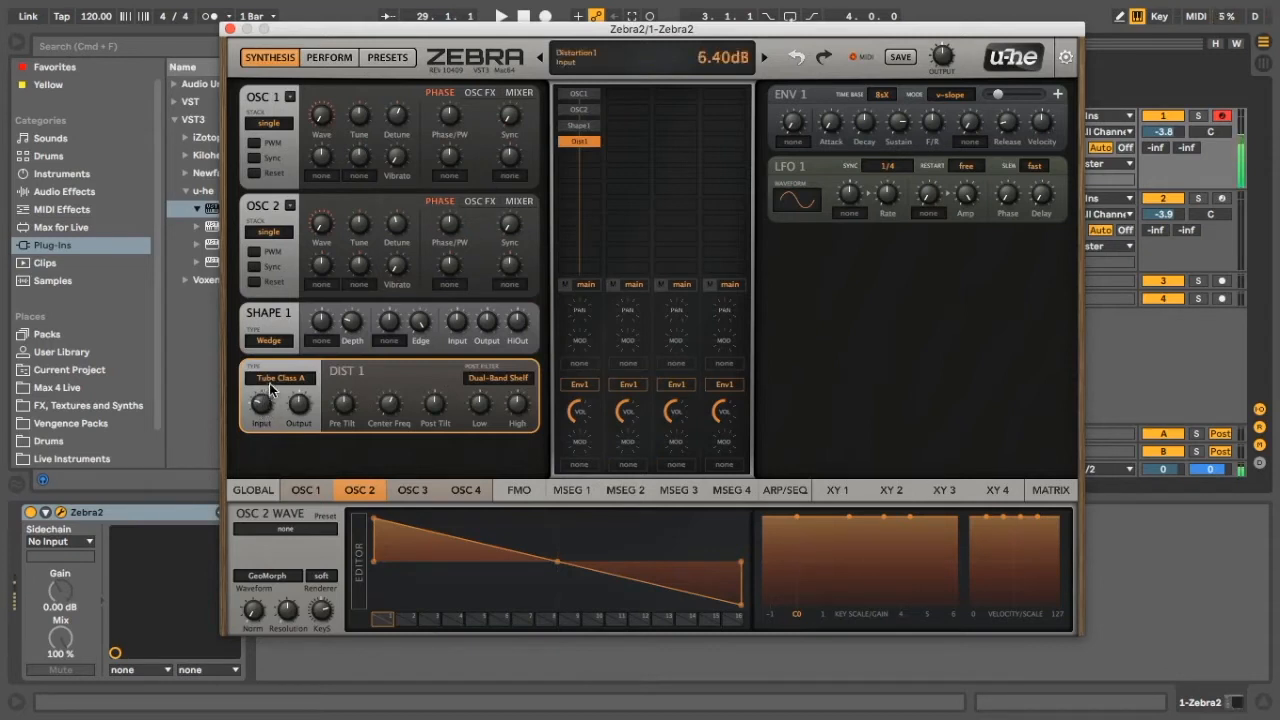
left_click_drag(261, 405, 261, 390)
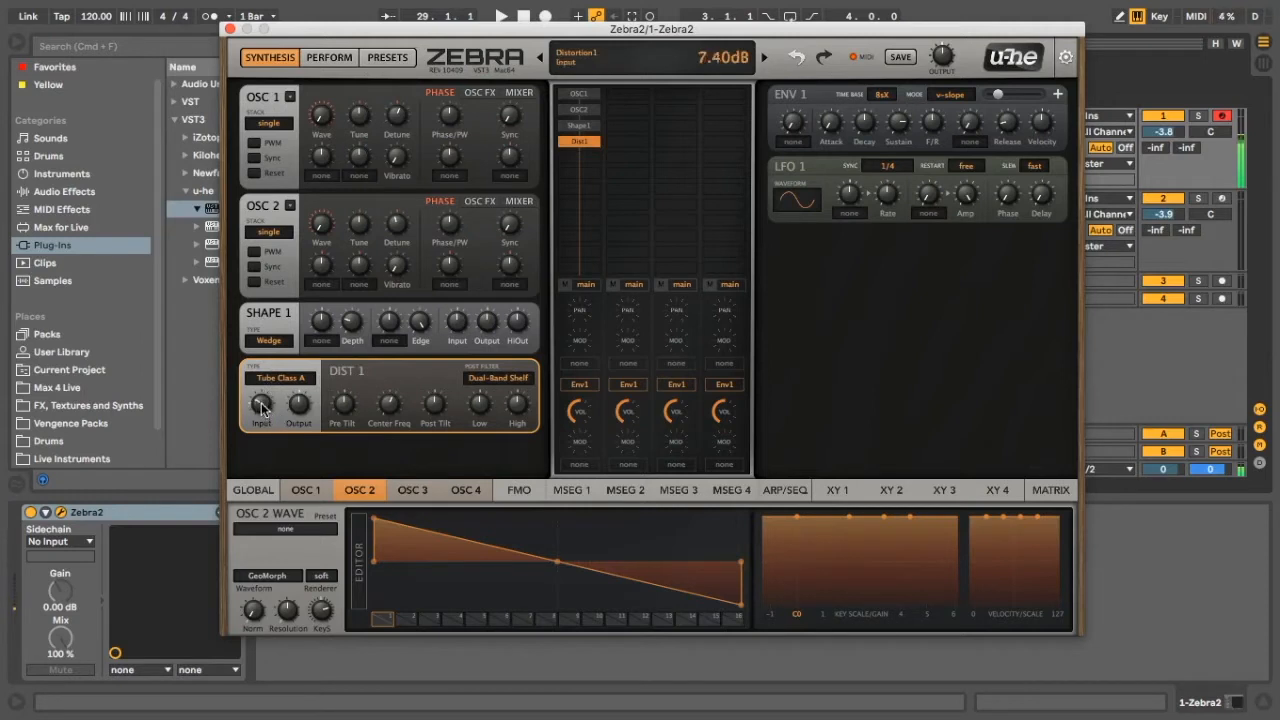
left_click_drag(260, 405, 261, 400)
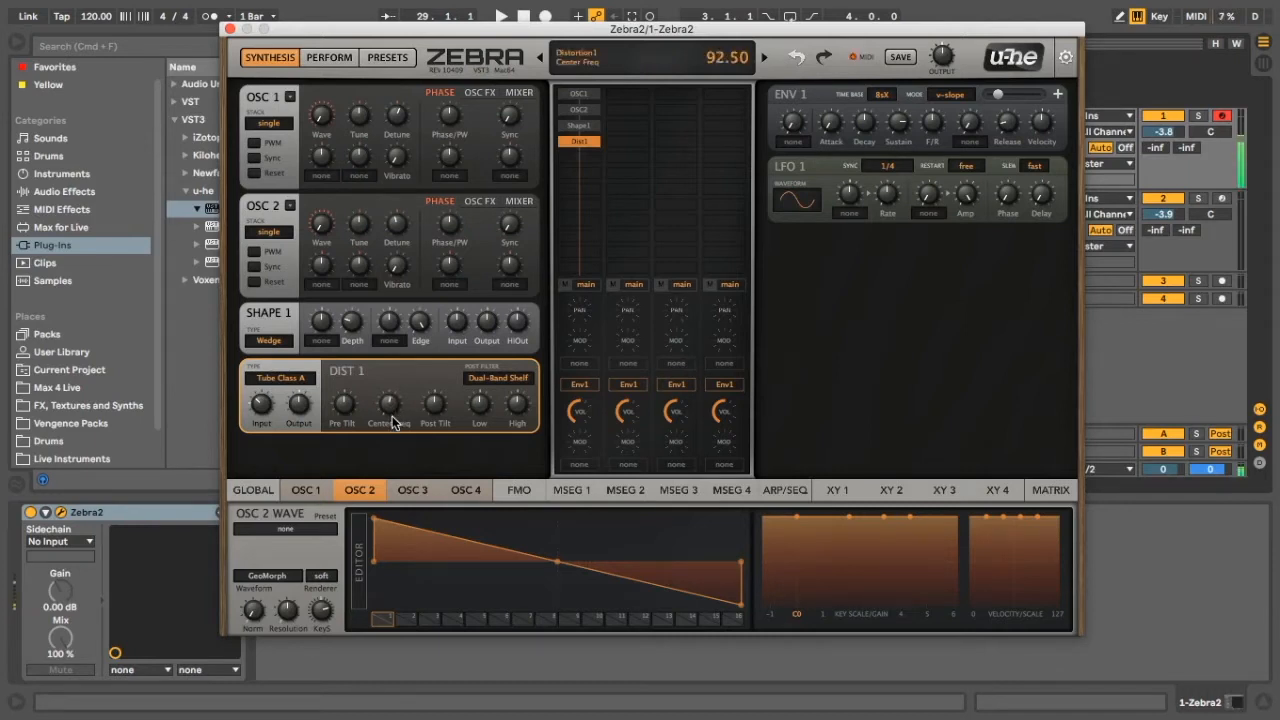
left_click_drag(389, 405, 389, 460)
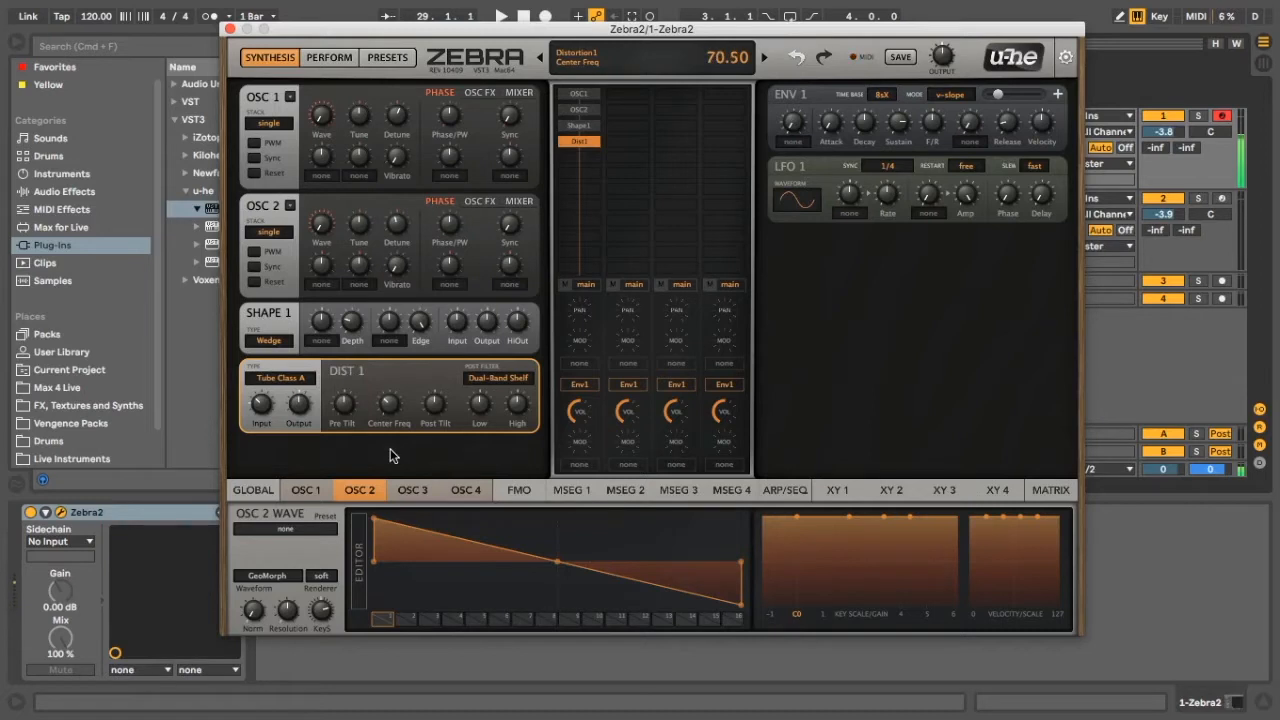
left_click_drag(389, 405, 389, 395)
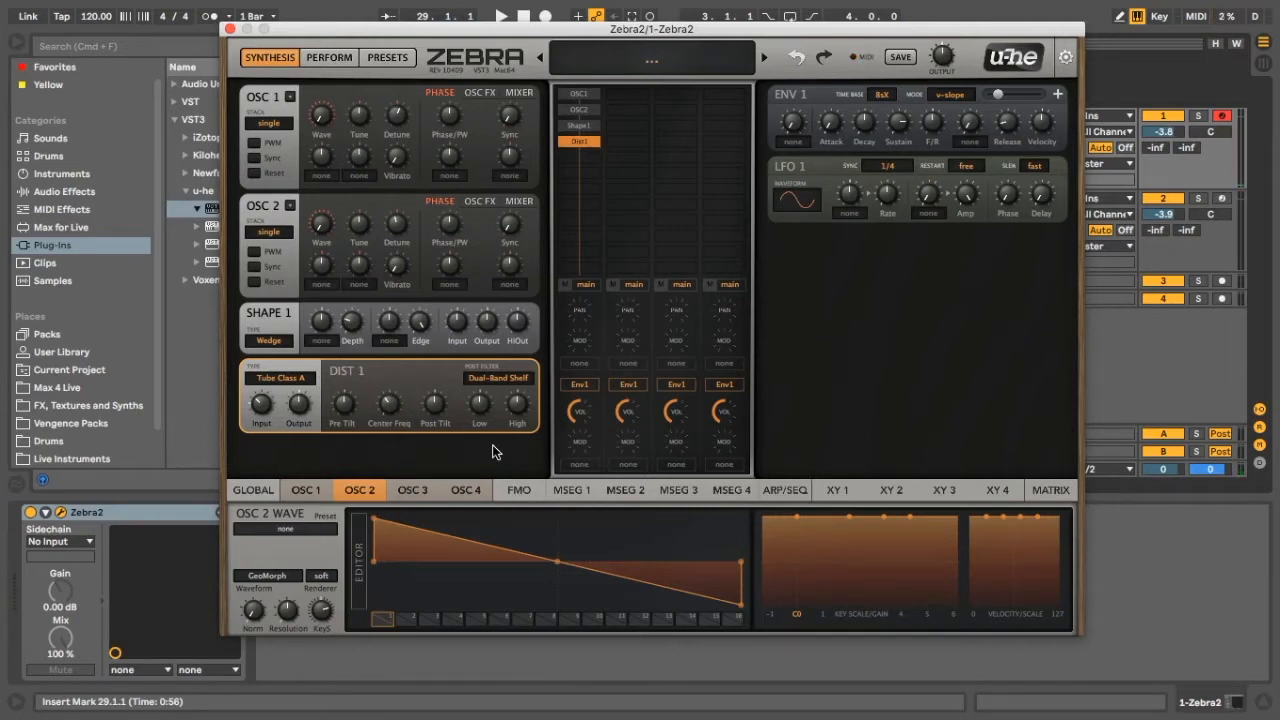
Step: Add a Mix 1 mixer and a VCF 2 filter to the patch grid
left_click(580, 140)
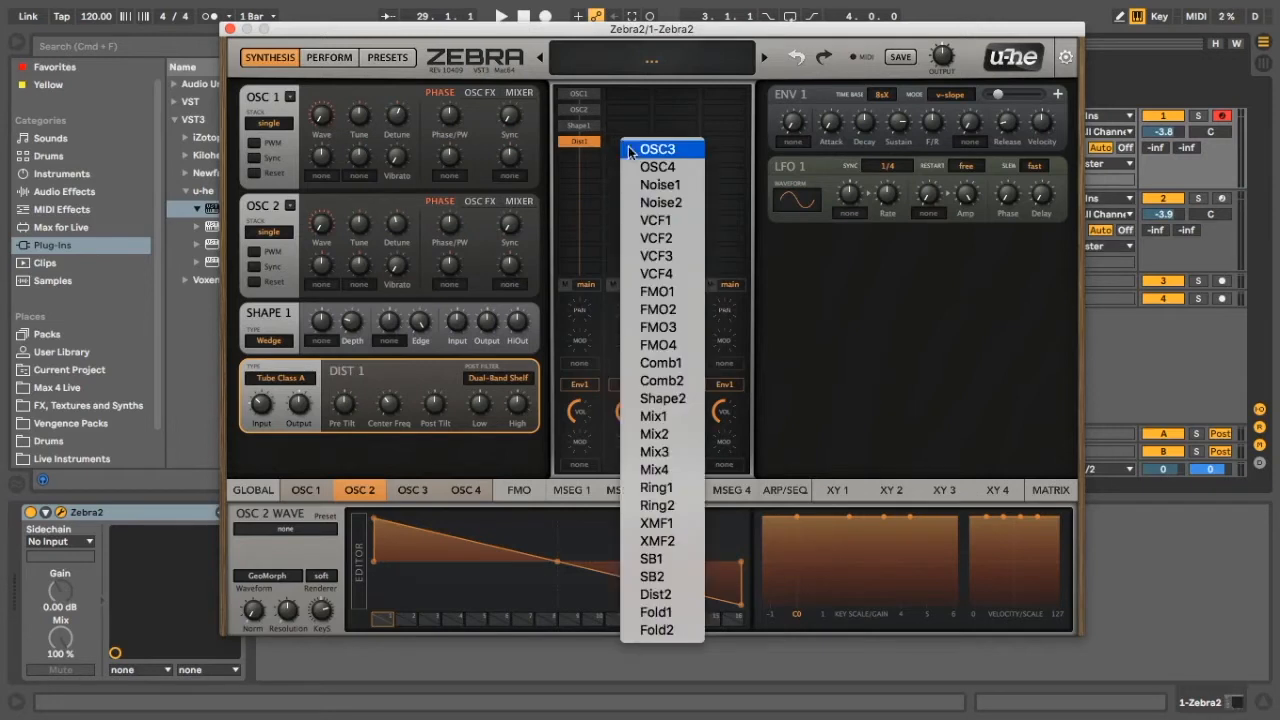
left_click(651, 416)
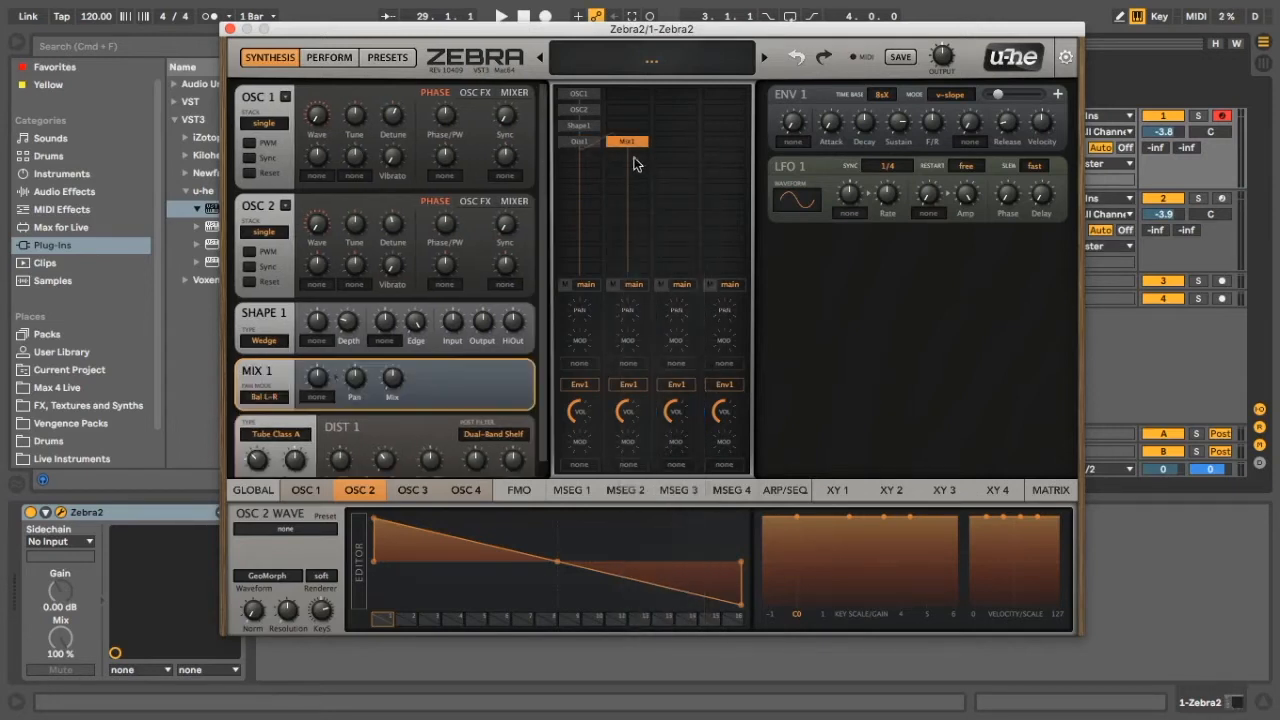
left_click(627, 141)
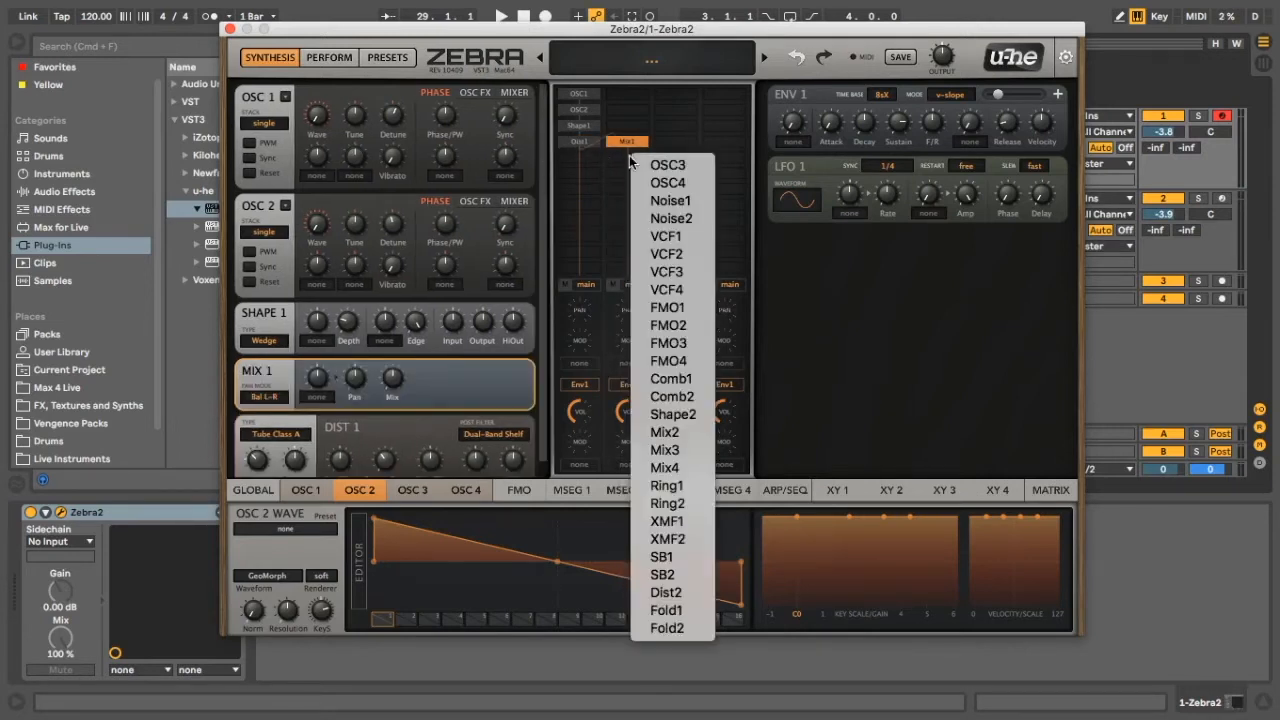
mouse_move(665, 236)
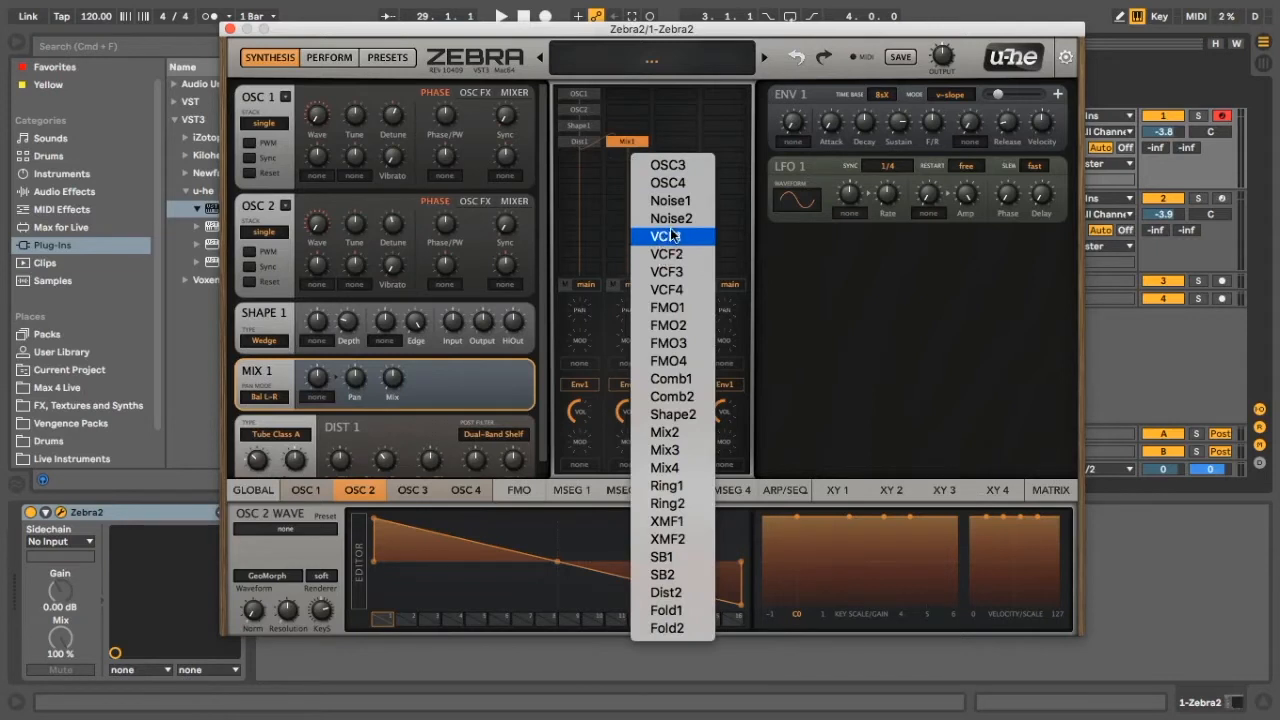
mouse_move(670, 247)
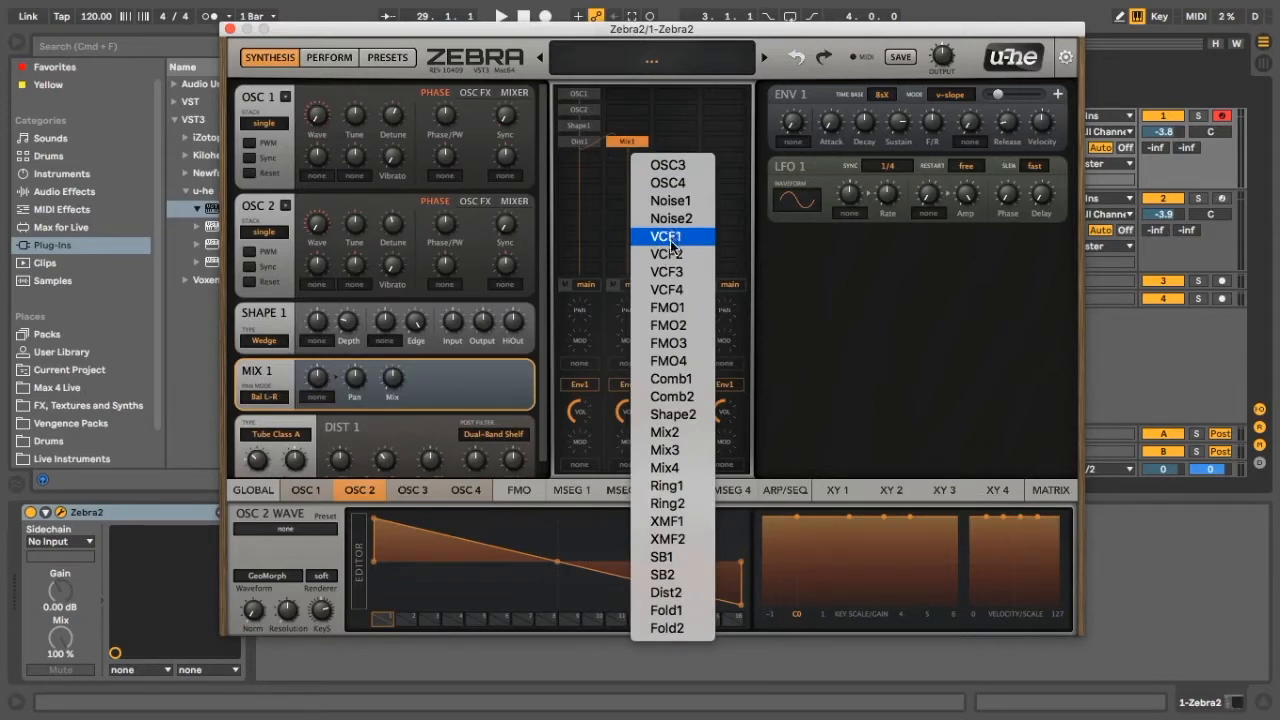
left_click(665, 253)
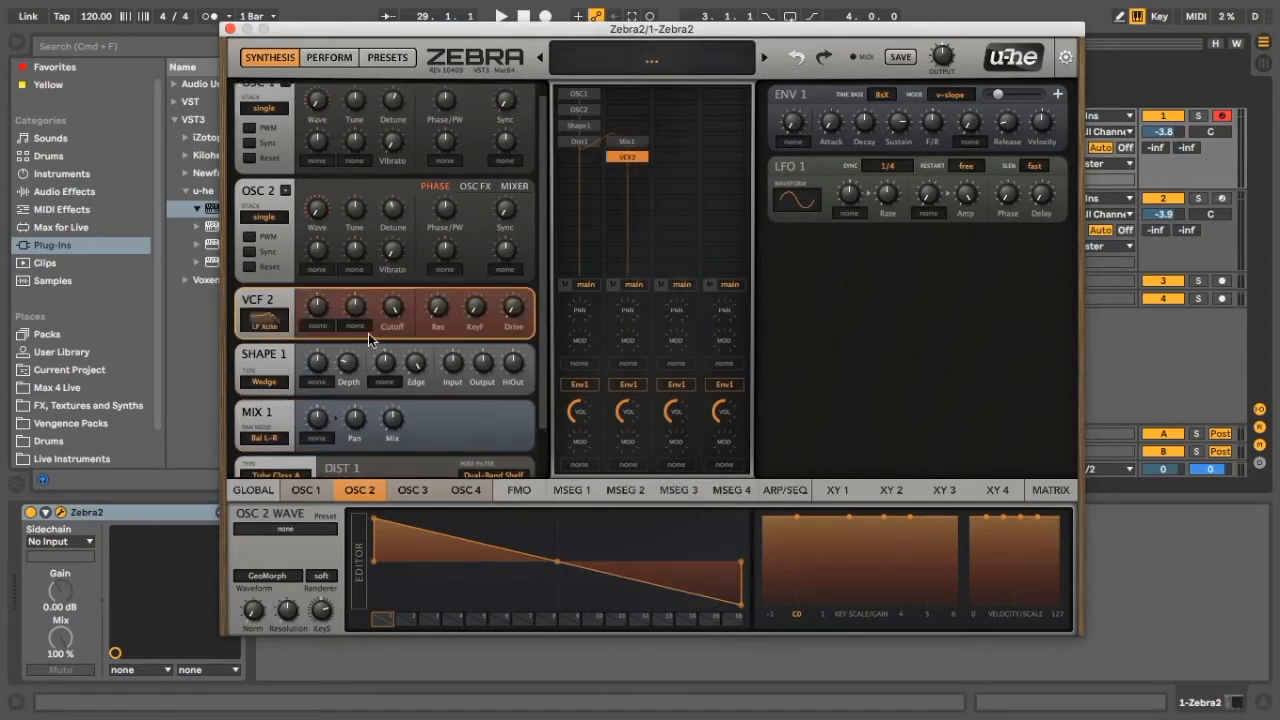
Step: Make VCF 2 a BP RezBand and bring its cutoff to about 92
left_click(263, 326)
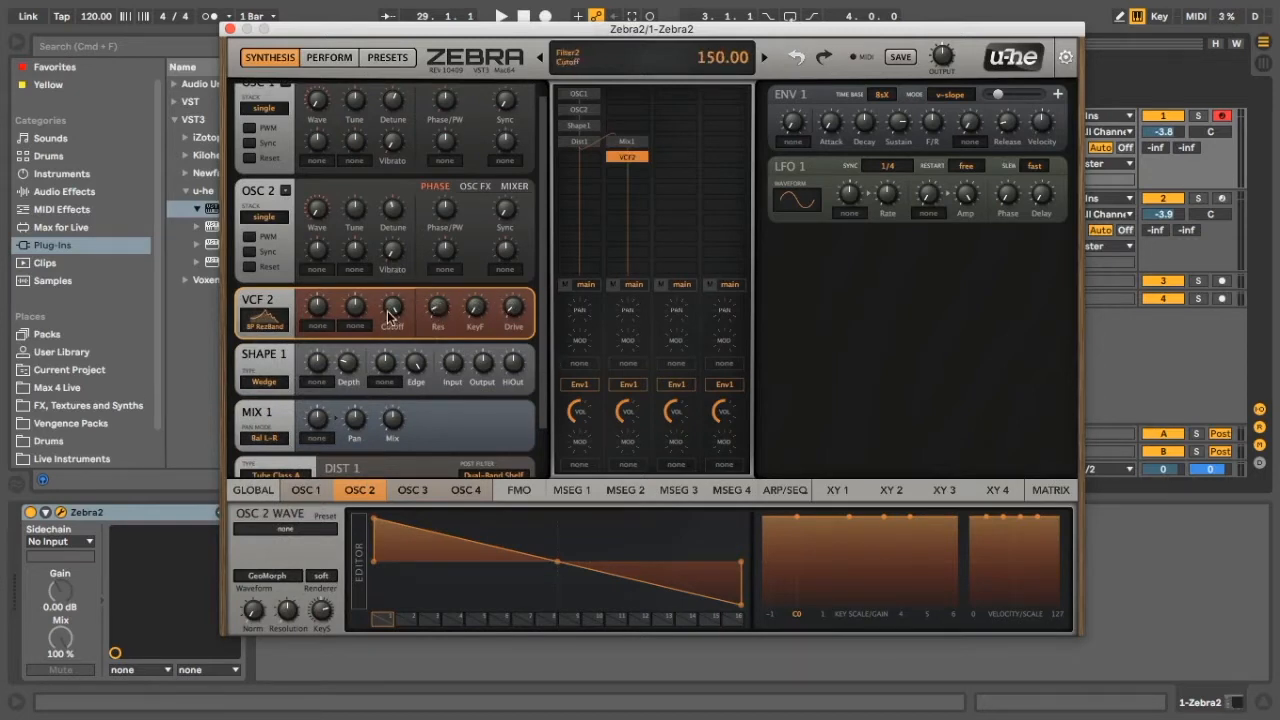
left_click_drag(392, 315, 390, 356)
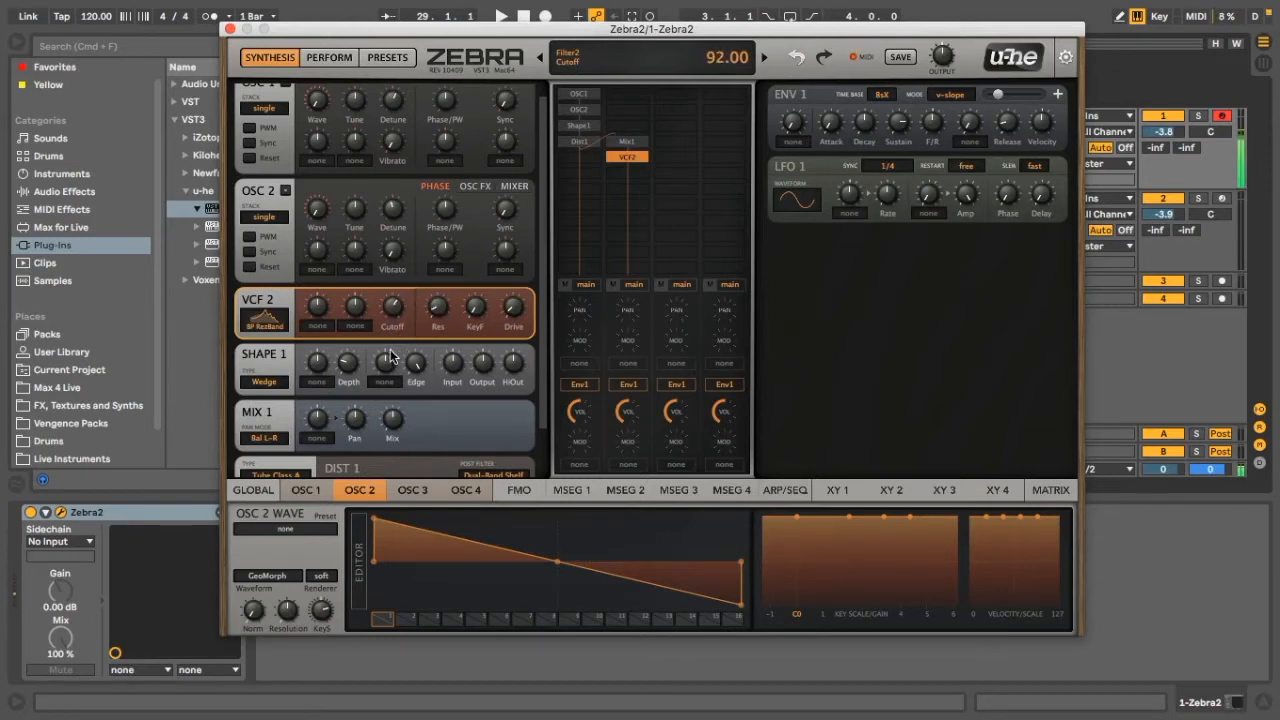
left_click_drag(390, 324, 405, 290)
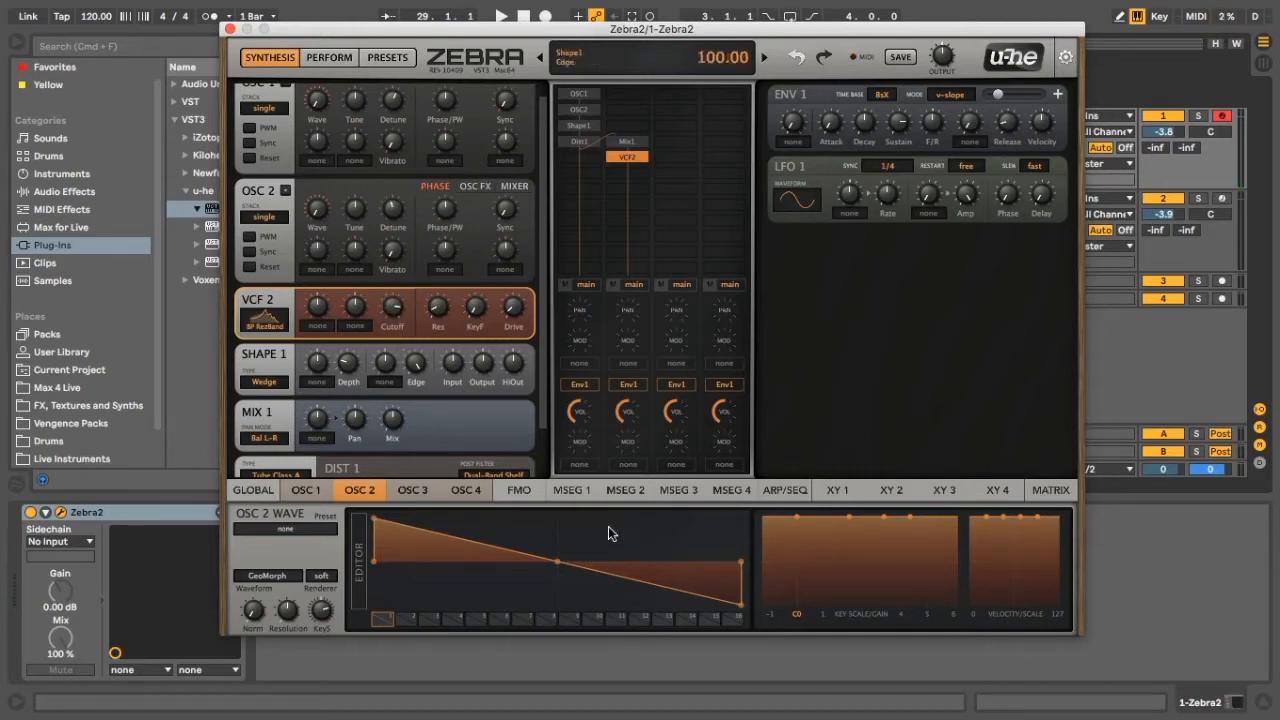
Step: Assign MSEG 1 as VCF 2's mod source and set the envelope's time unit to sixteenths
left_click(571, 489)
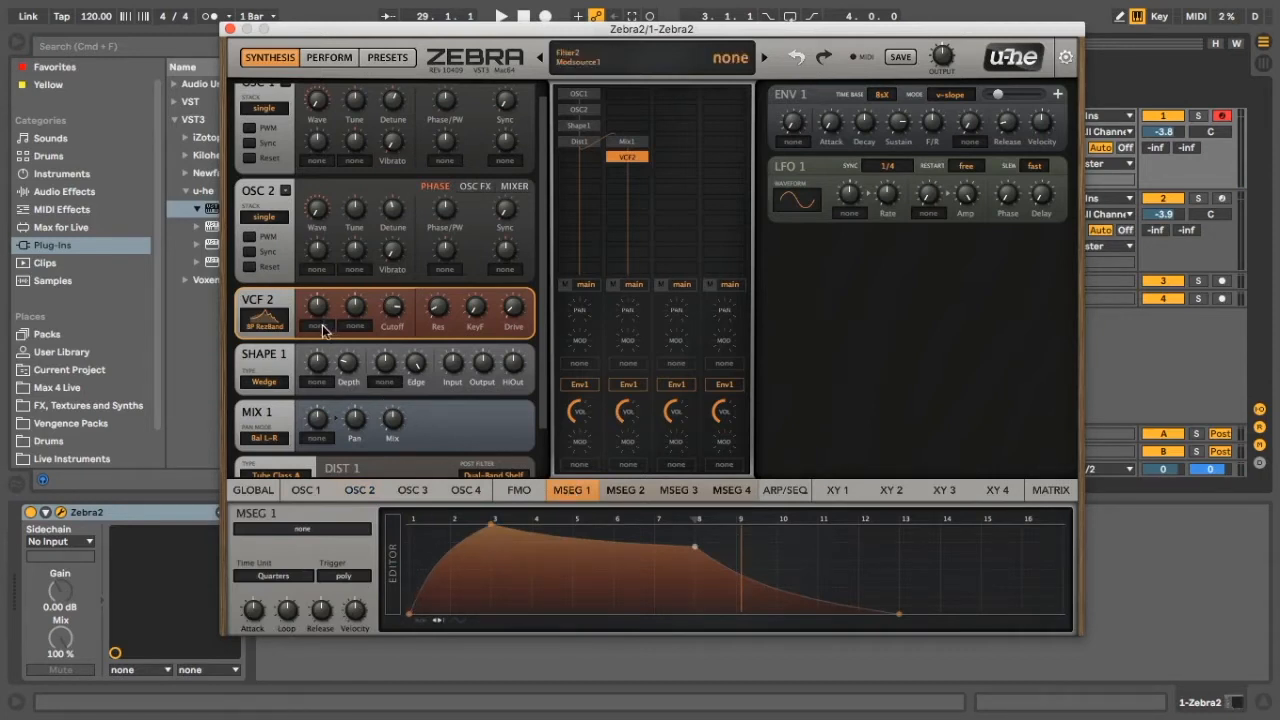
left_click(317, 325)
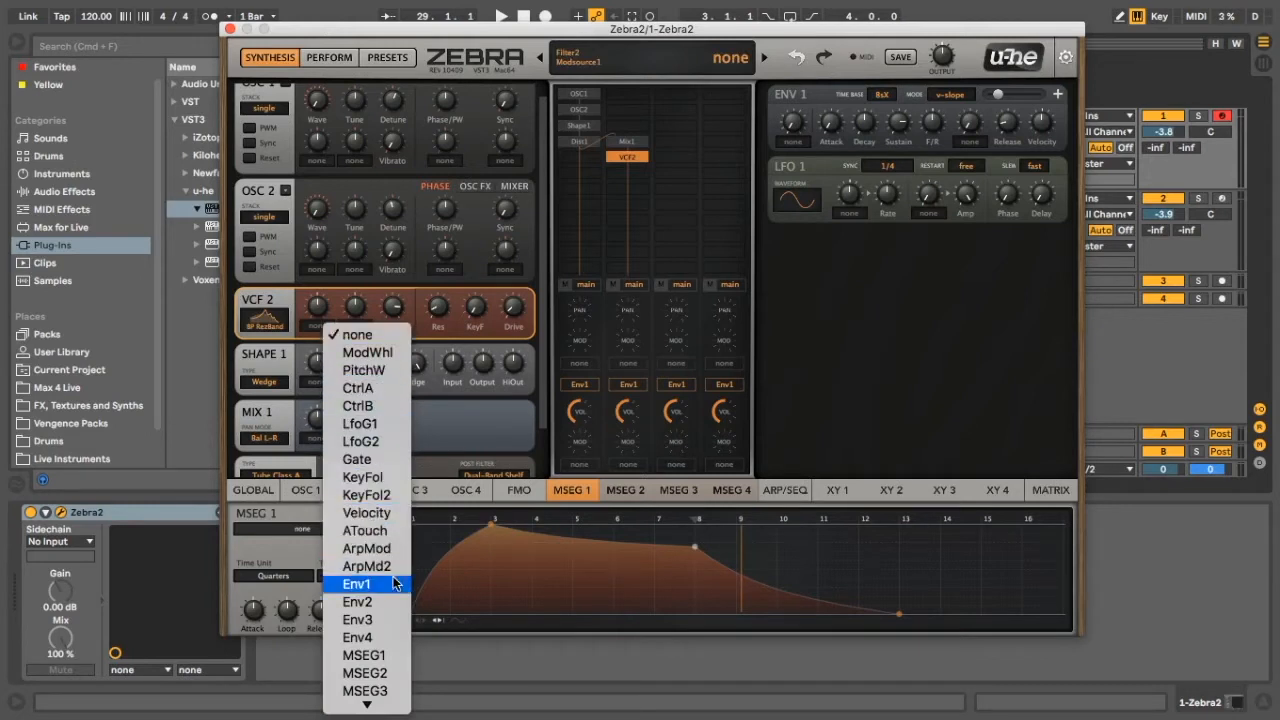
left_click(357, 583)
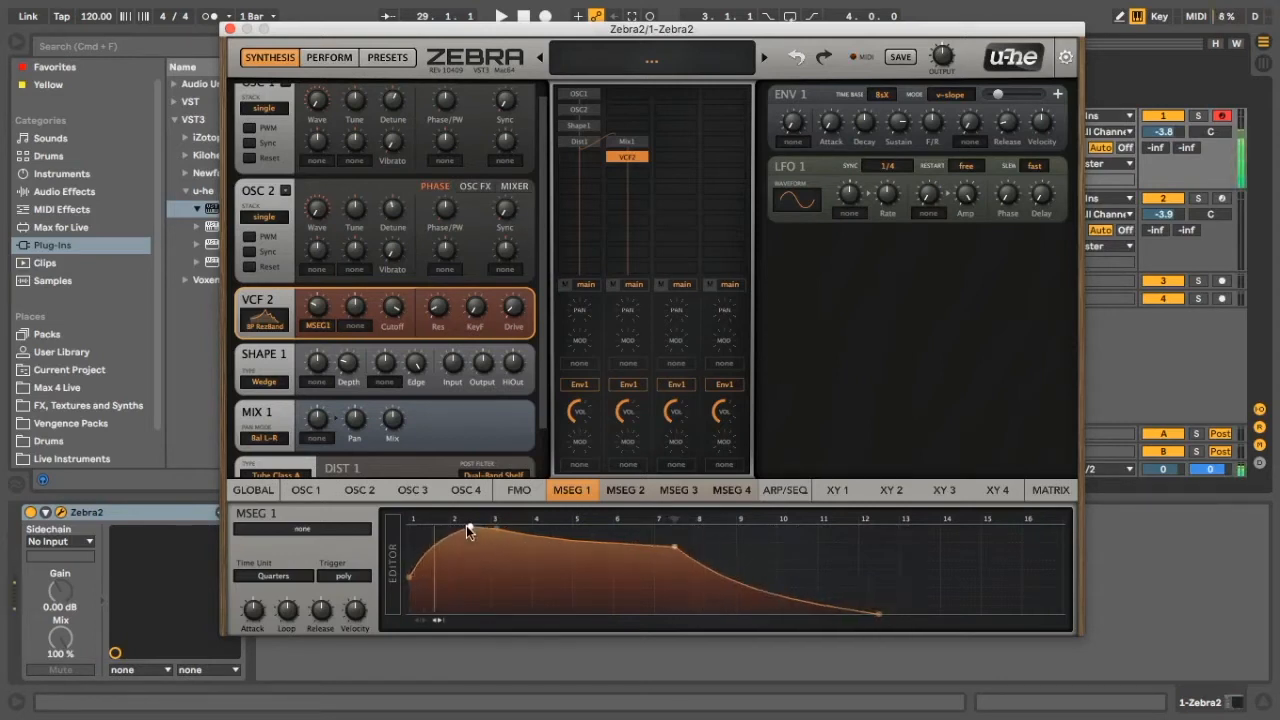
left_click_drag(470, 530, 520, 558)
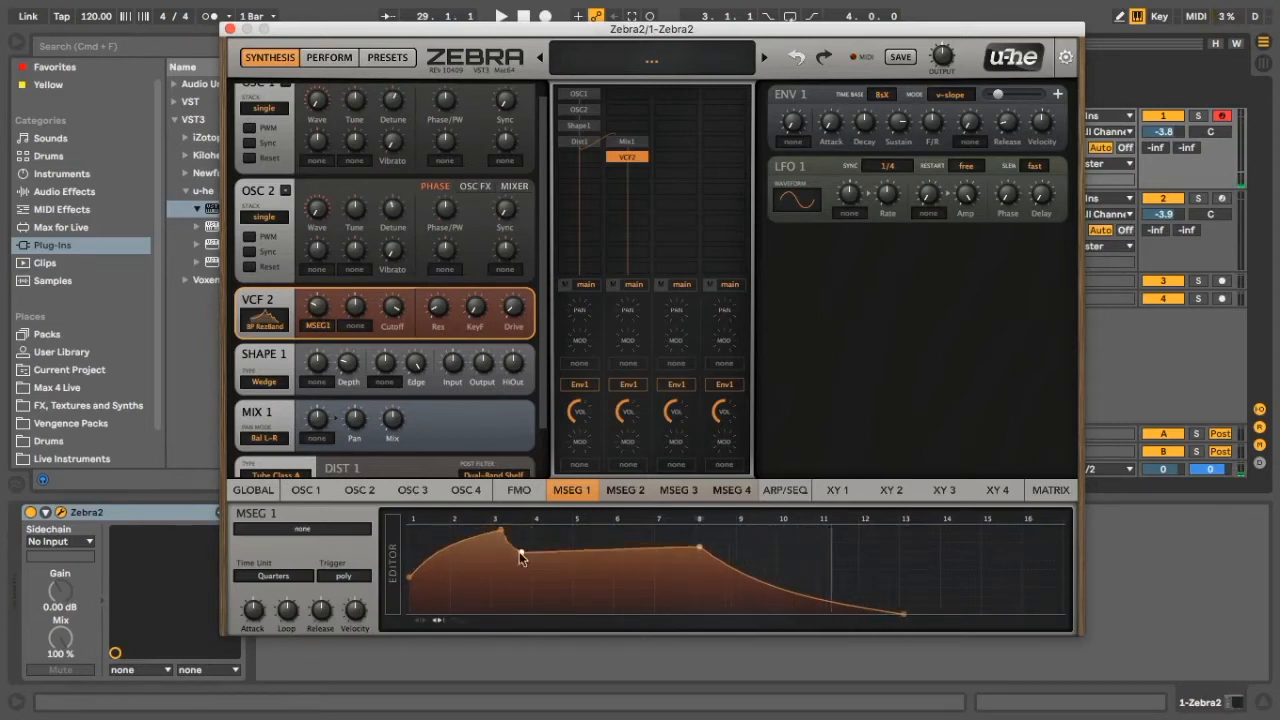
left_click(272, 575)
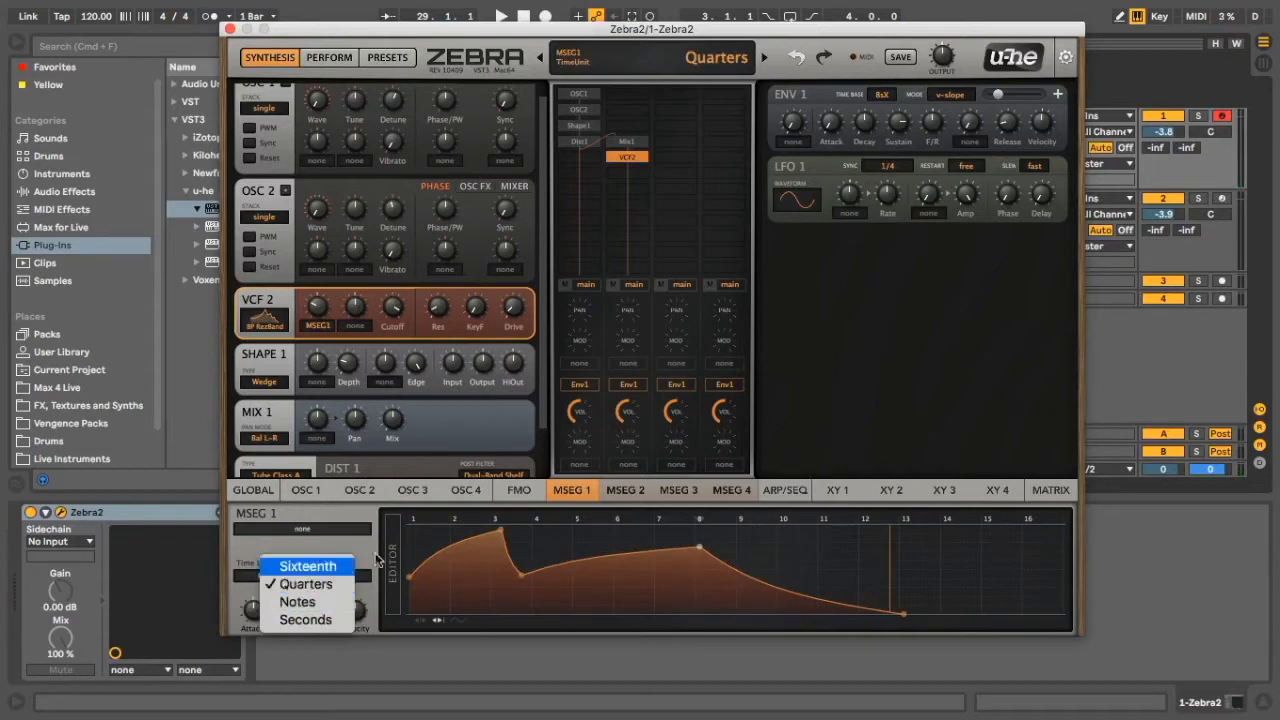
left_click(308, 565)
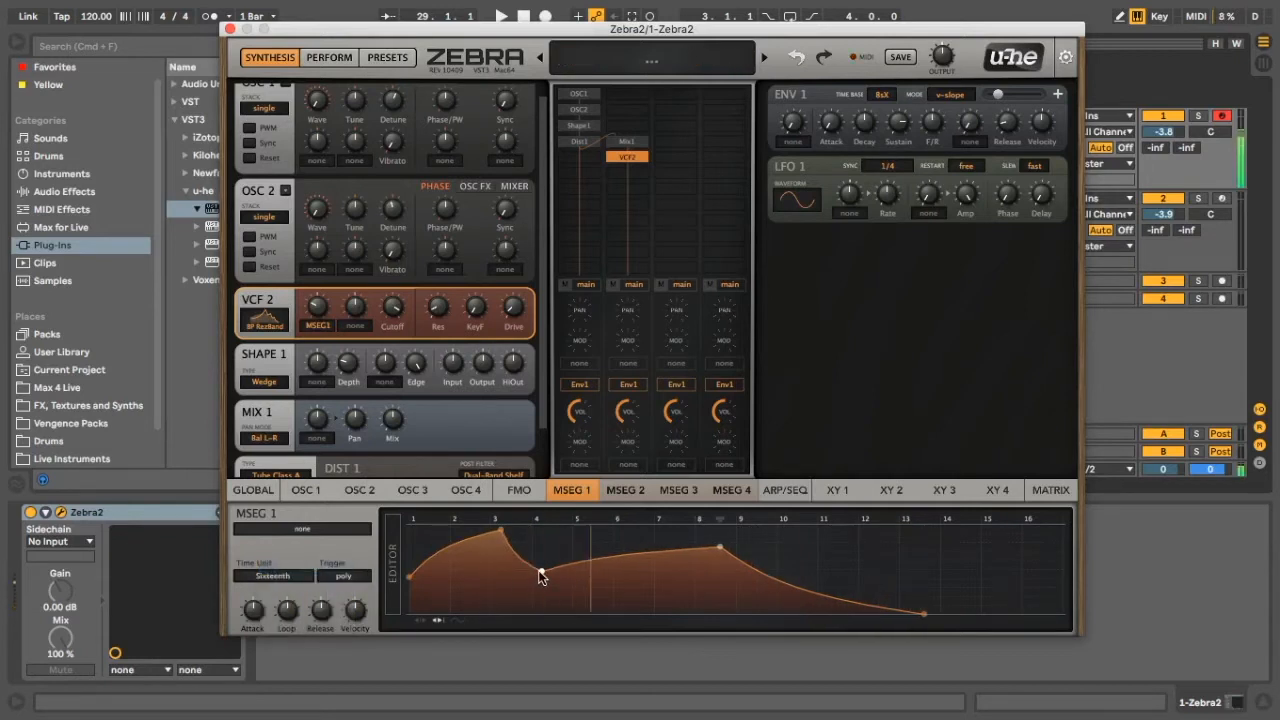
Step: Shape the MSEG 1 curve into two decaying peaks with a trough between them
left_click_drag(540, 575, 570, 550)
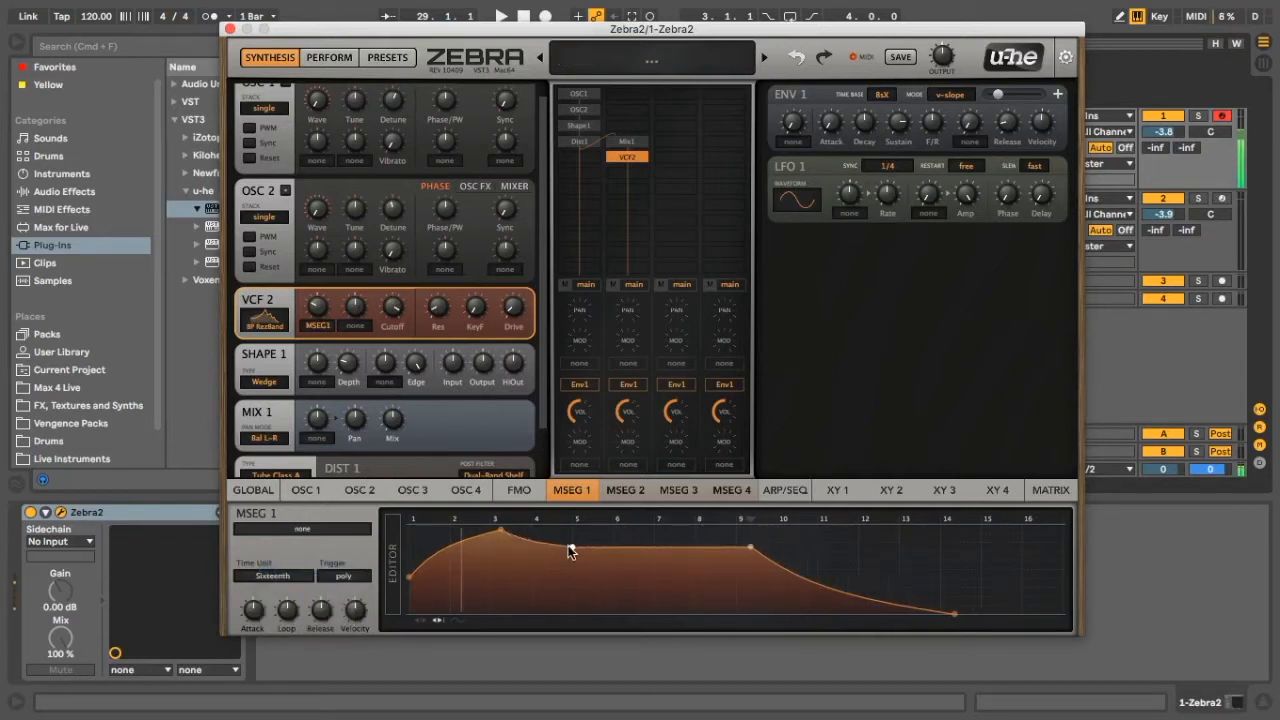
left_click_drag(570, 548, 560, 580)
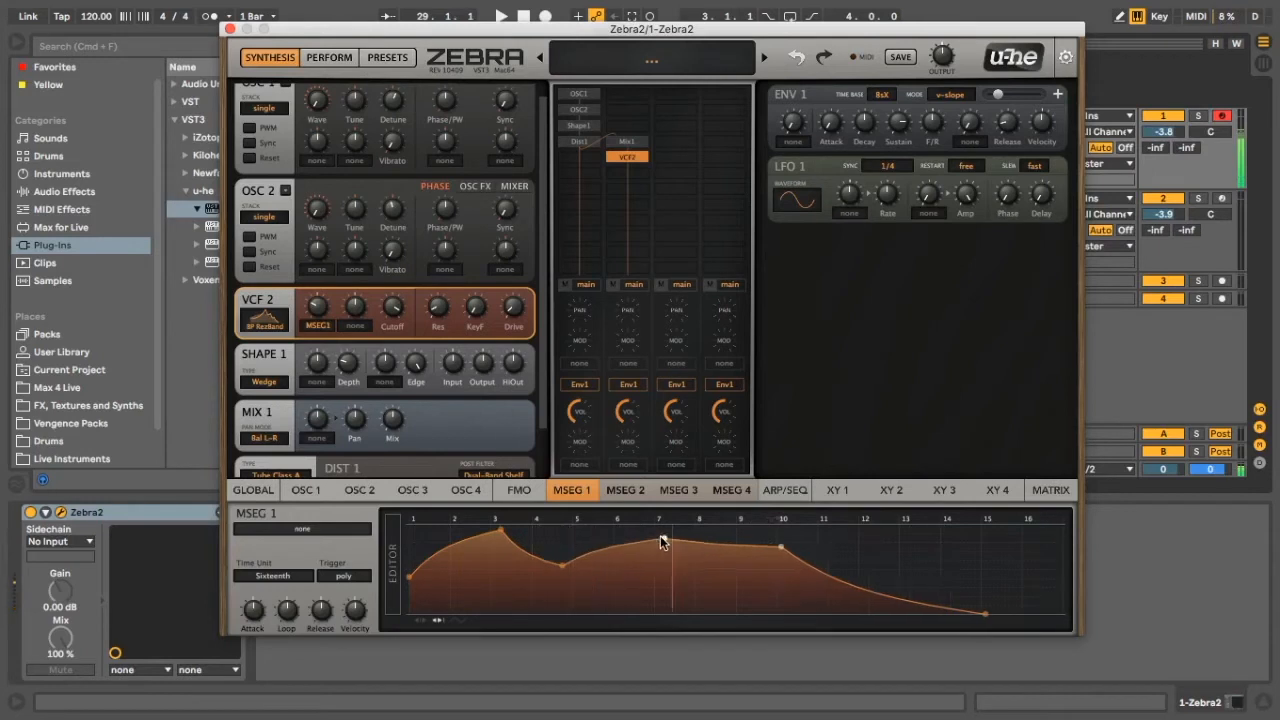
left_click_drag(660, 540, 695, 598)
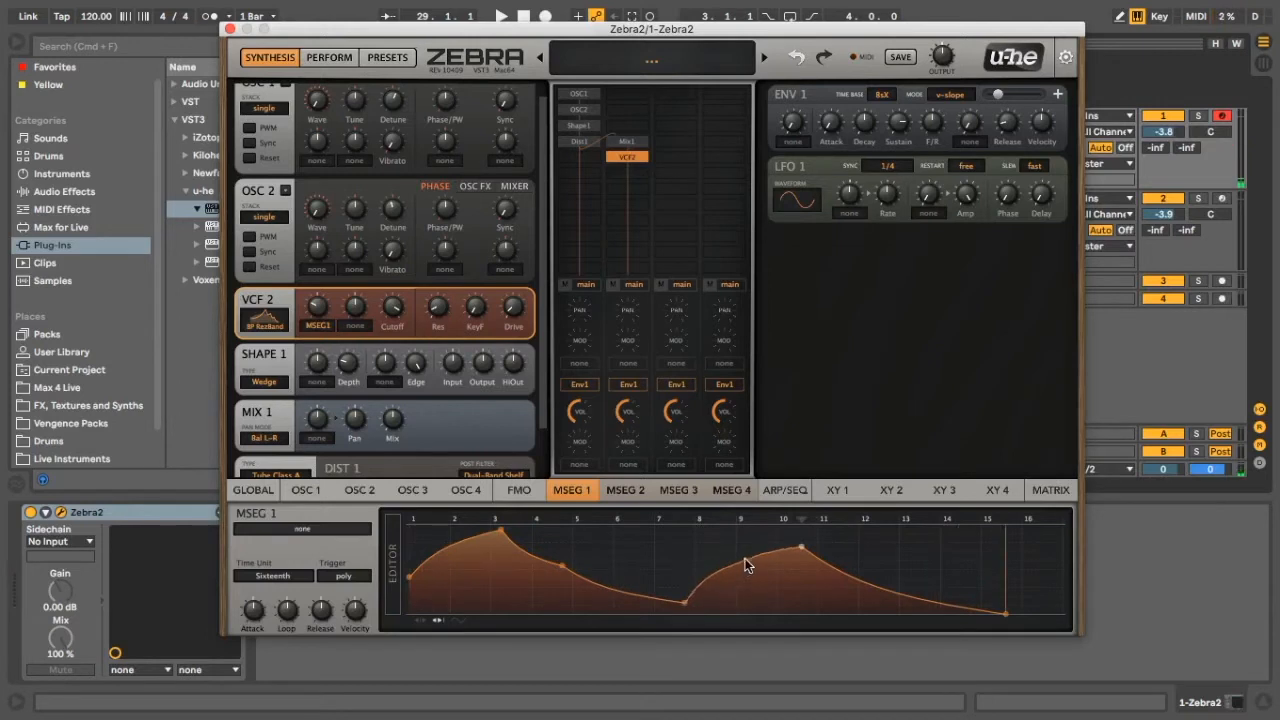
left_click_drag(745, 565, 690, 610)
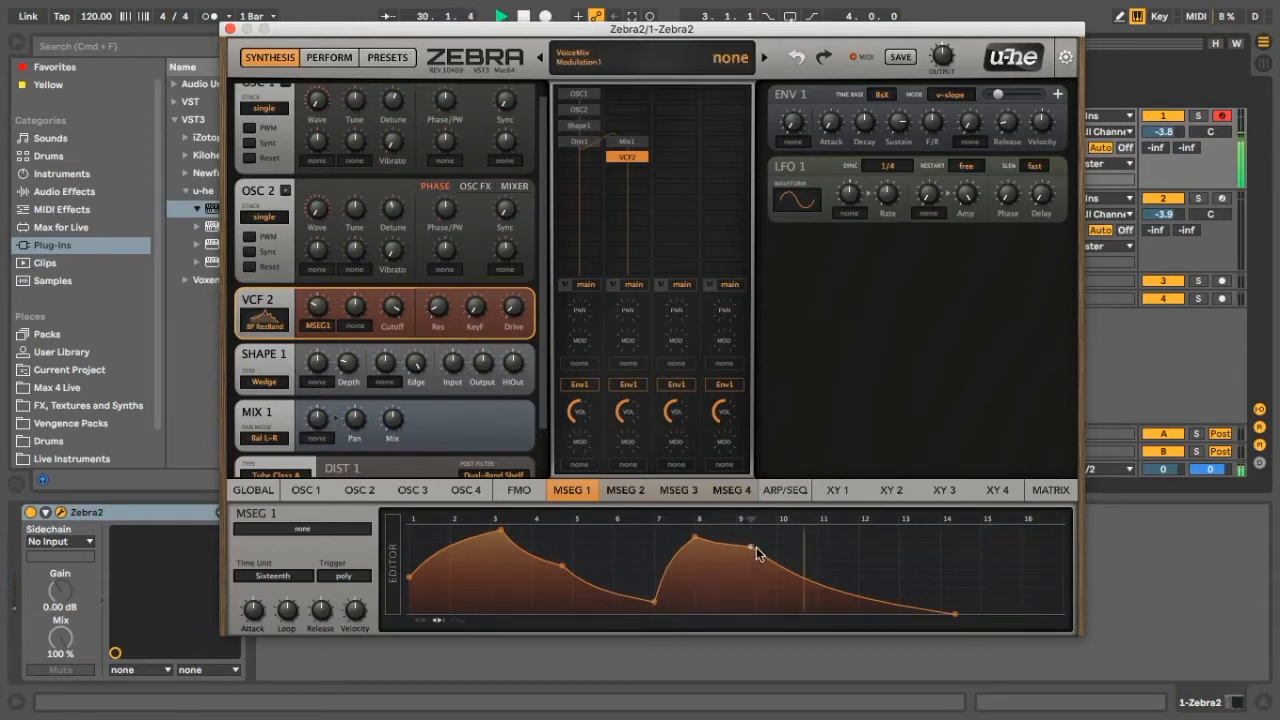
left_click_drag(750, 550, 818, 588)
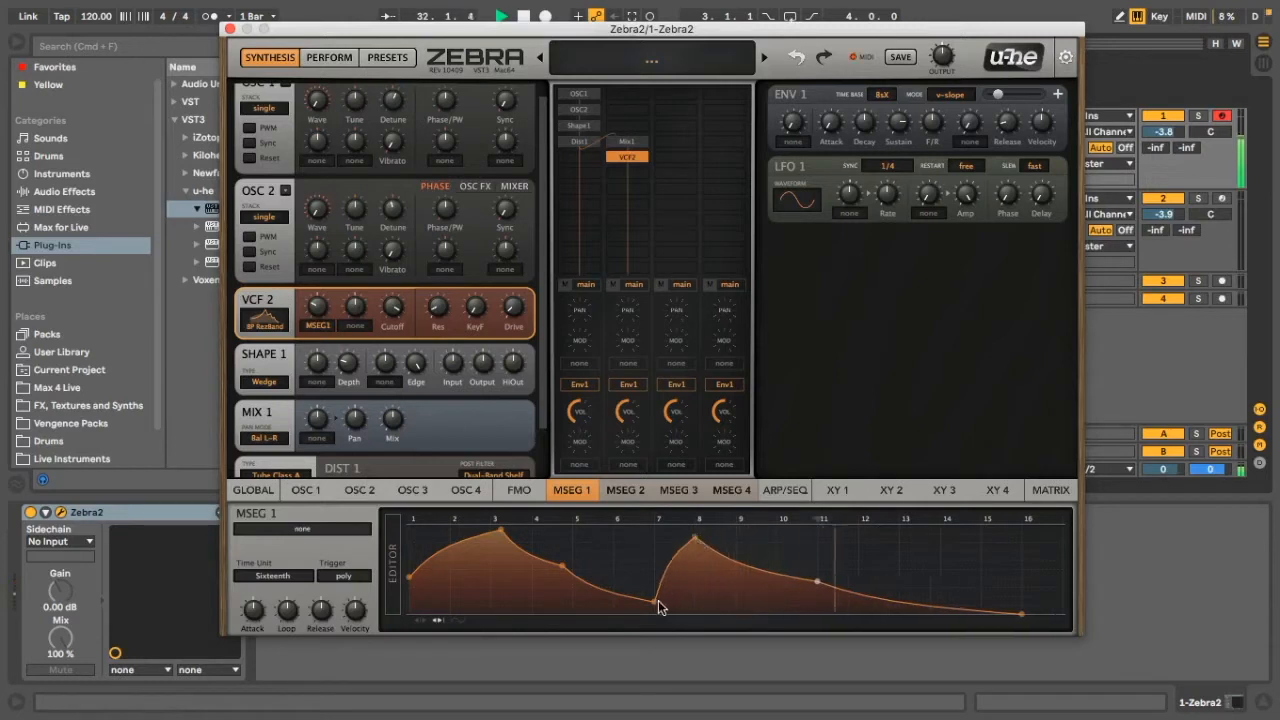
left_click_drag(660, 605, 580, 575)
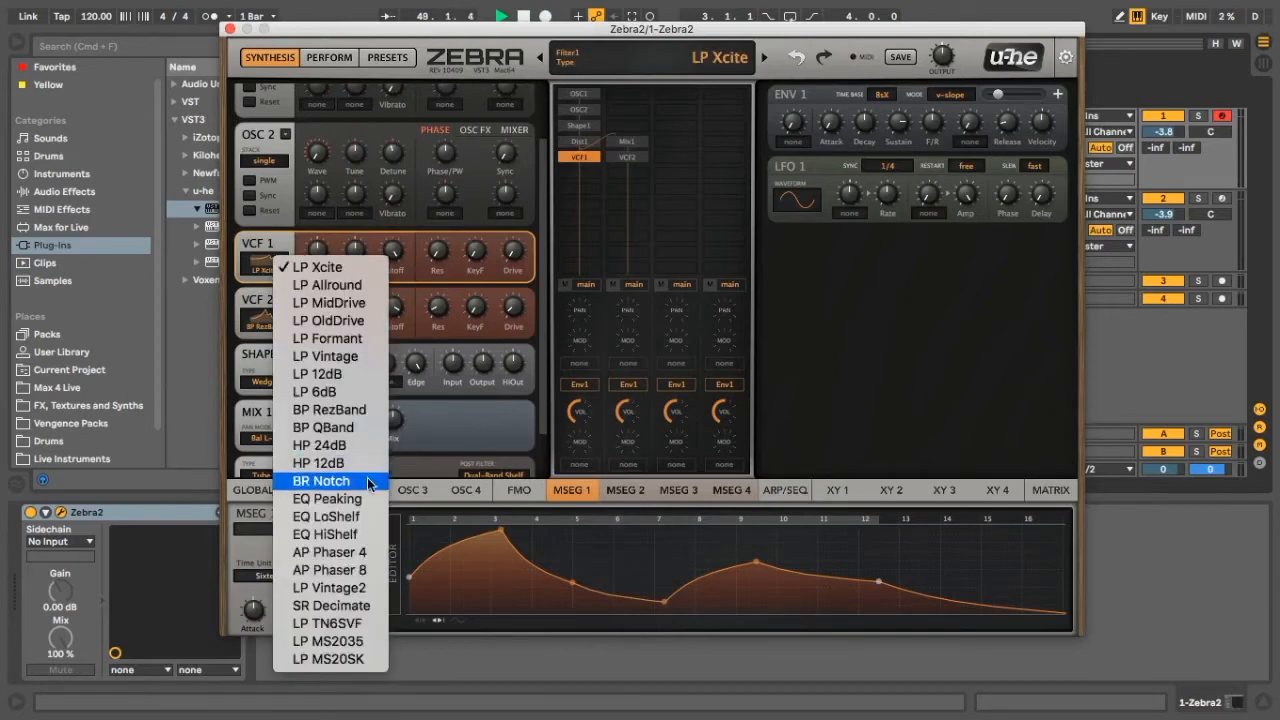
Step: Make VCF 1 a BR Notch modulated by MSEG 1 and shift the envelope's trough
left_click(321, 481)
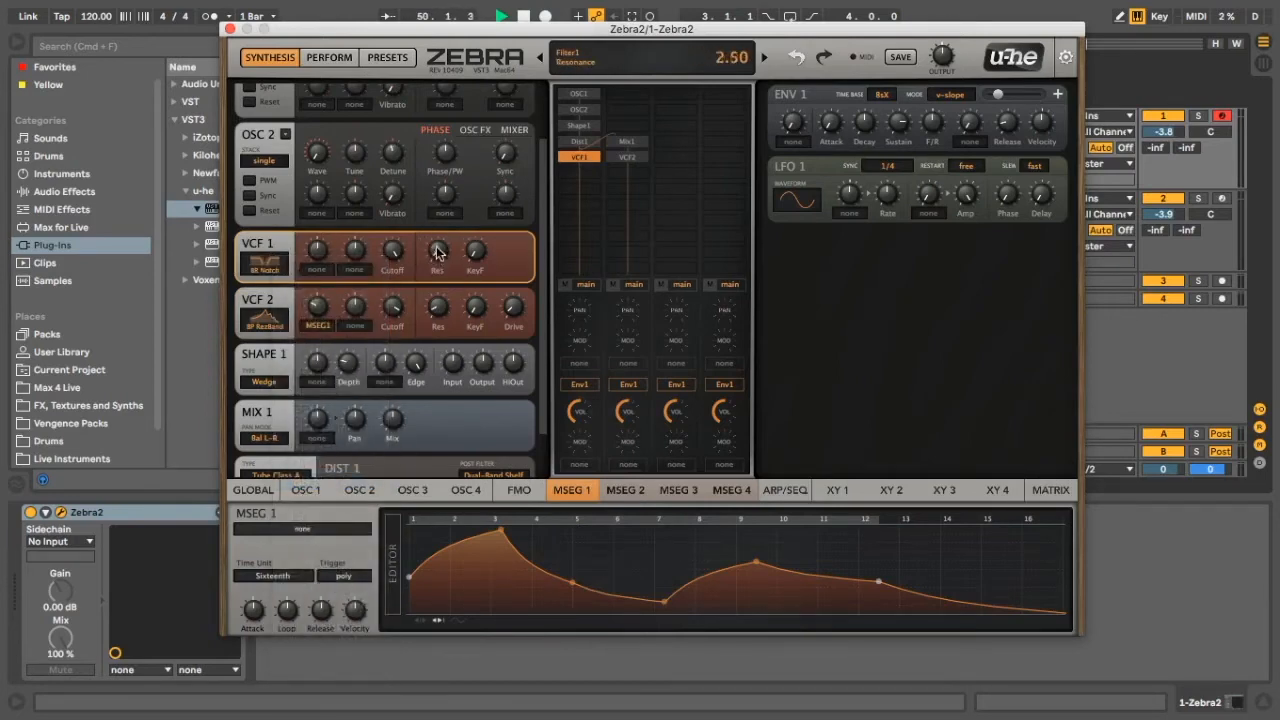
left_click(318, 268)
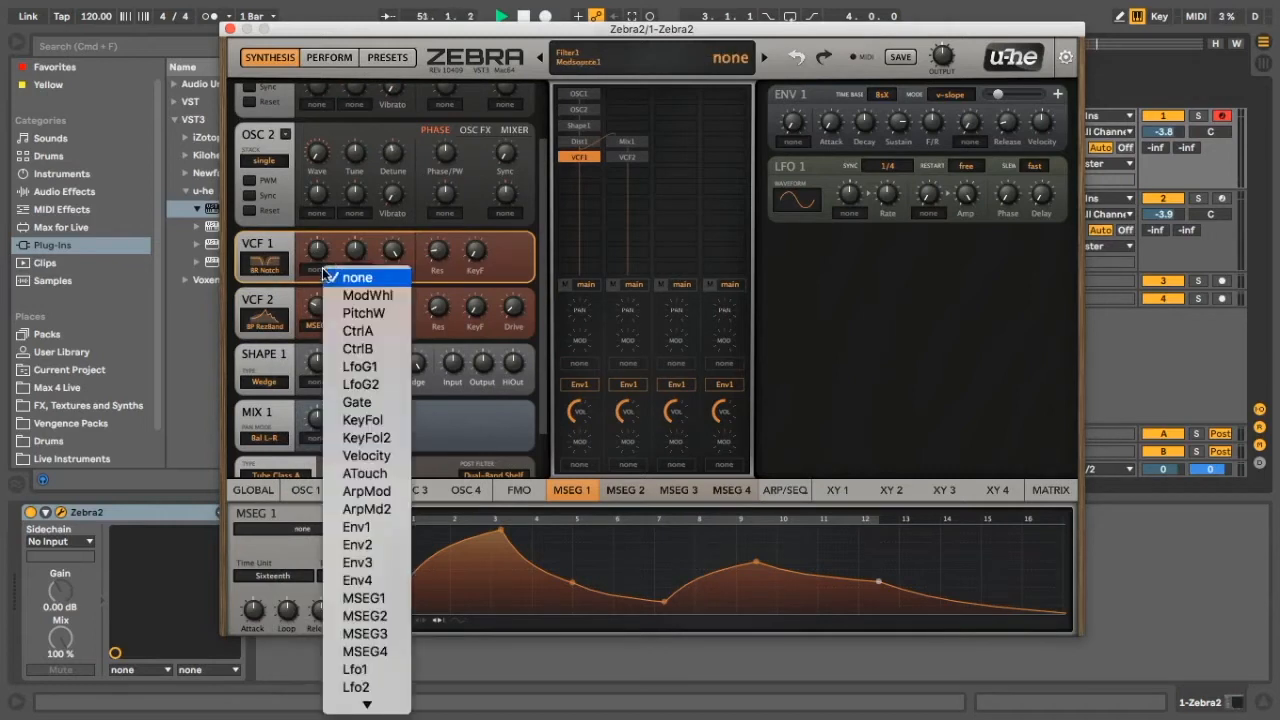
mouse_move(357, 562)
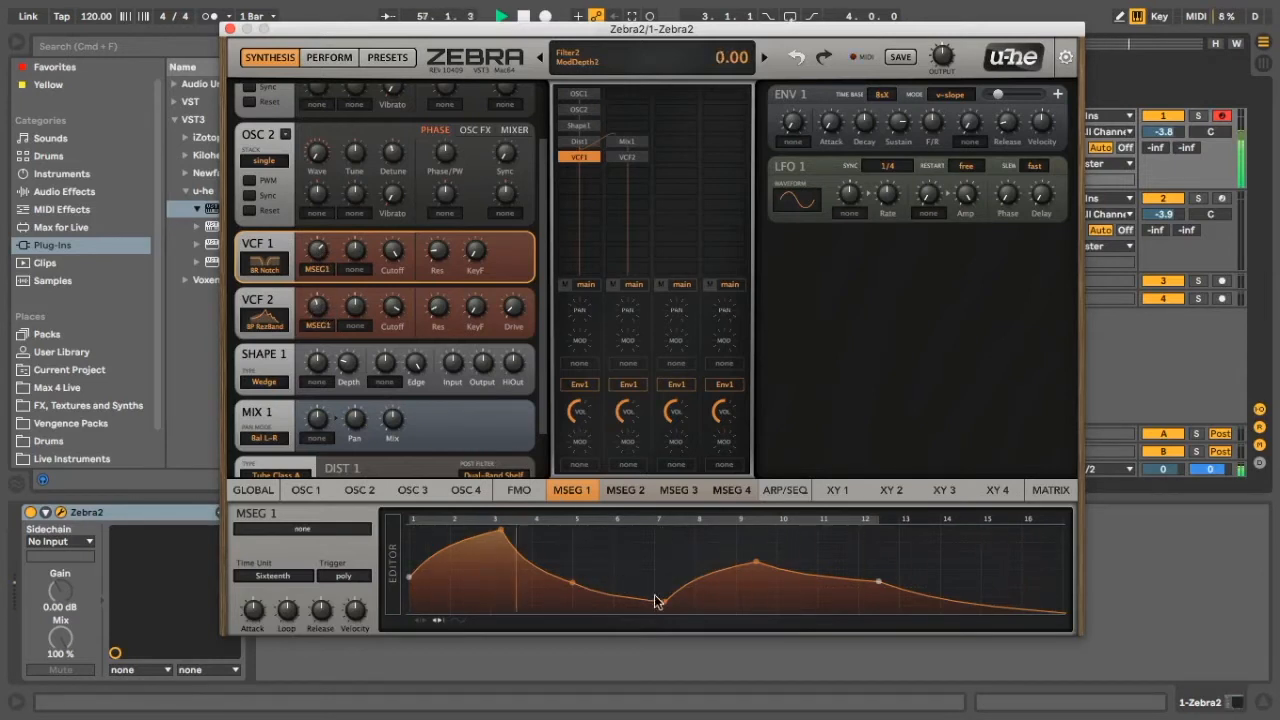
left_click_drag(655, 600, 758, 545)
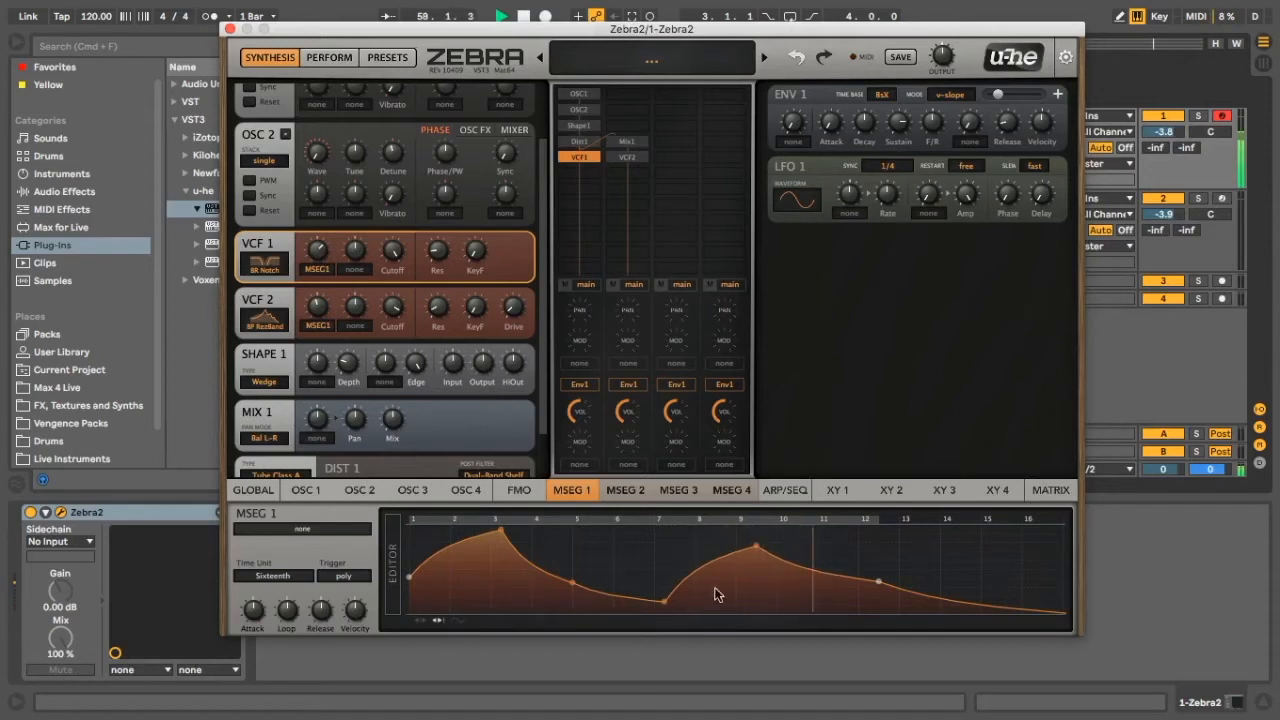
mouse_move(463, 556)
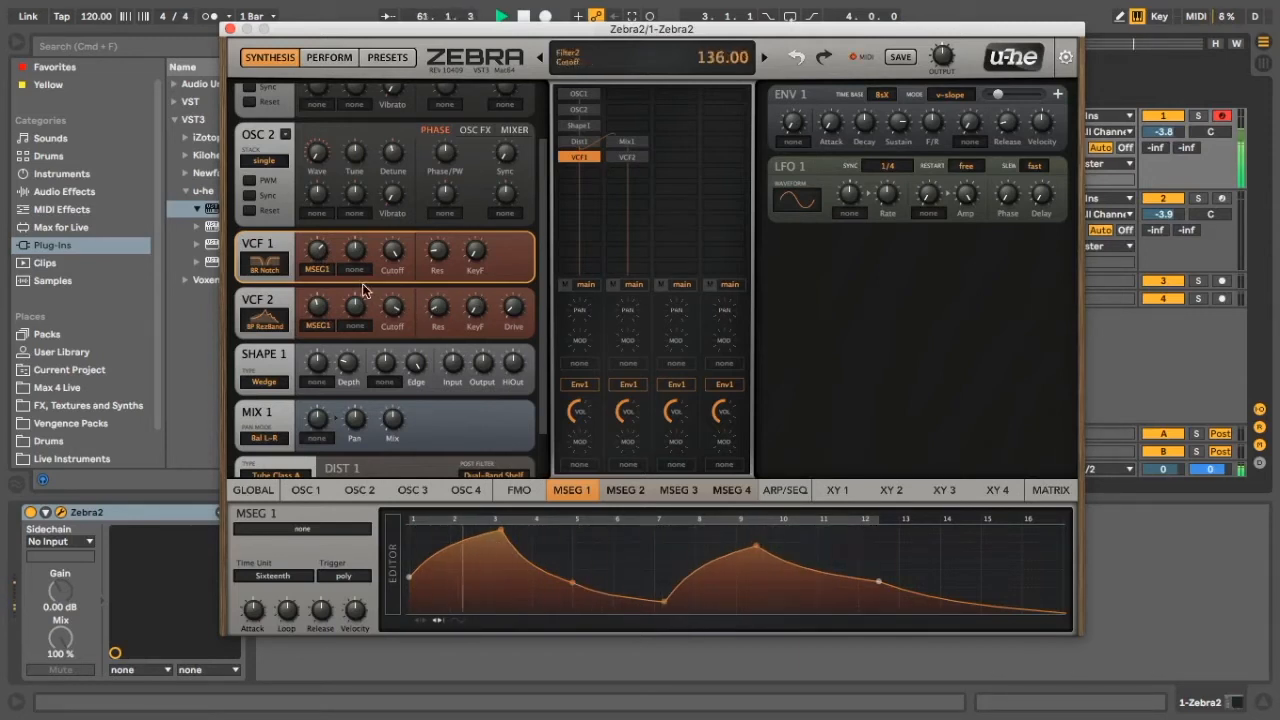
Step: Raise VCF 2's cutoff to 150 and lower VCF 1's cutoff to about 74
left_click_drag(392, 252, 392, 250)
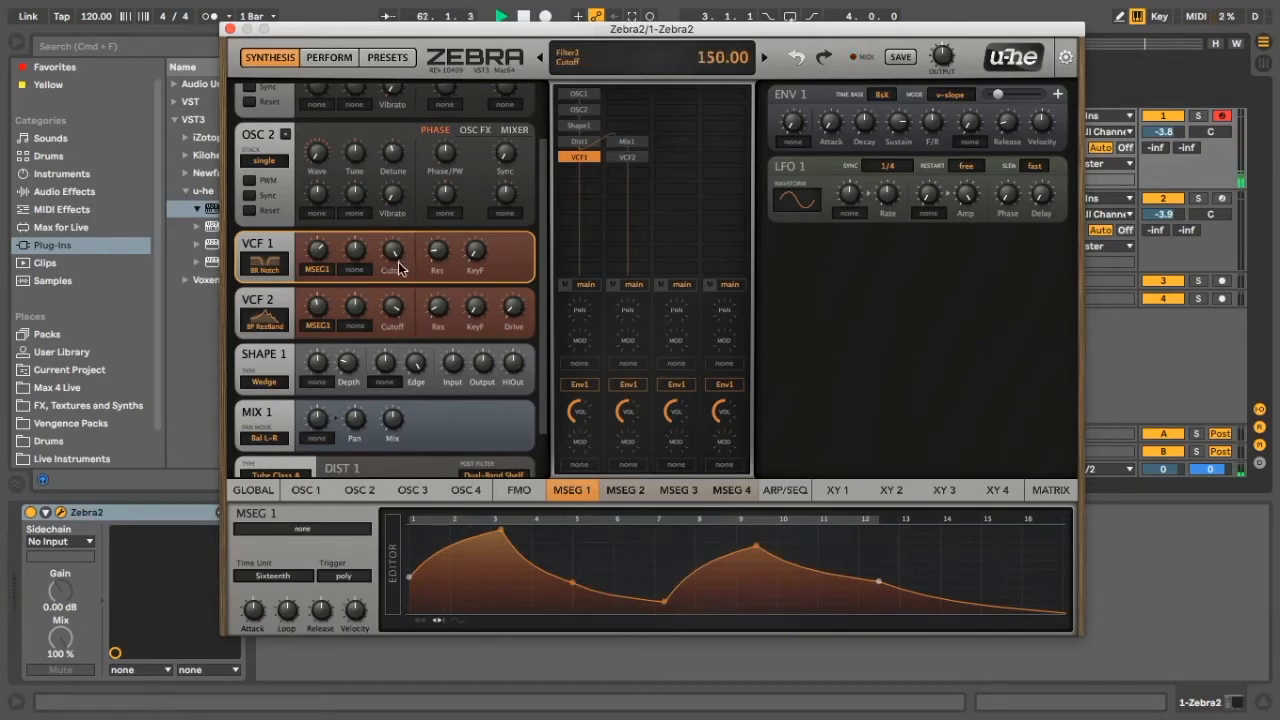
left_click_drag(393, 253, 393, 290)
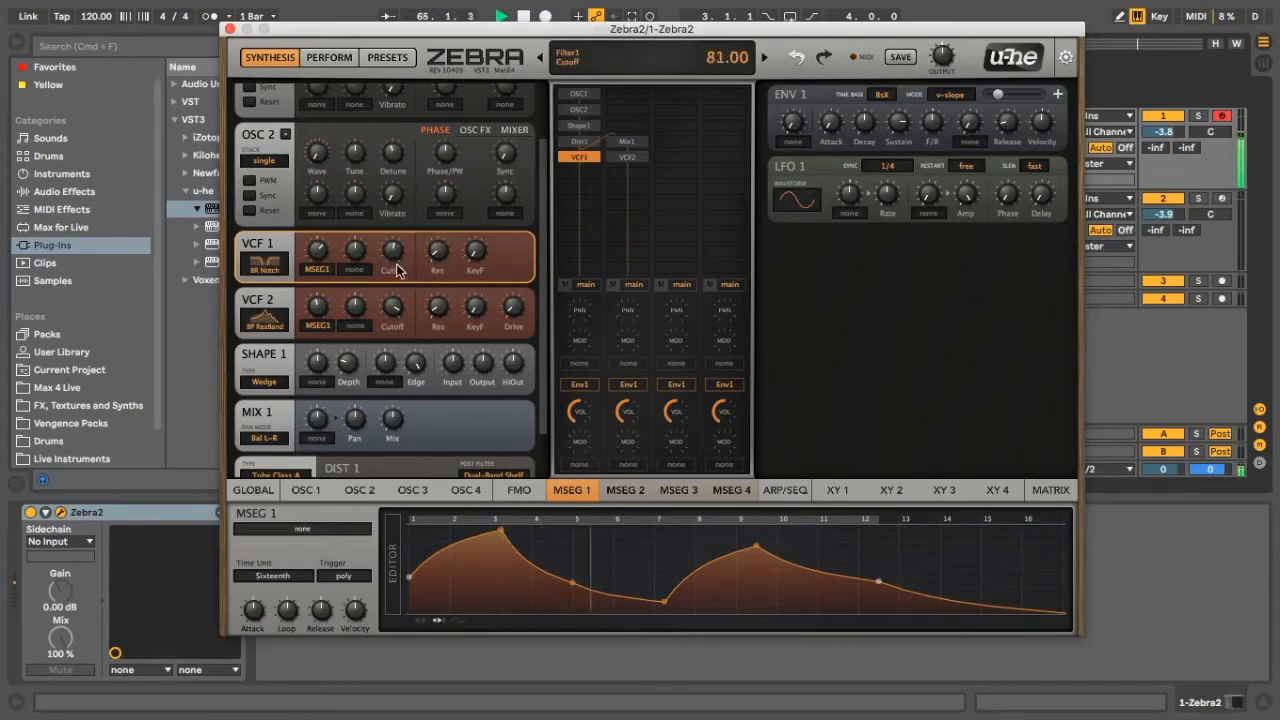
left_click_drag(391, 253, 391, 265)
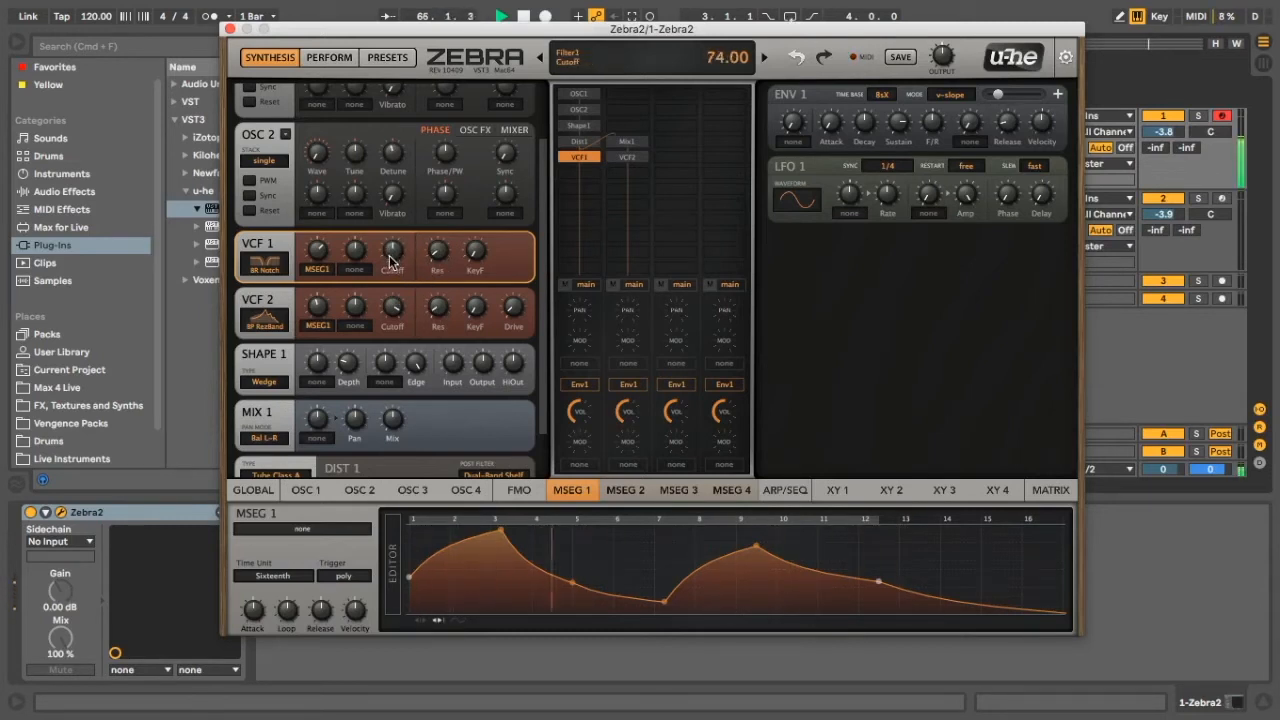
left_click_drag(392, 250, 392, 270)
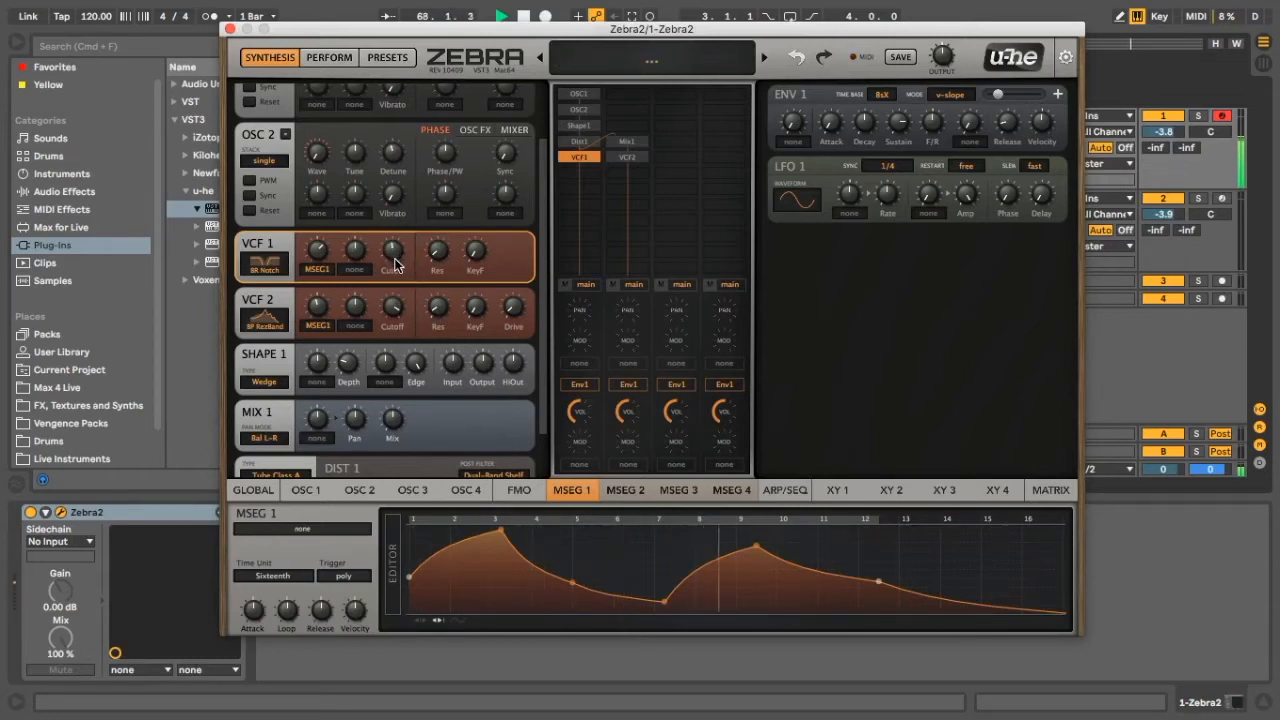
Step: Add LFO 1 as VCF 1's second modulator, synced to 1/1
left_click(354, 270)
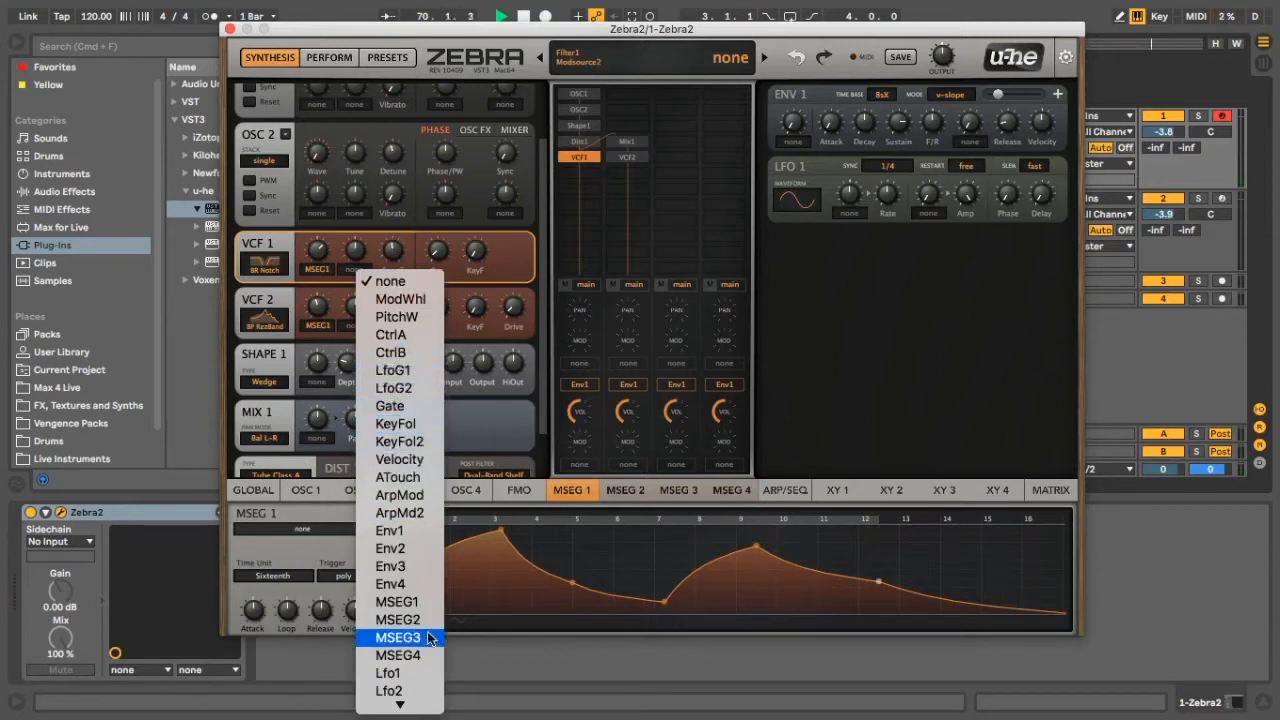
left_click(398, 637)
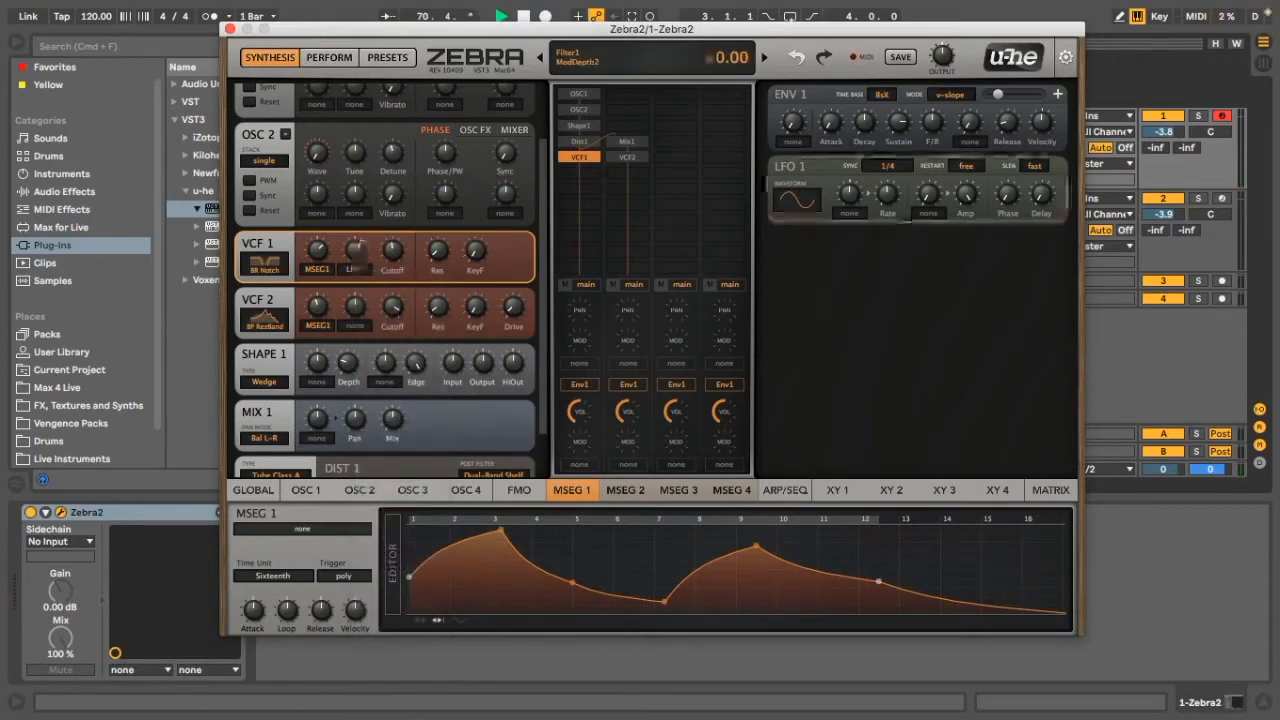
left_click(887, 165)
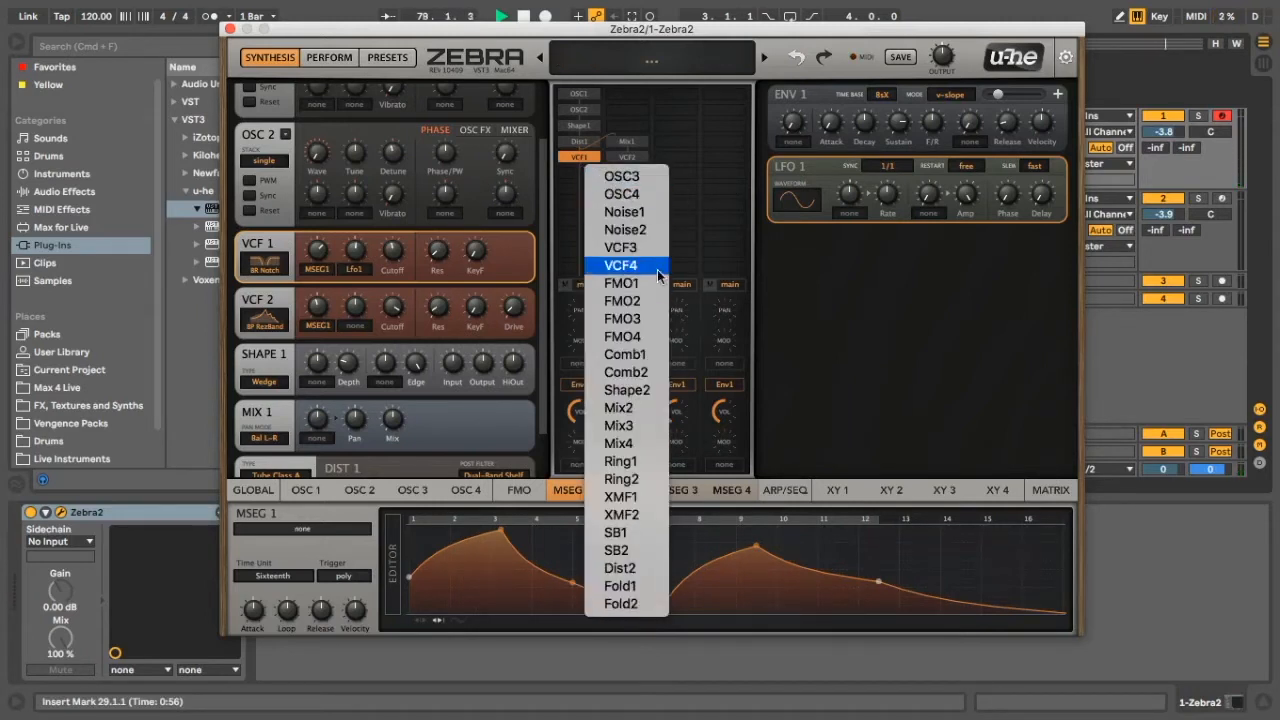
mouse_move(645, 270)
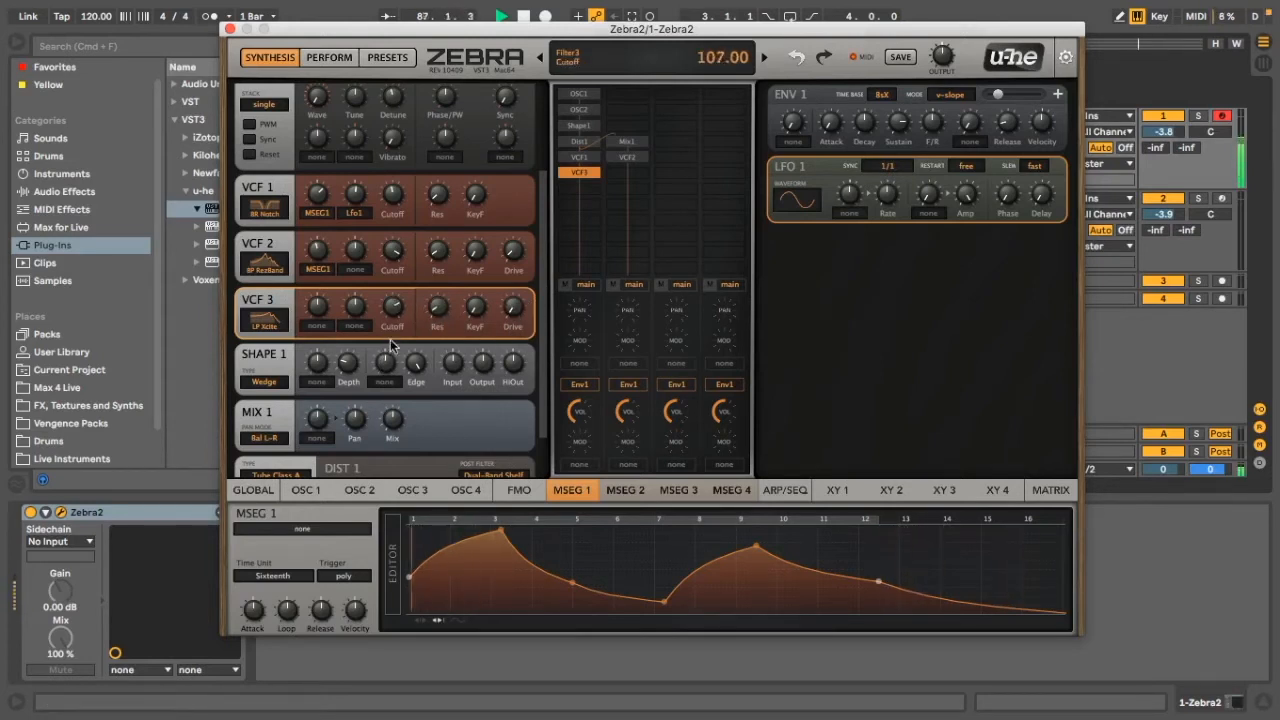
Step: Modulate VCF 3 from MSEG 1 with depth about +30 and raise its cutoff
left_click(316, 325)
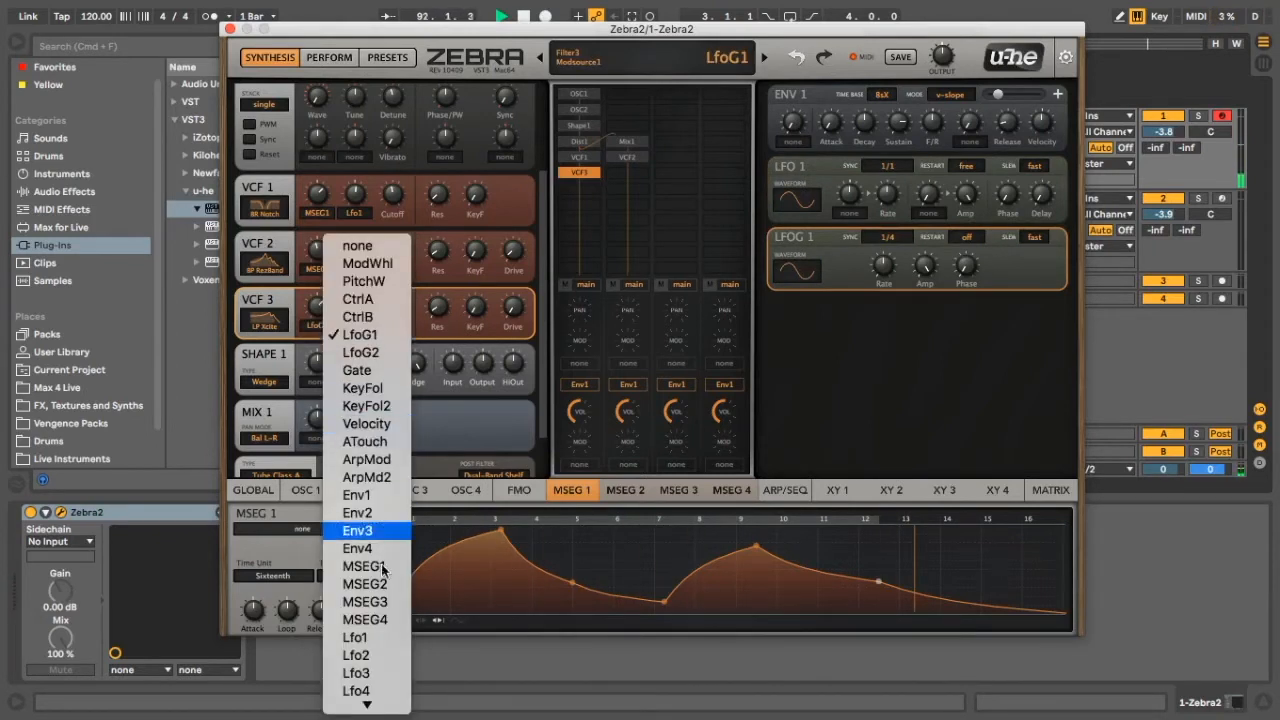
left_click(357, 530)
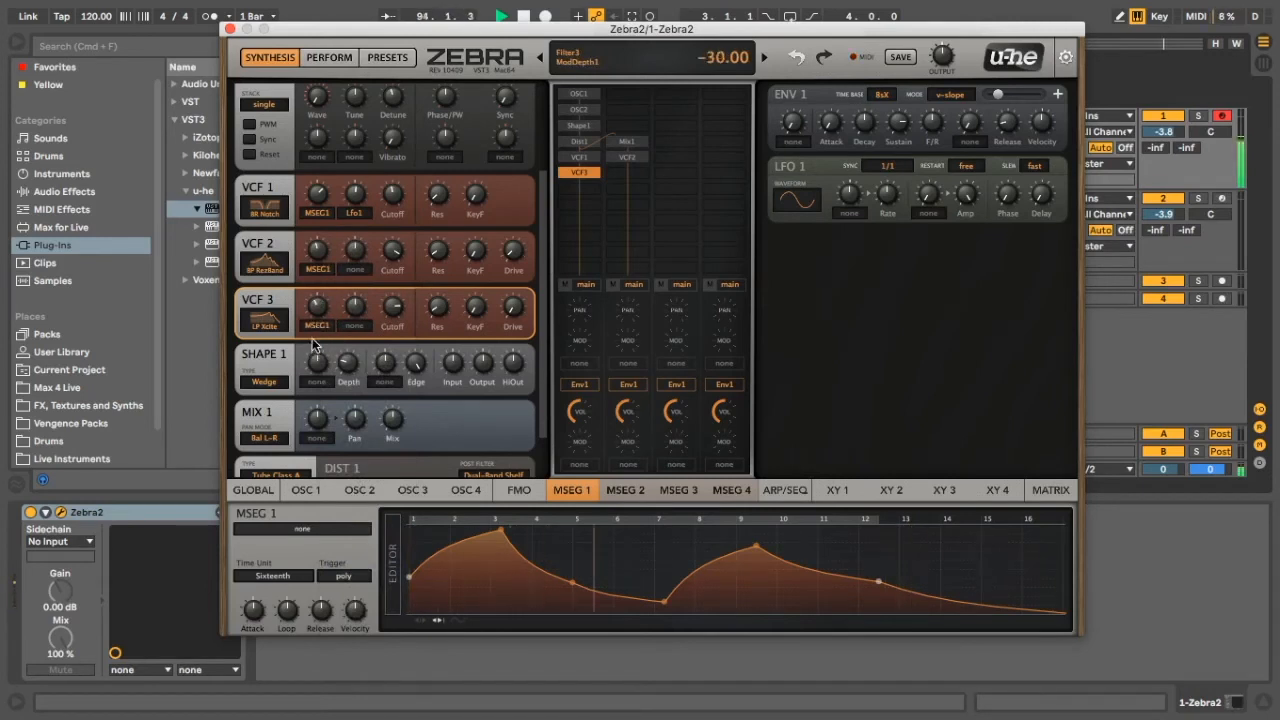
left_click_drag(393, 305, 398, 310)
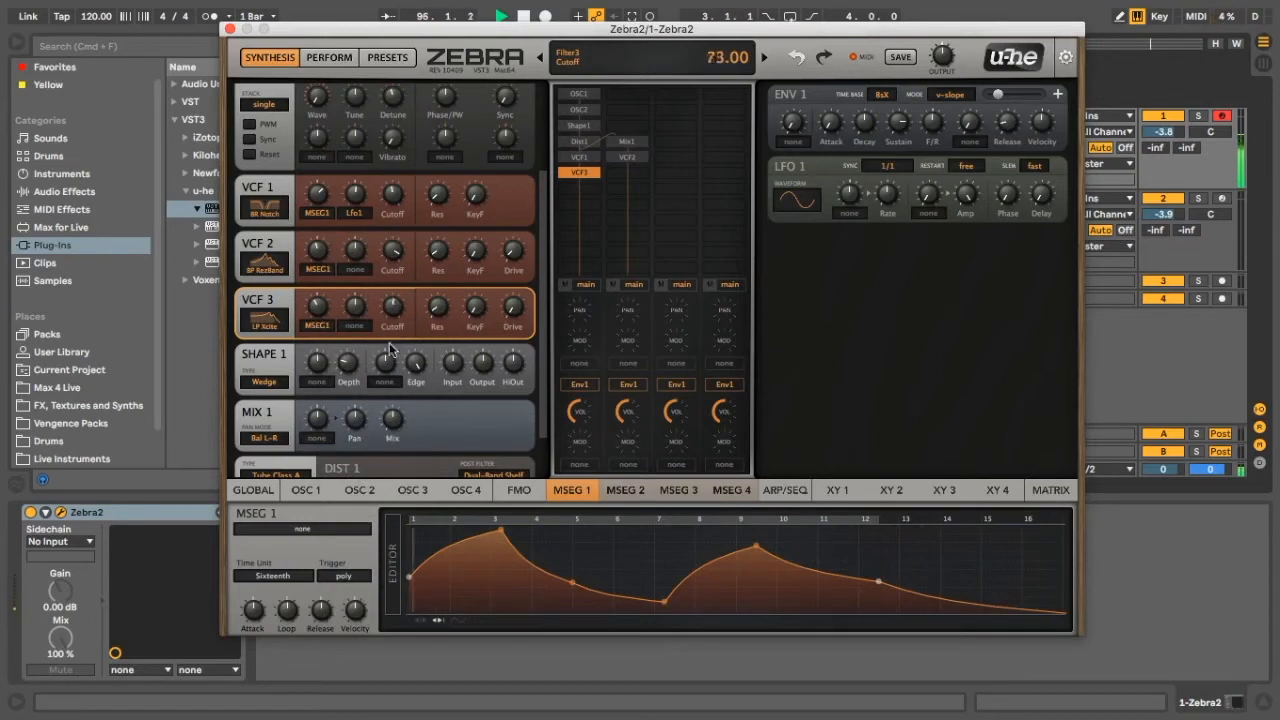
left_click_drag(393, 310, 393, 290)
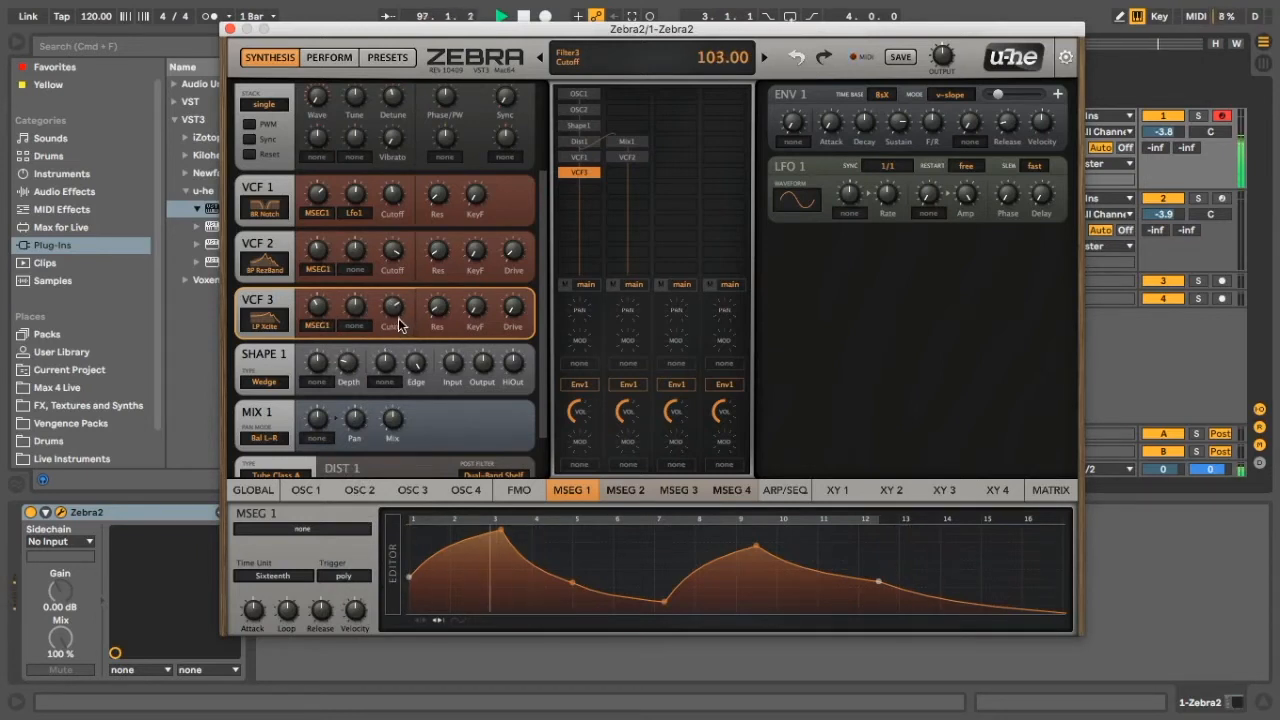
left_click_drag(392, 308, 392, 303)
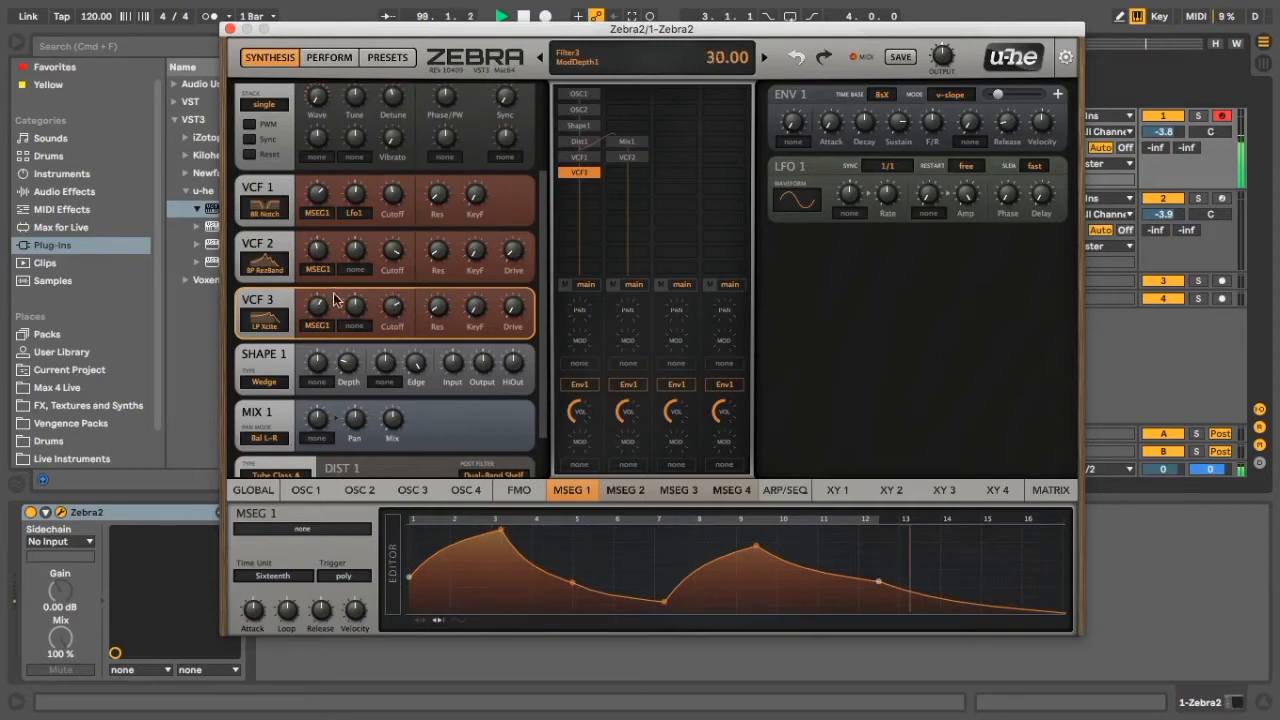
left_click_drag(318, 305, 318, 330)
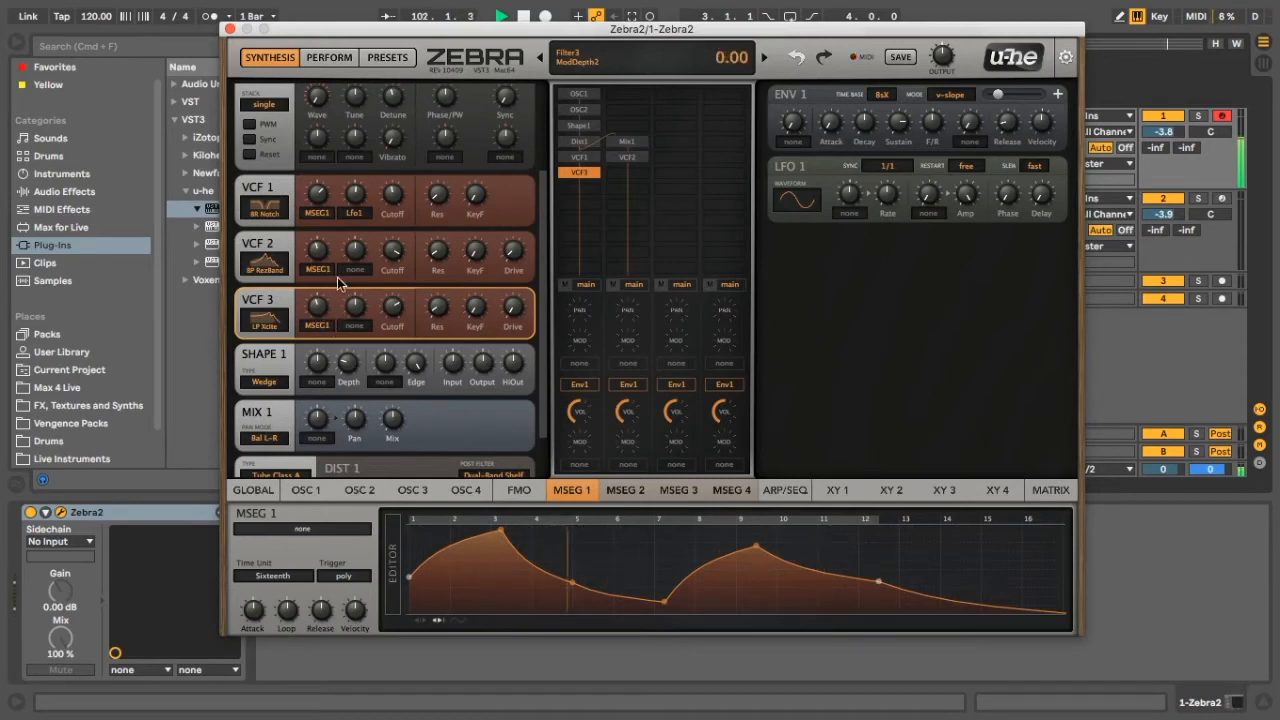
Step: Adjust another filter's second modulation depth
left_click_drag(318, 190, 318, 180)
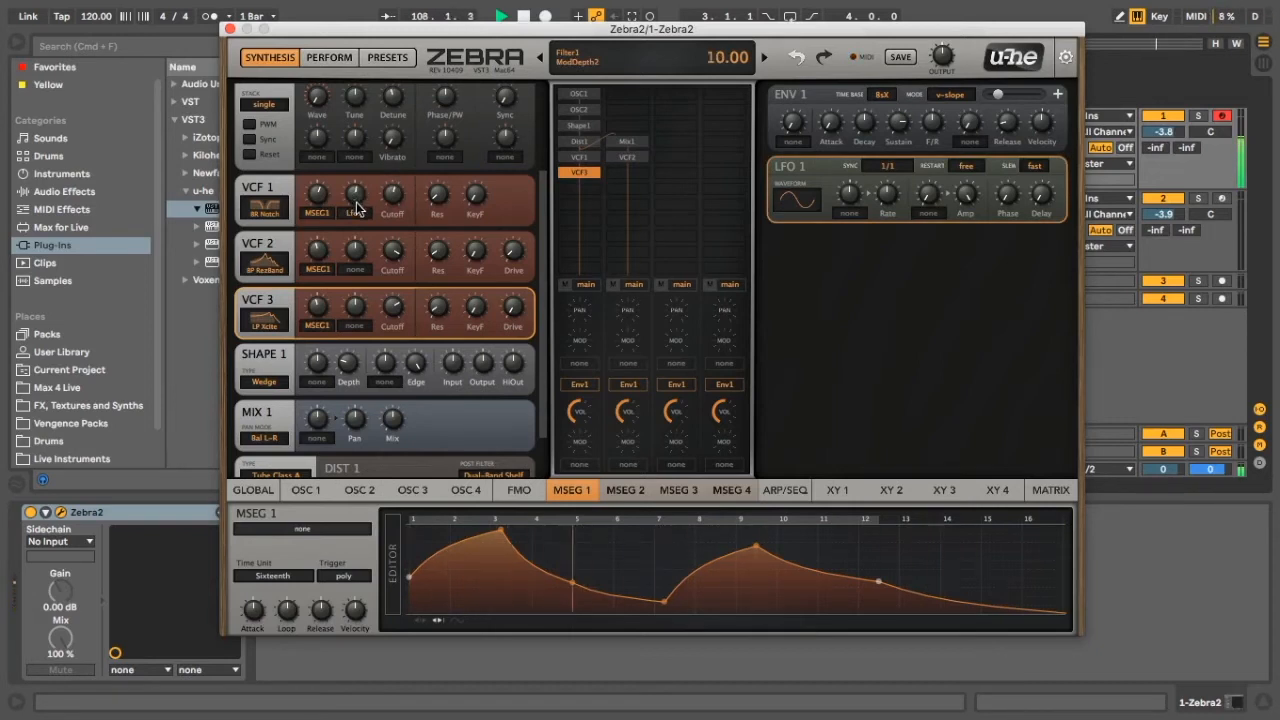
left_click(354, 193)
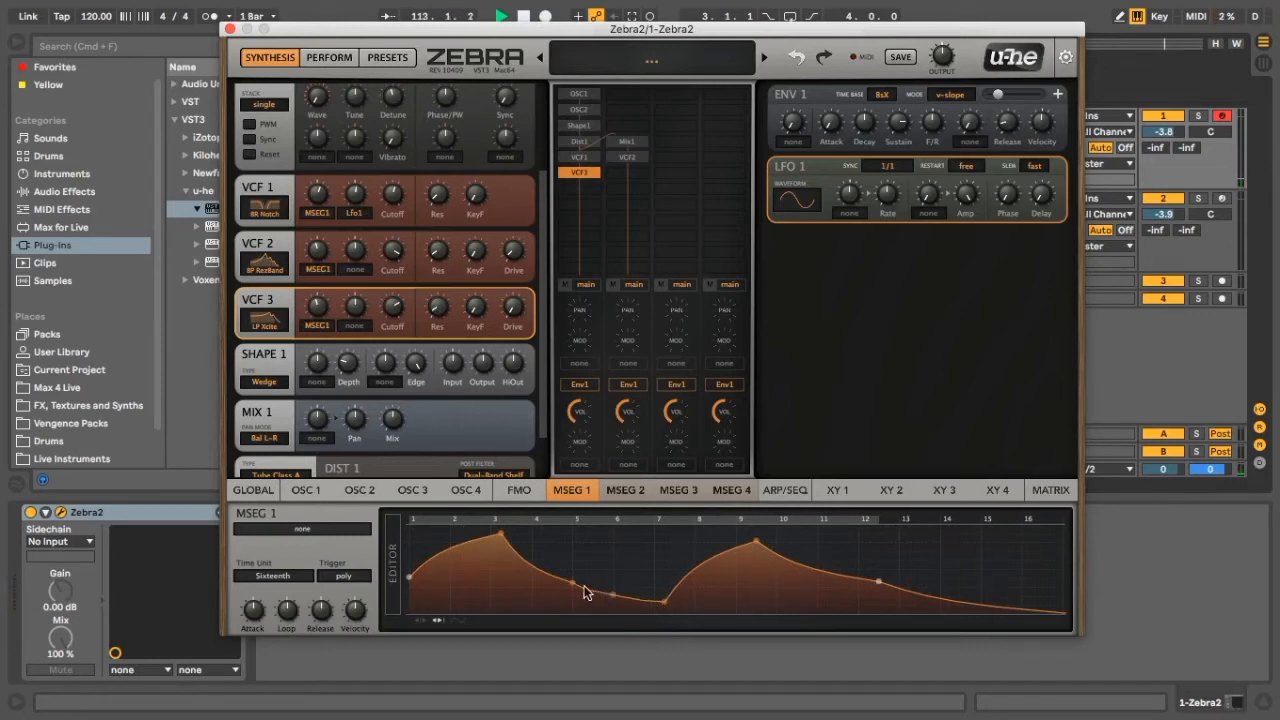
Step: Reshape the MSEG 1 curve into three repeating humps across sixteen steps
left_click_drag(585, 592, 580, 555)
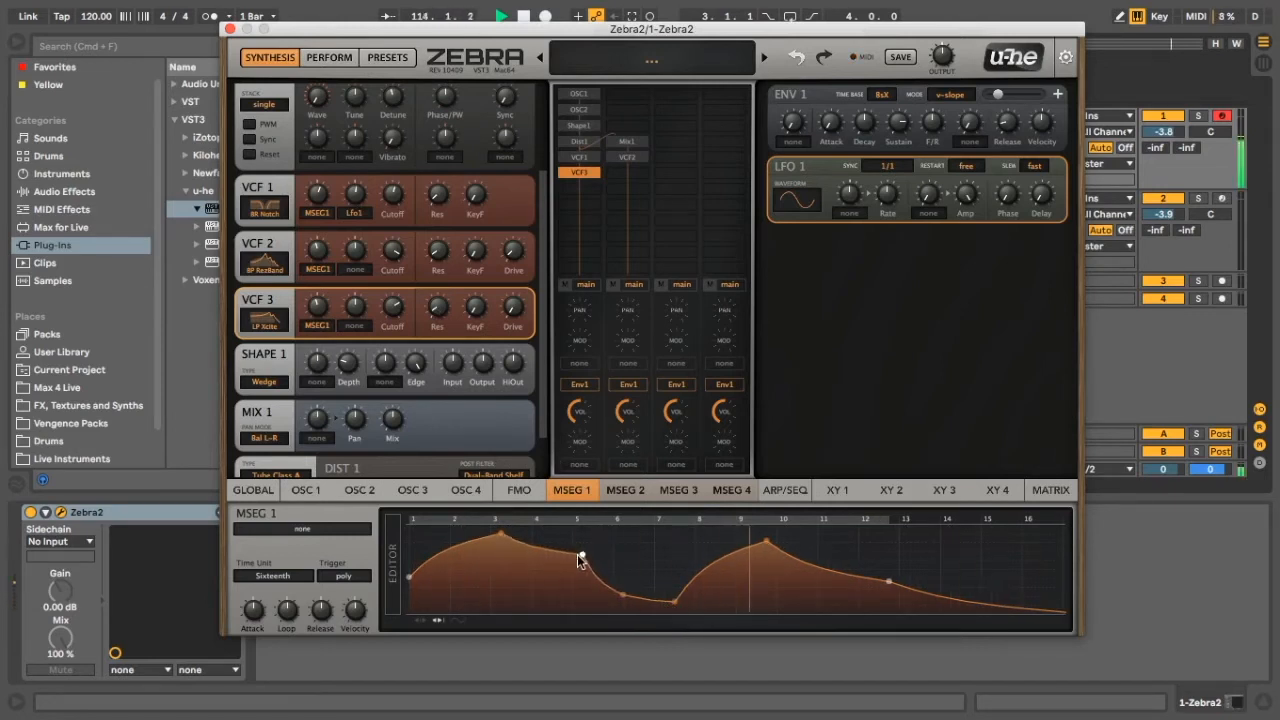
left_click_drag(580, 555, 610, 535)
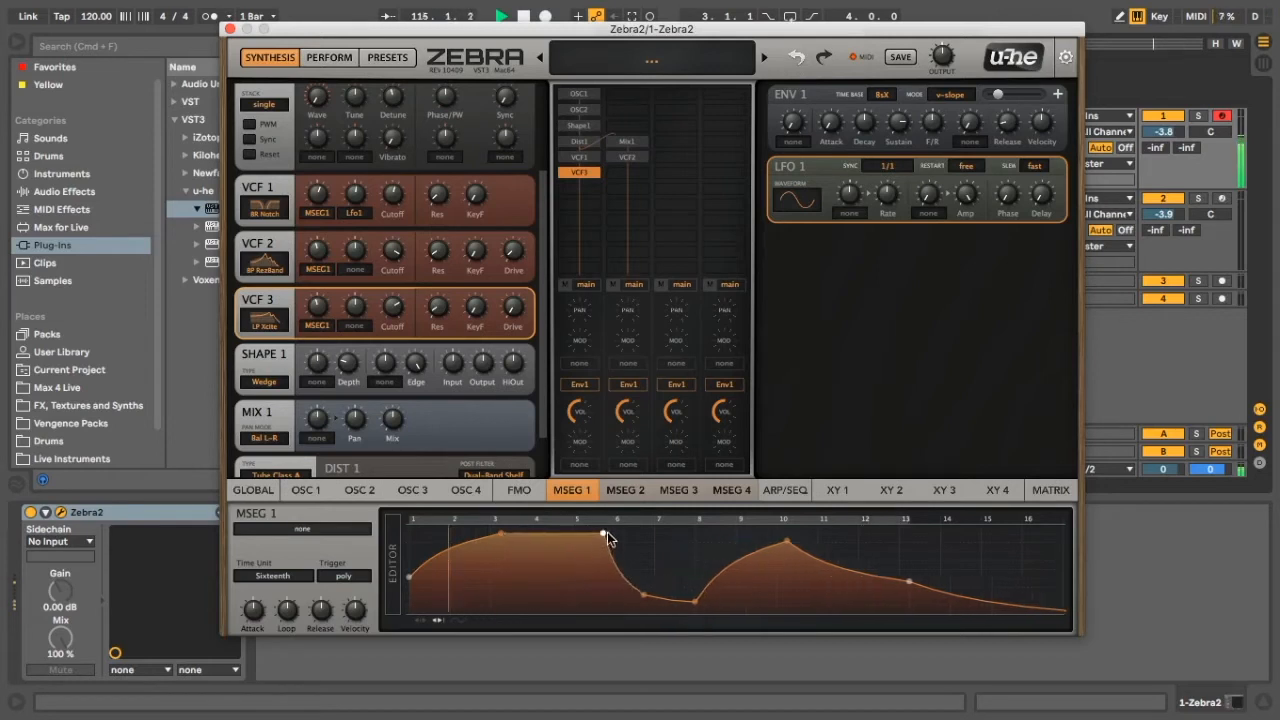
left_click_drag(615, 535, 547, 573)
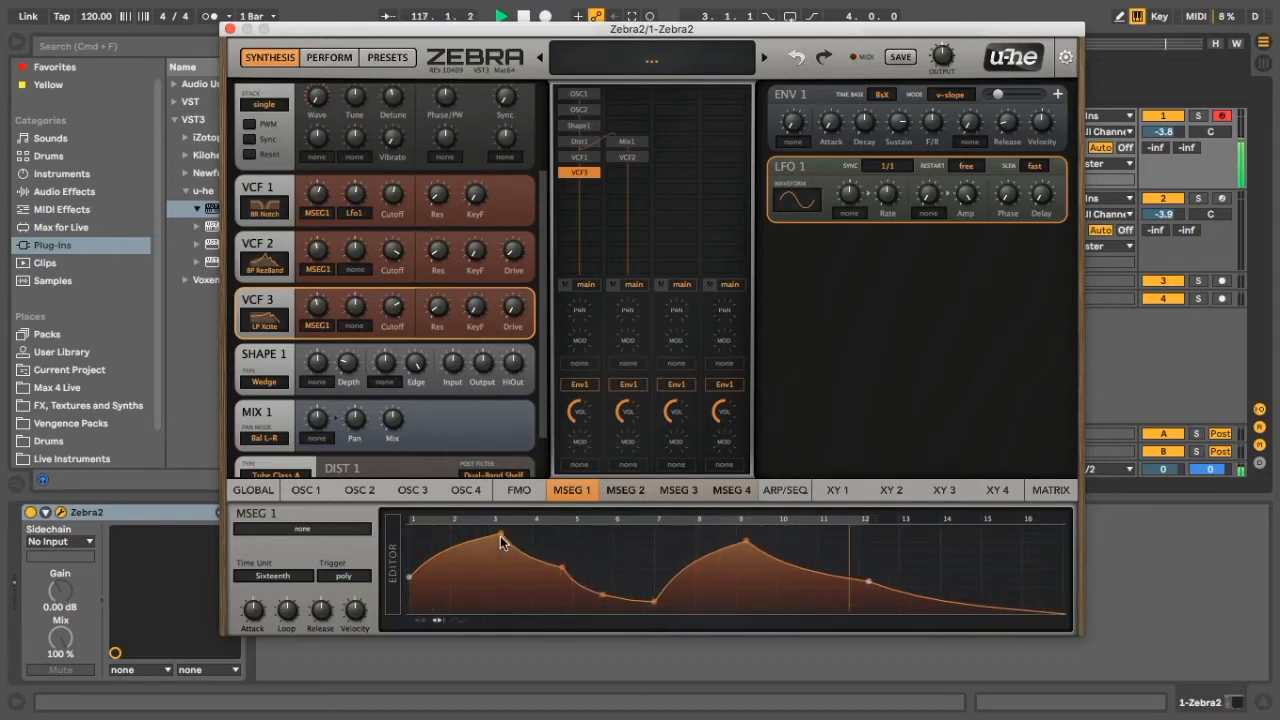
left_click_drag(500, 540, 645, 575)
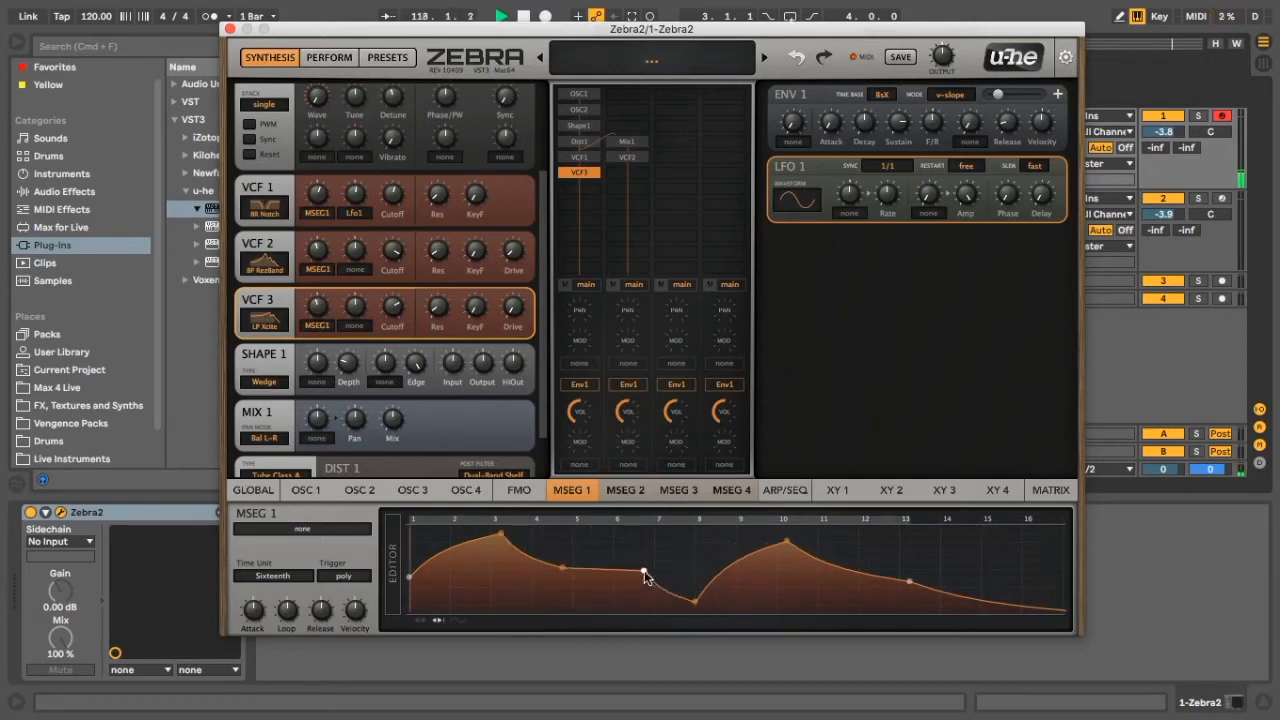
left_click_drag(645, 575, 560, 585)
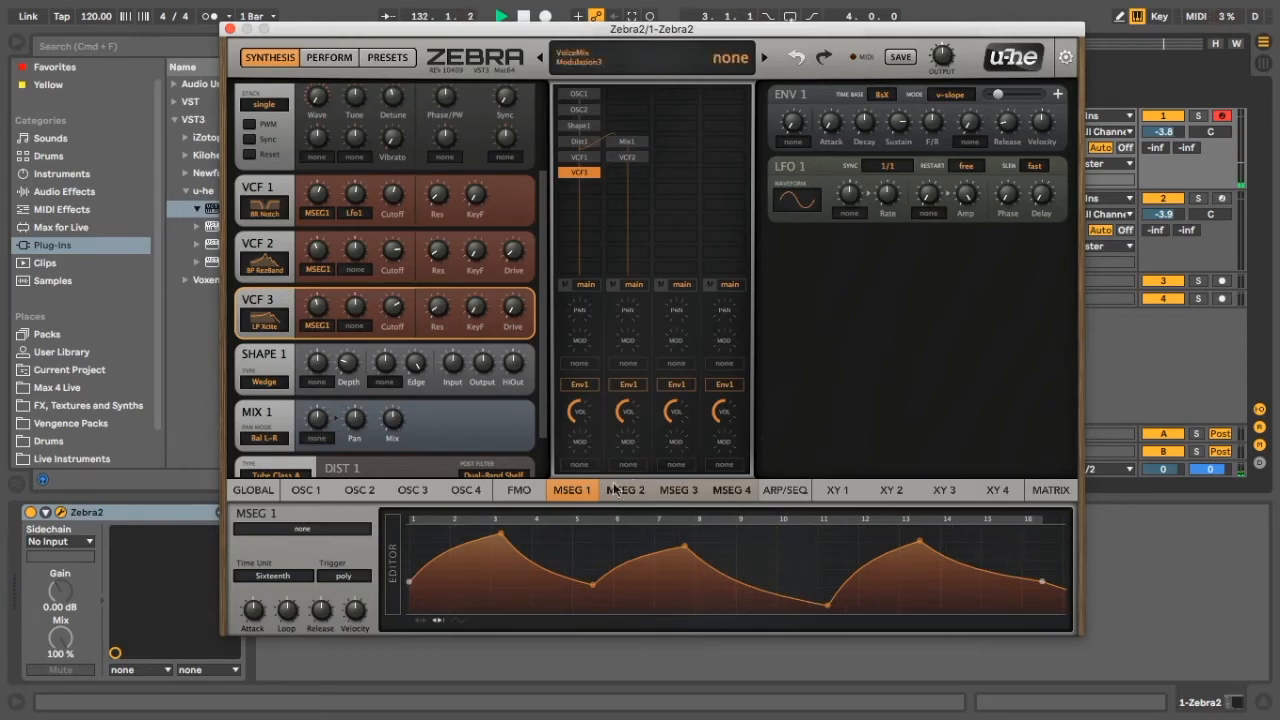
Step: Put a VCF 5 set to BR Notch into the global effects chain
left_click(252, 489)
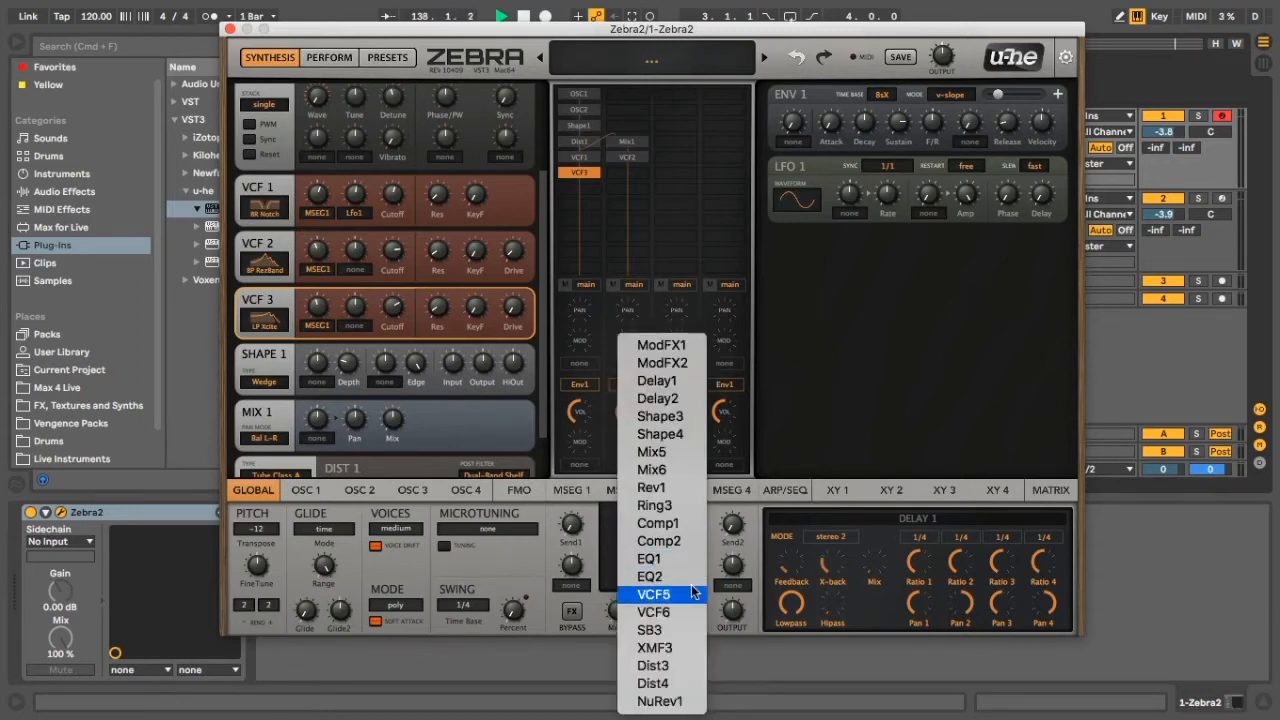
left_click(653, 594)
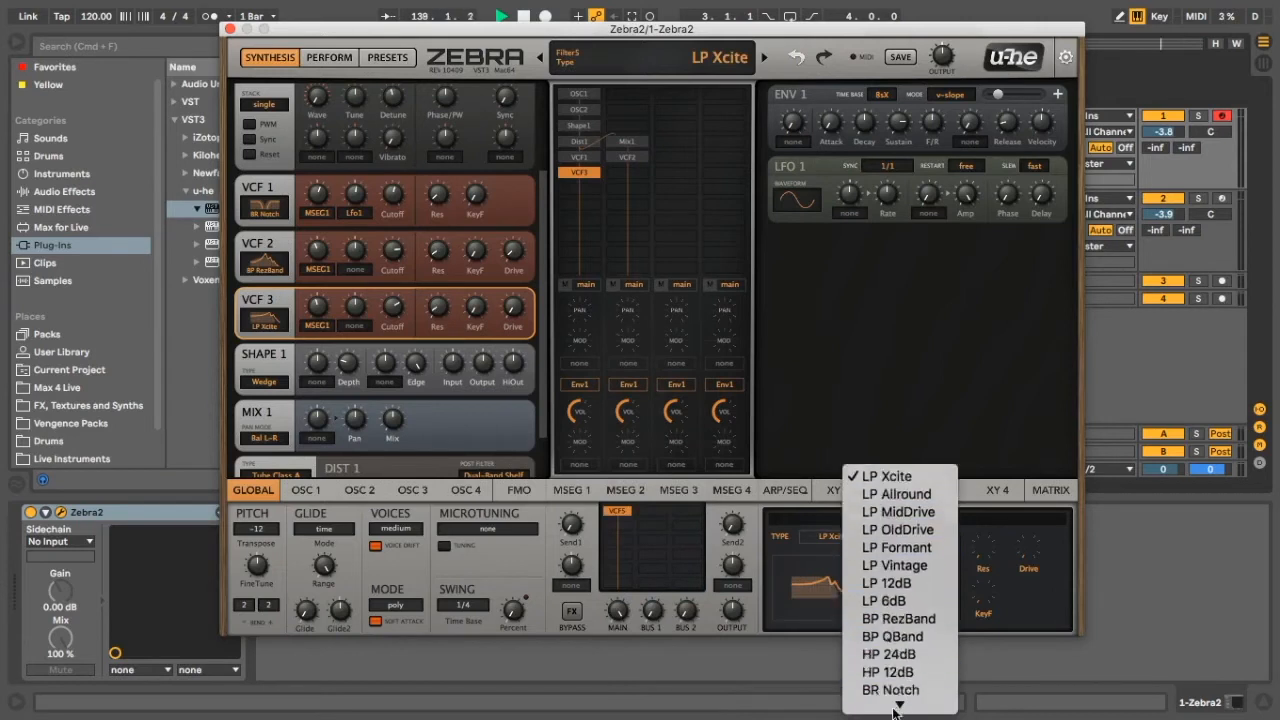
left_click(889, 690)
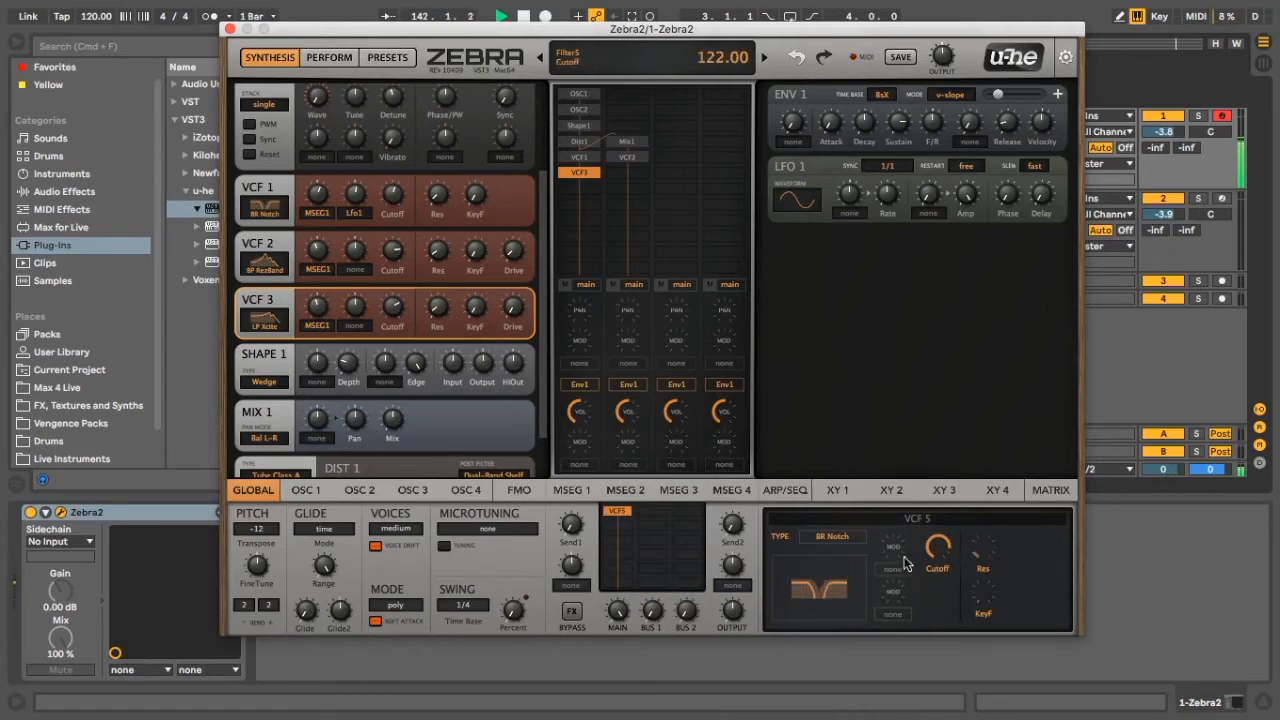
left_click(893, 571)
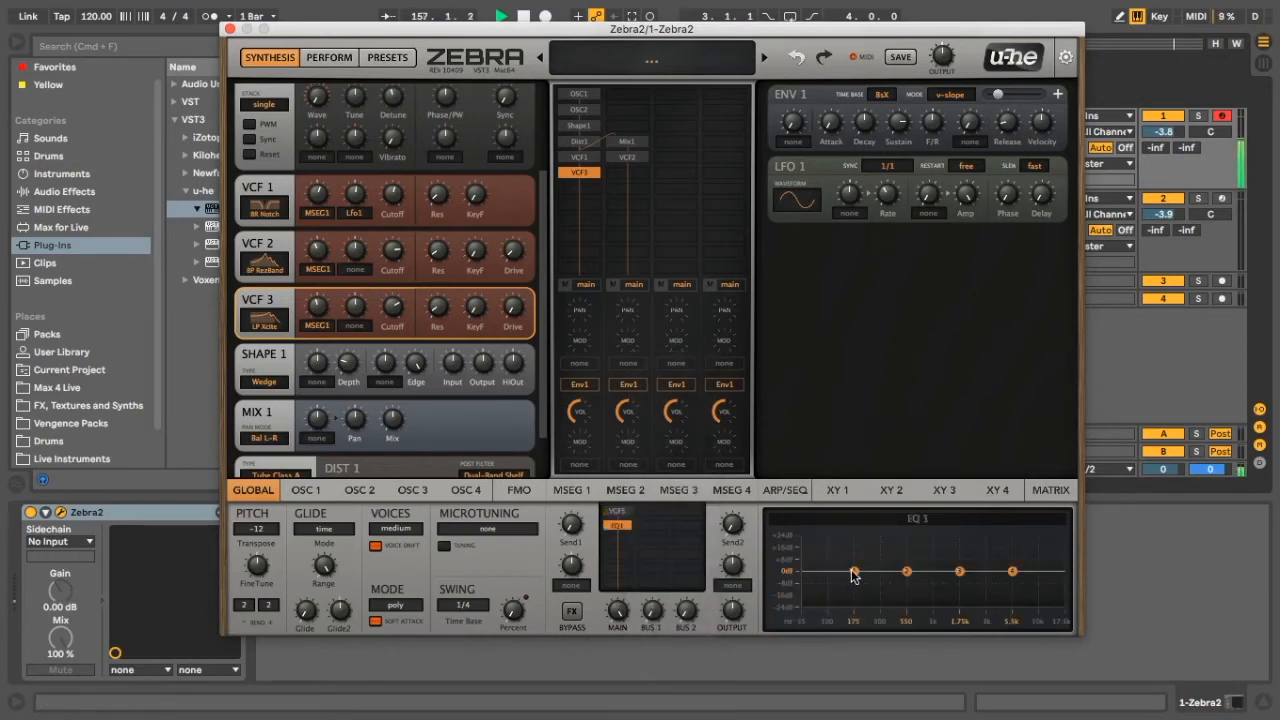
Step: Curve EQ 1: boost the low shelf, dip near 200 Hz, lift around 1.75k, nudge the high shelf
left_click_drag(853, 572, 852, 555)
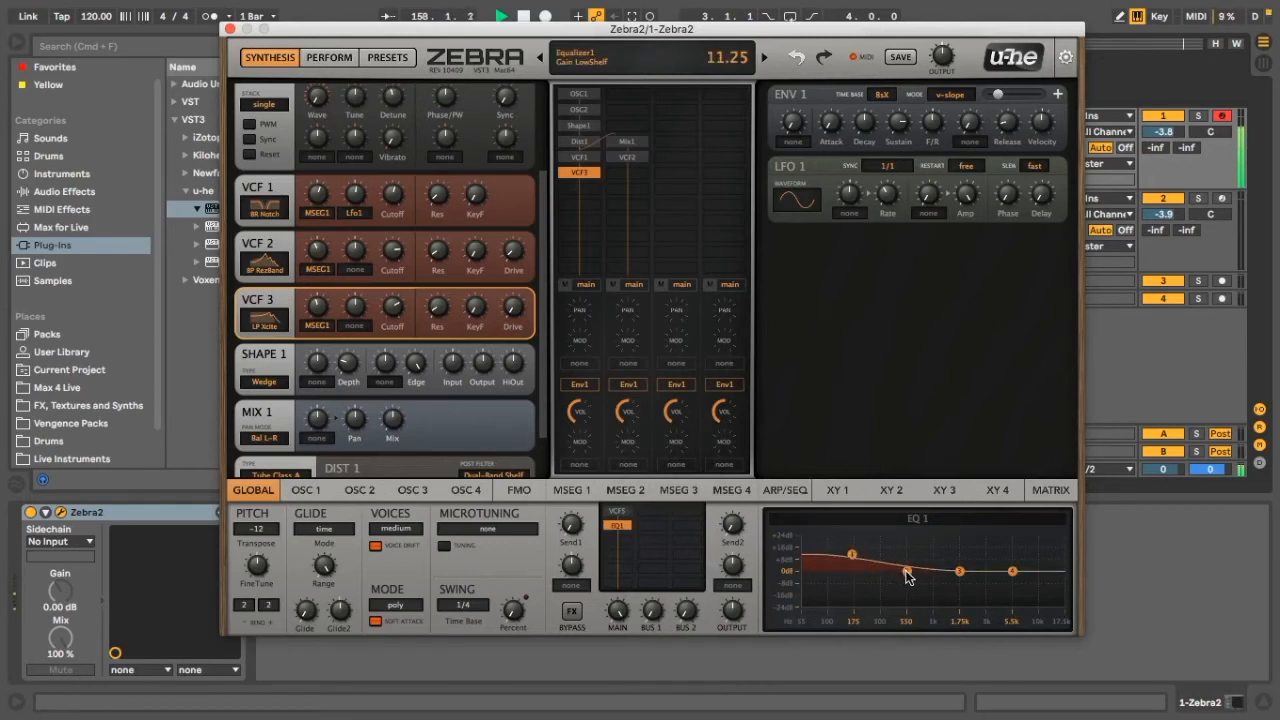
left_click_drag(905, 572, 885, 590)
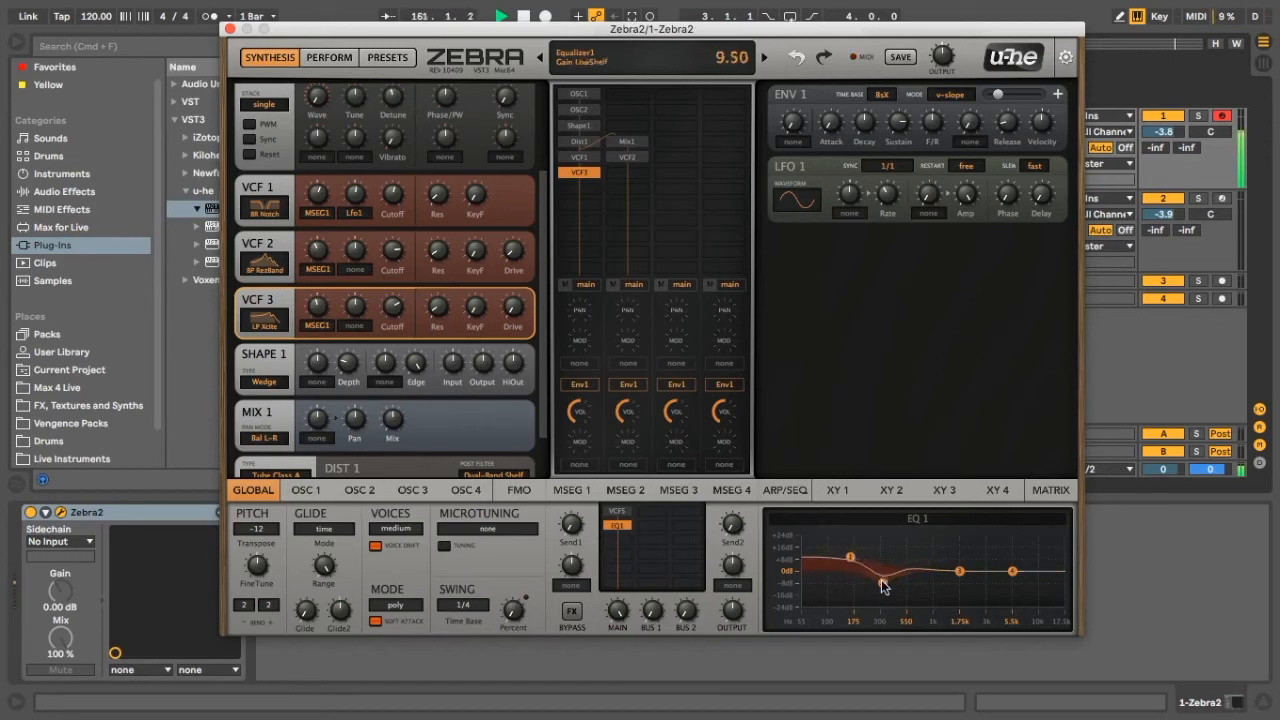
left_click_drag(958, 571, 958, 548)
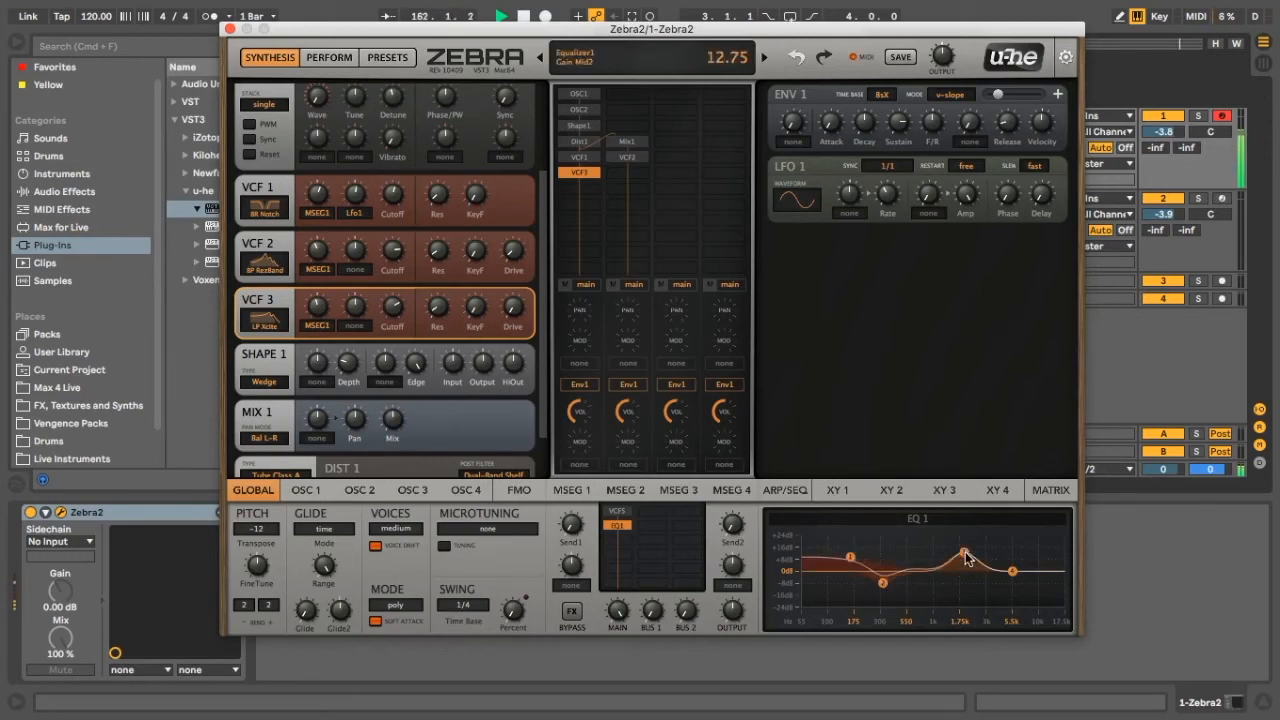
left_click_drag(963, 554, 970, 565)
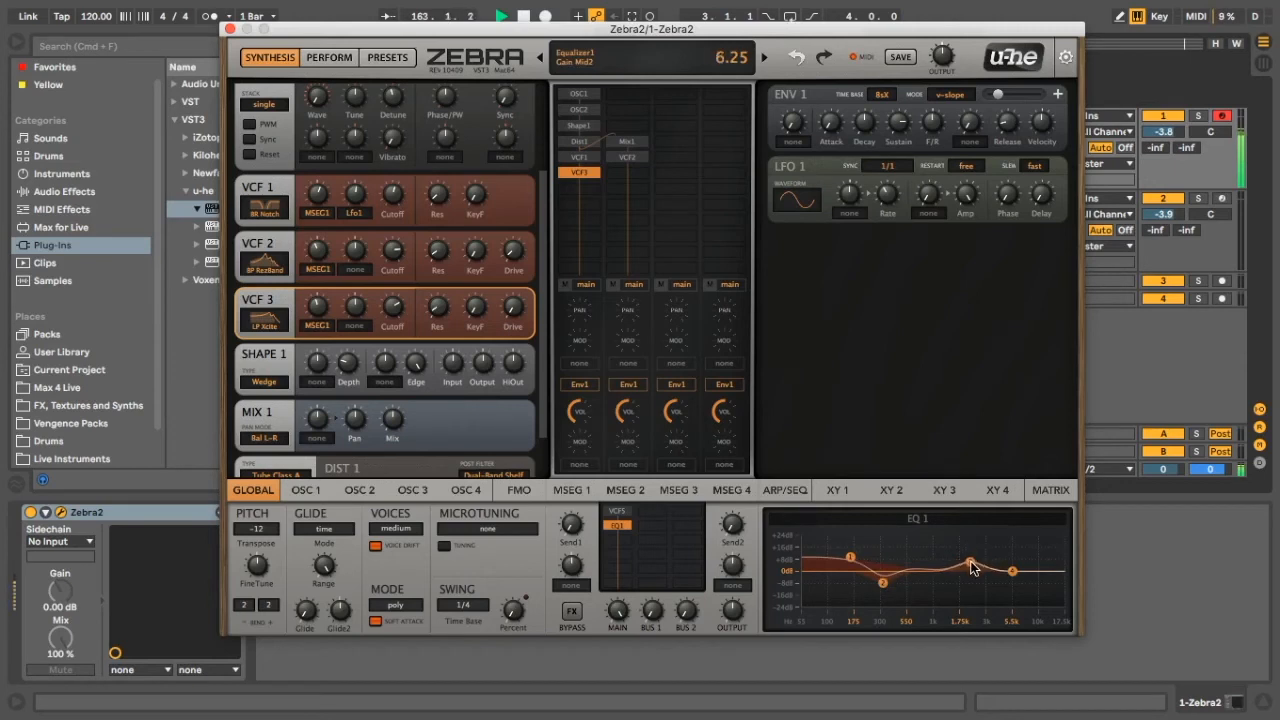
left_click_drag(970, 563, 970, 568)
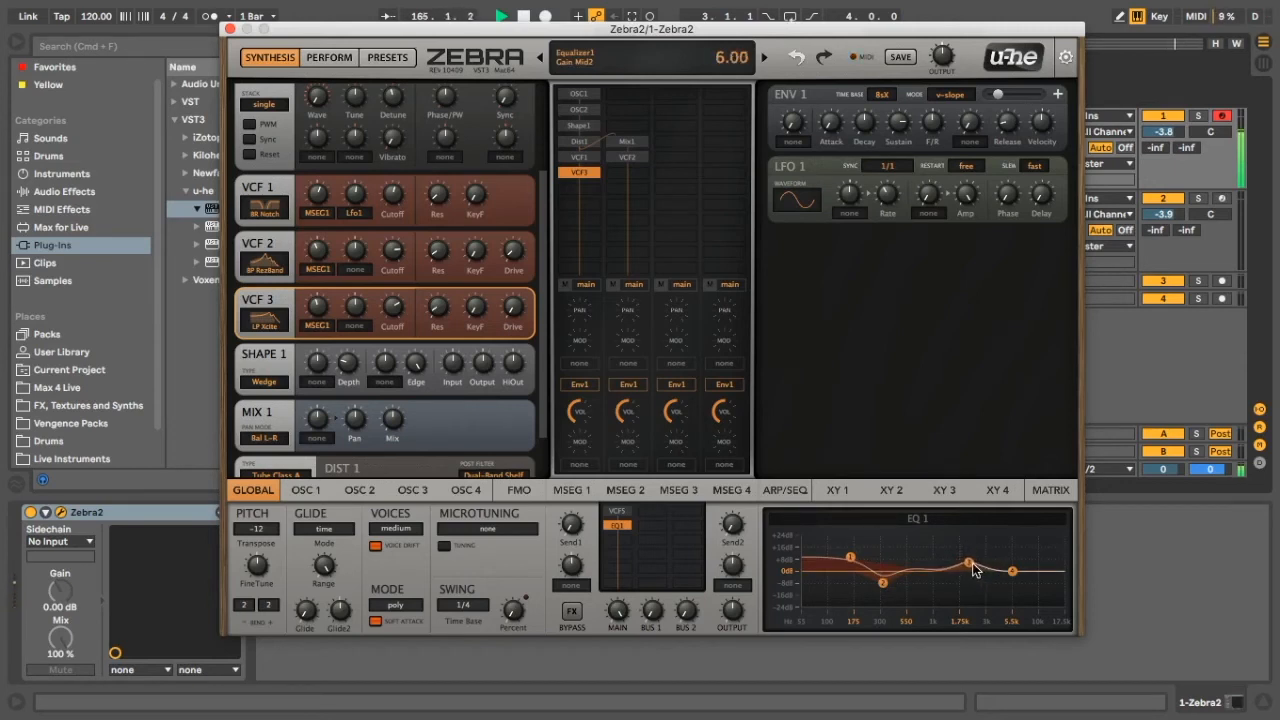
left_click_drag(1010, 563, 1018, 575)
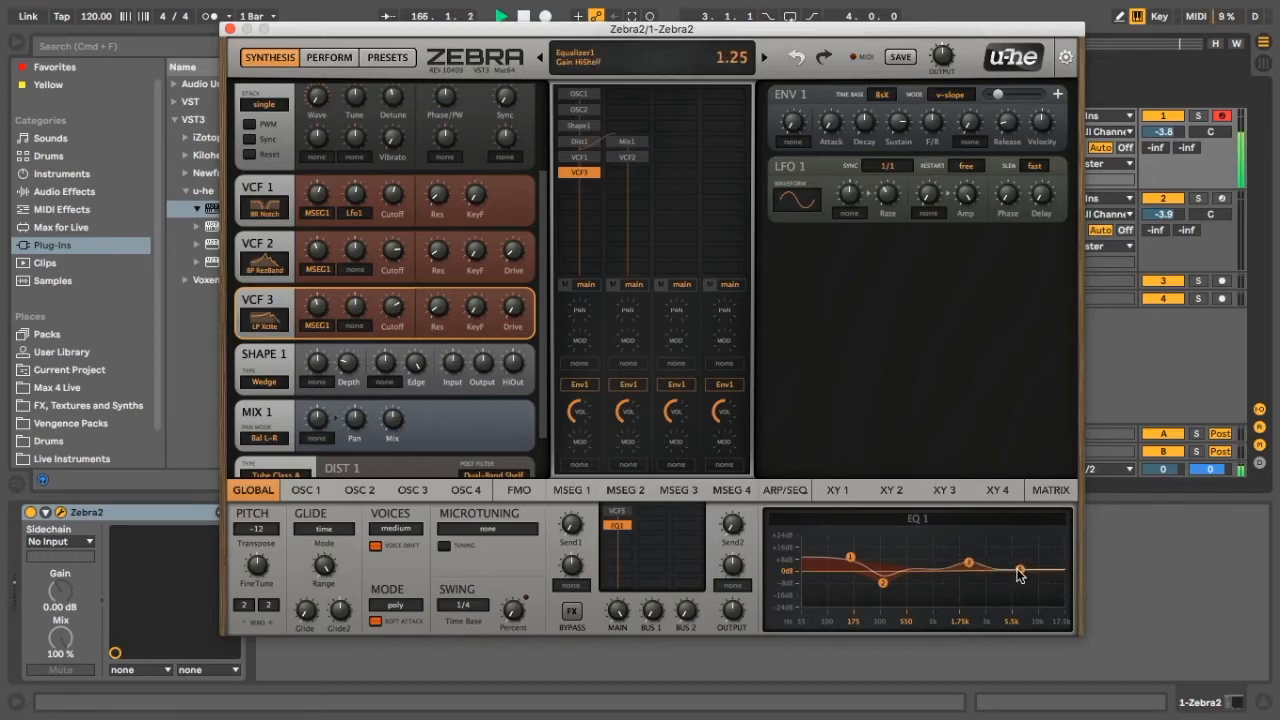
left_click_drag(1018, 572, 1018, 571)
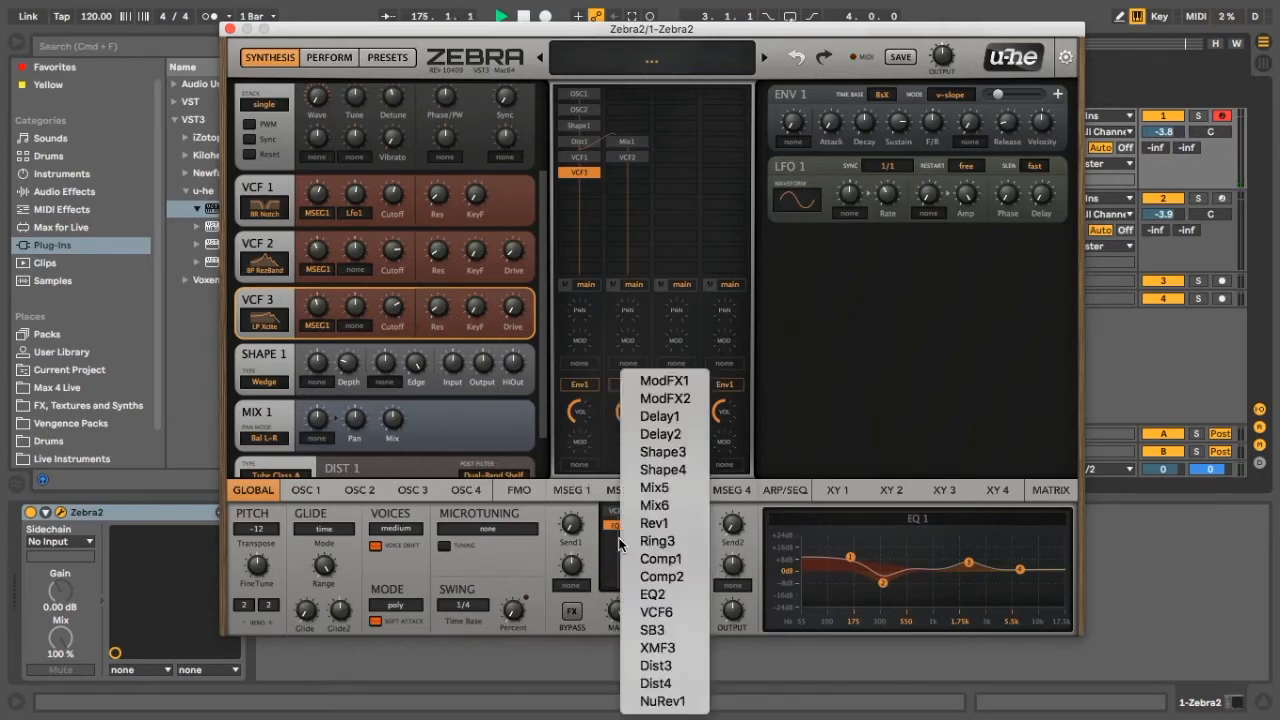
mouse_move(665, 701)
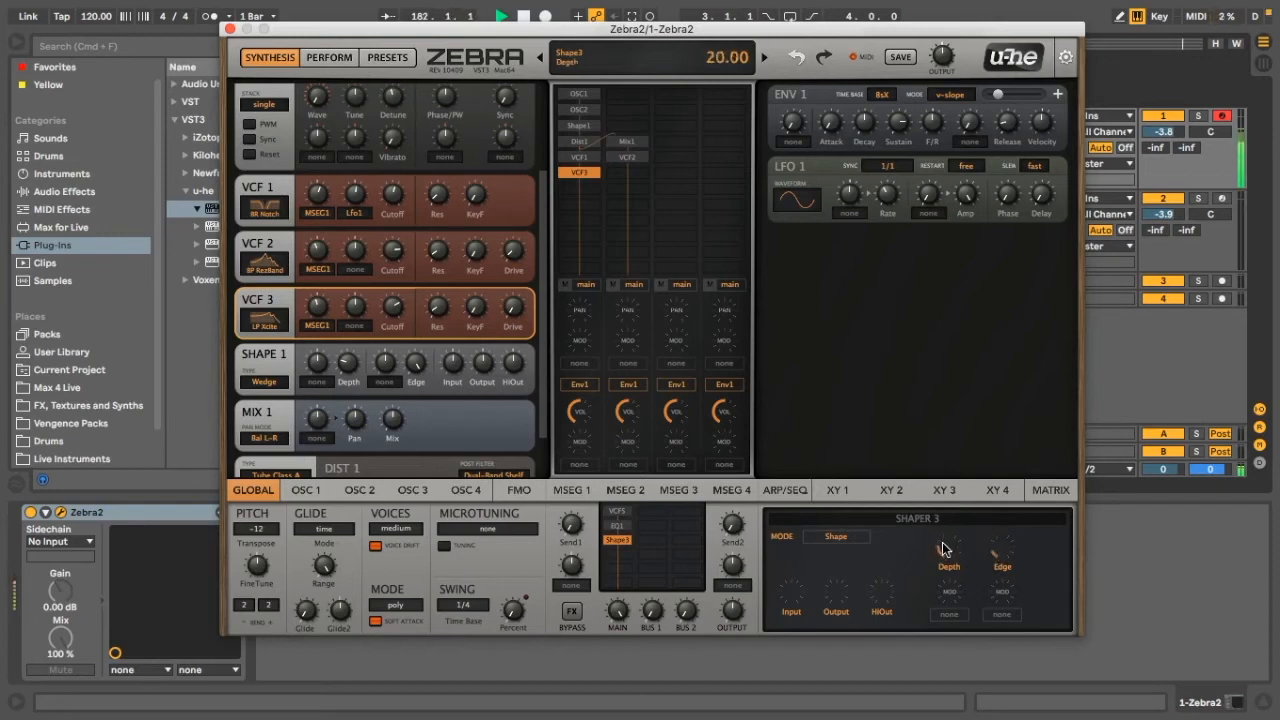
Step: Dial in the Shaper 3 depth and its neighbouring knob after the EQ
left_click_drag(948, 566, 948, 530)
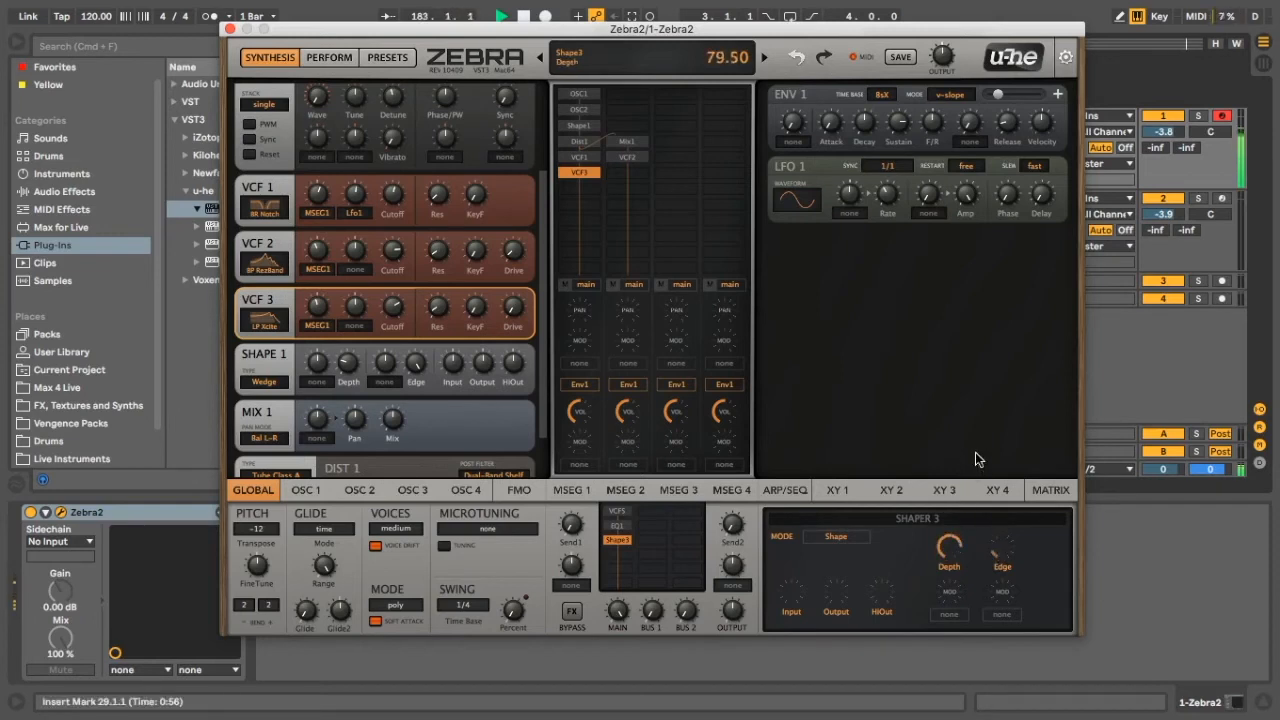
left_click_drag(948, 550, 948, 600)
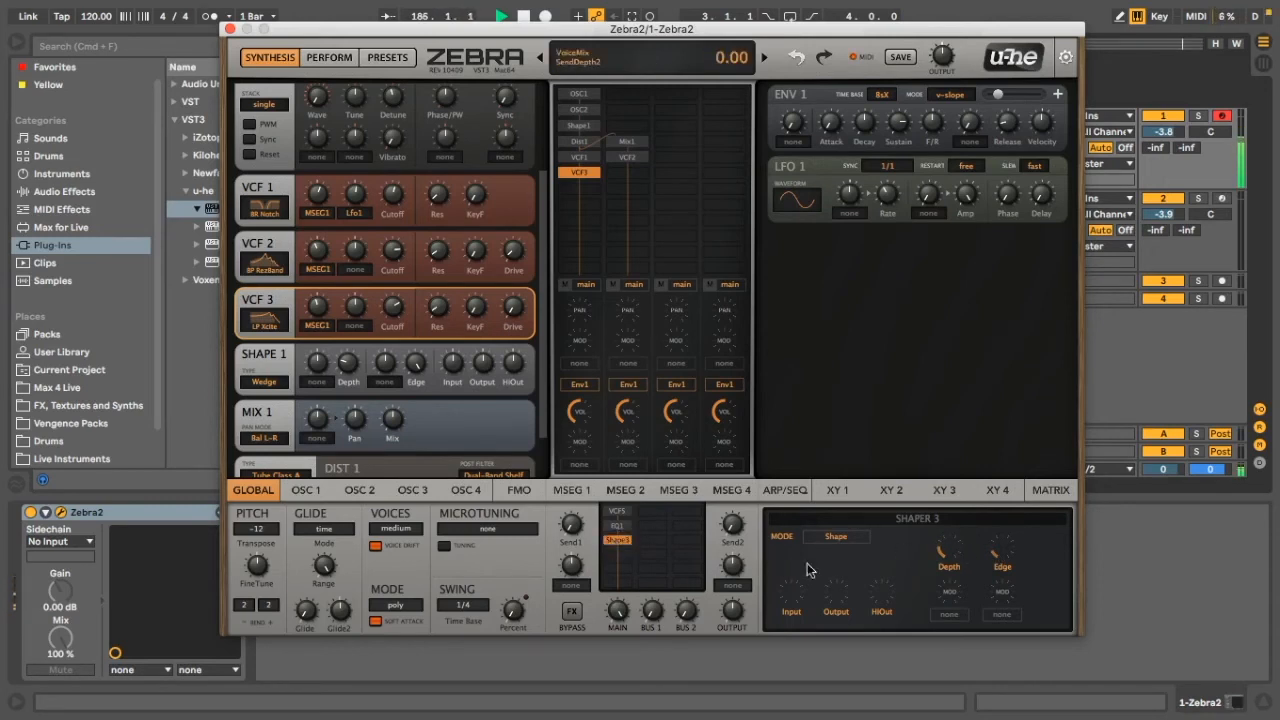
left_click_drag(1001, 555, 1001, 548)
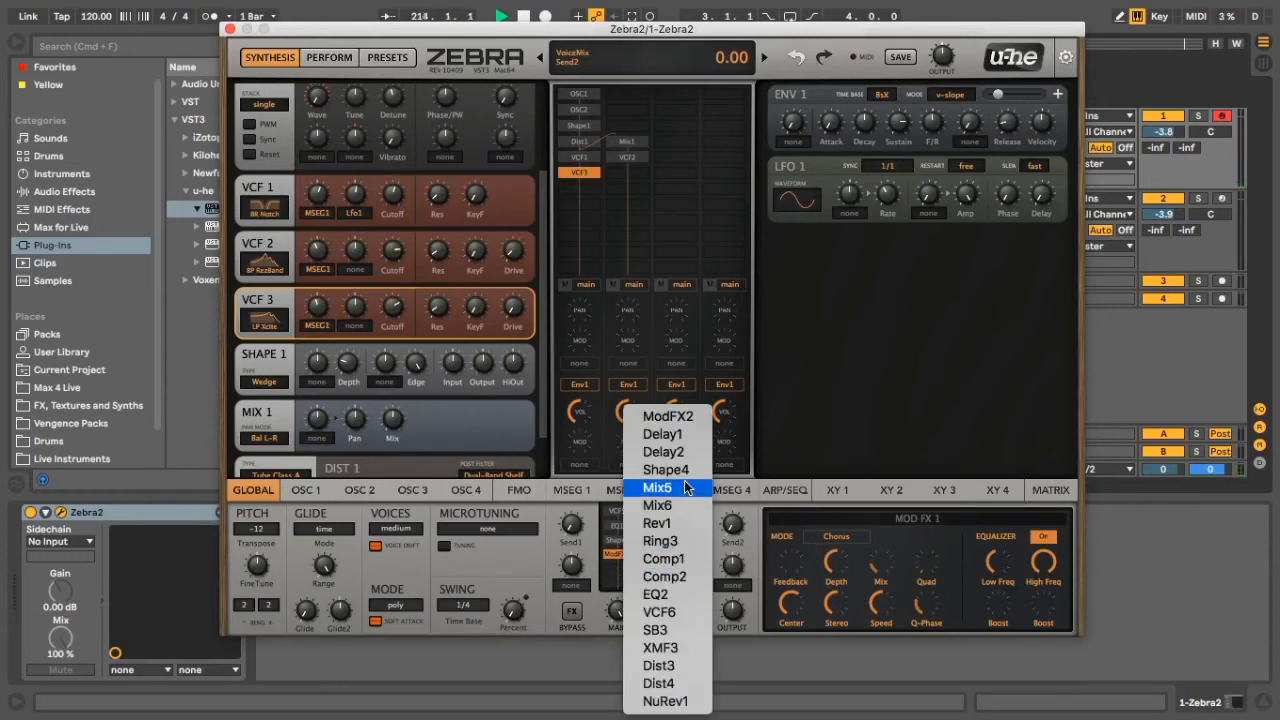
mouse_move(659, 612)
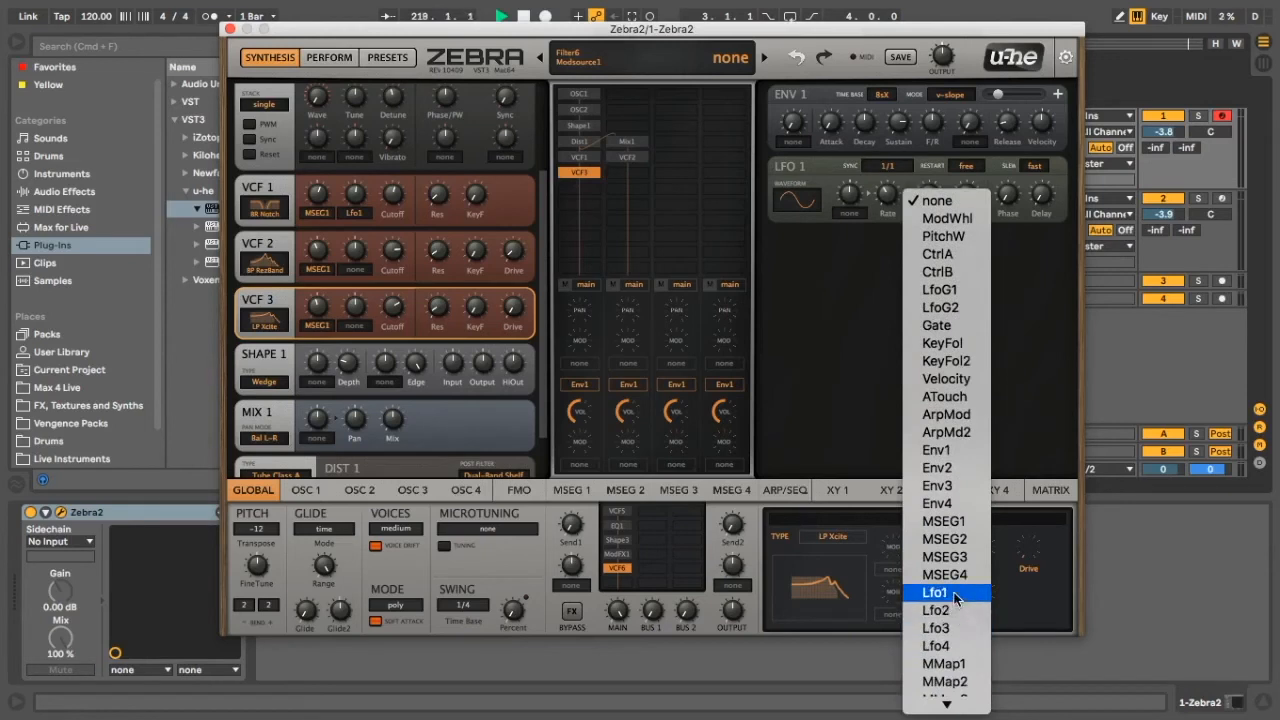
Step: Modulate VCF6's cutoff with Lfo1 and raise its drive to 8.00
left_click(935, 592)
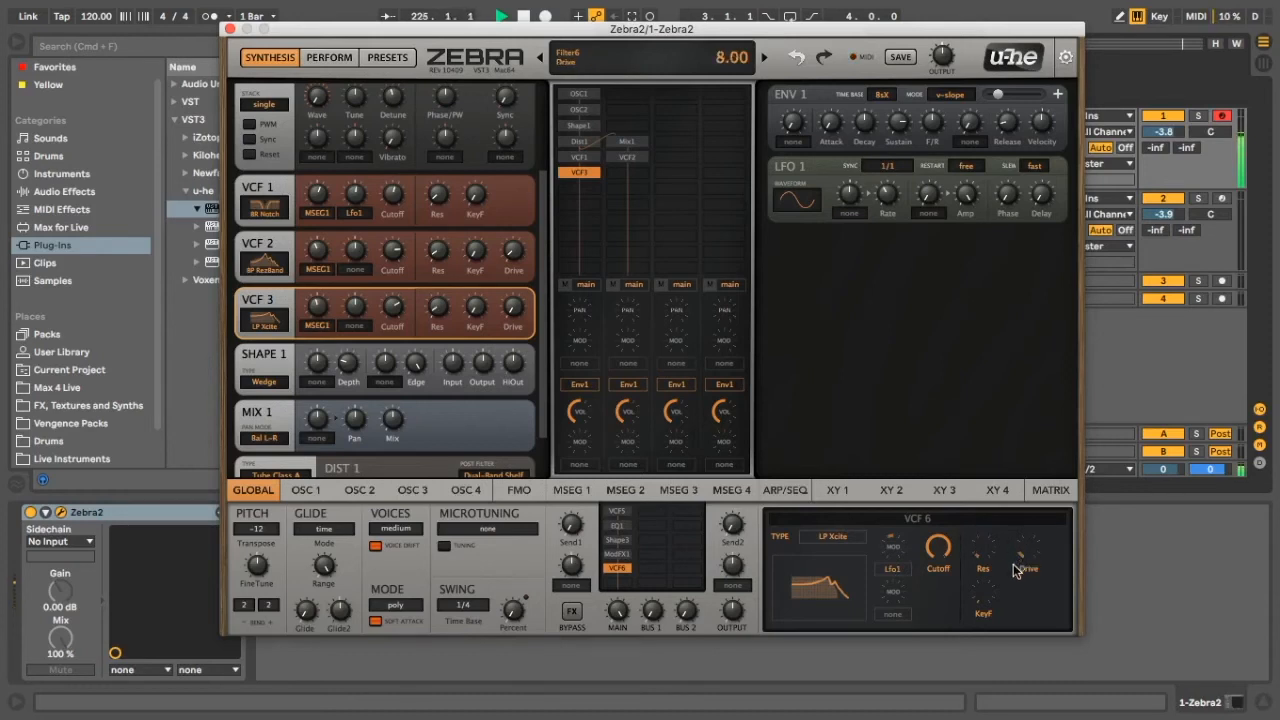
mouse_move(1017, 570)
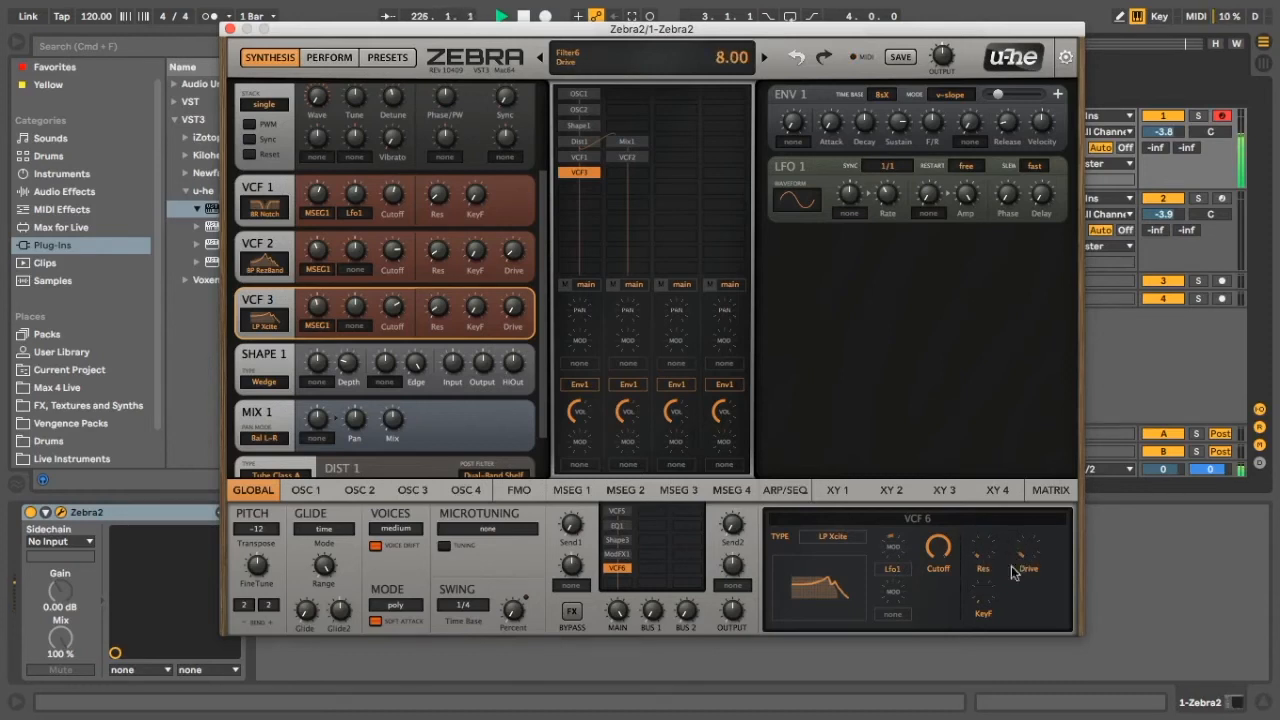
left_click_drag(938, 553, 938, 545)
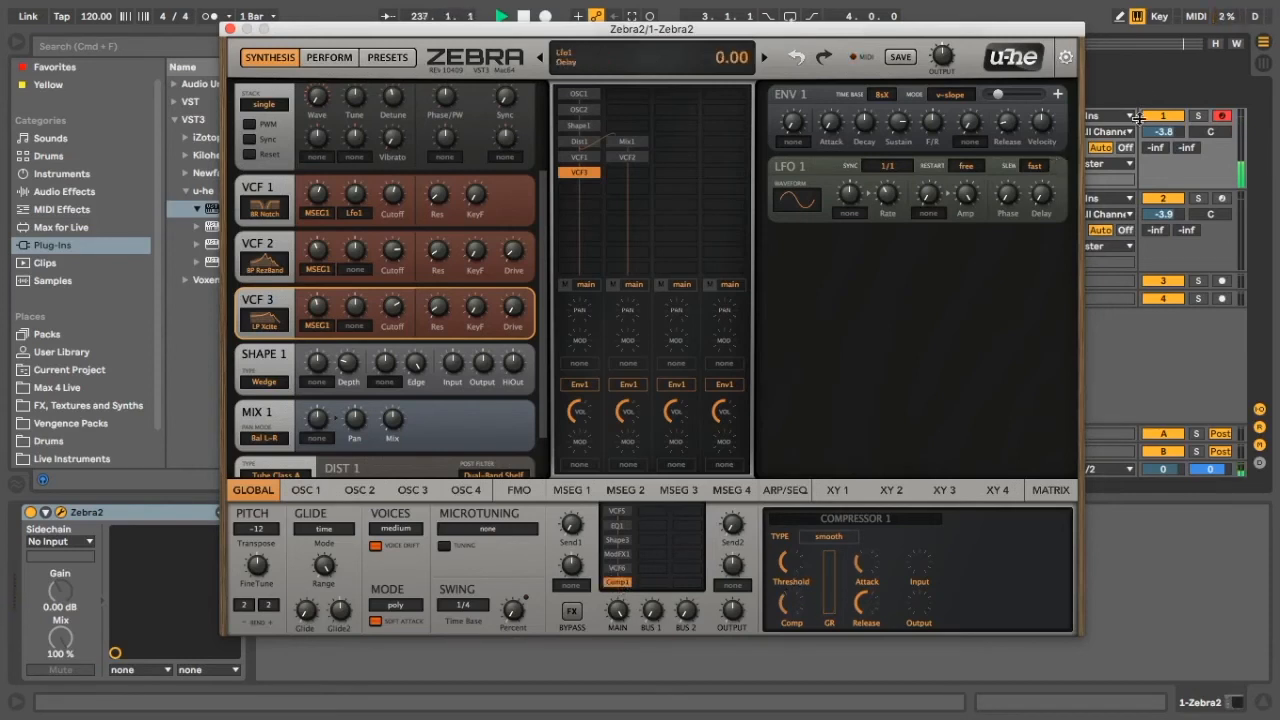
Step: Lower the first track's volume and set Compressor 1 release to 56
left_click_drag(1160, 130, 1160, 135)
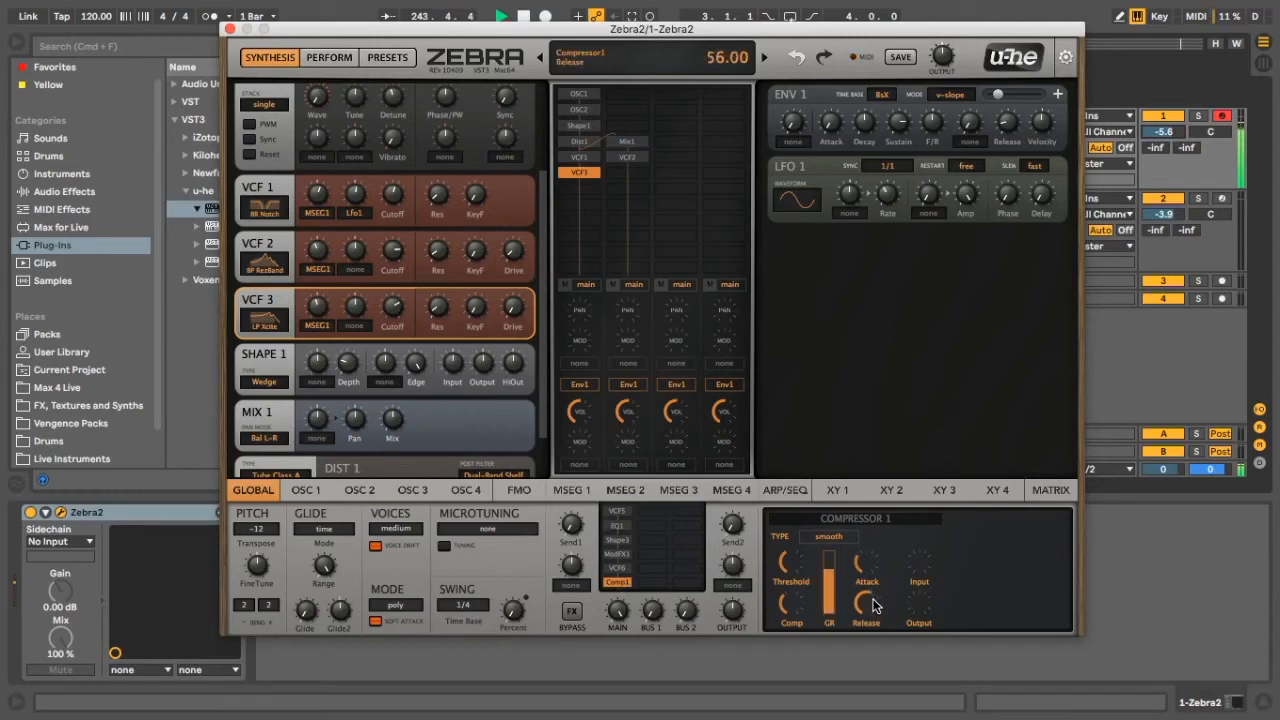
left_click_drag(866, 590, 800, 595)
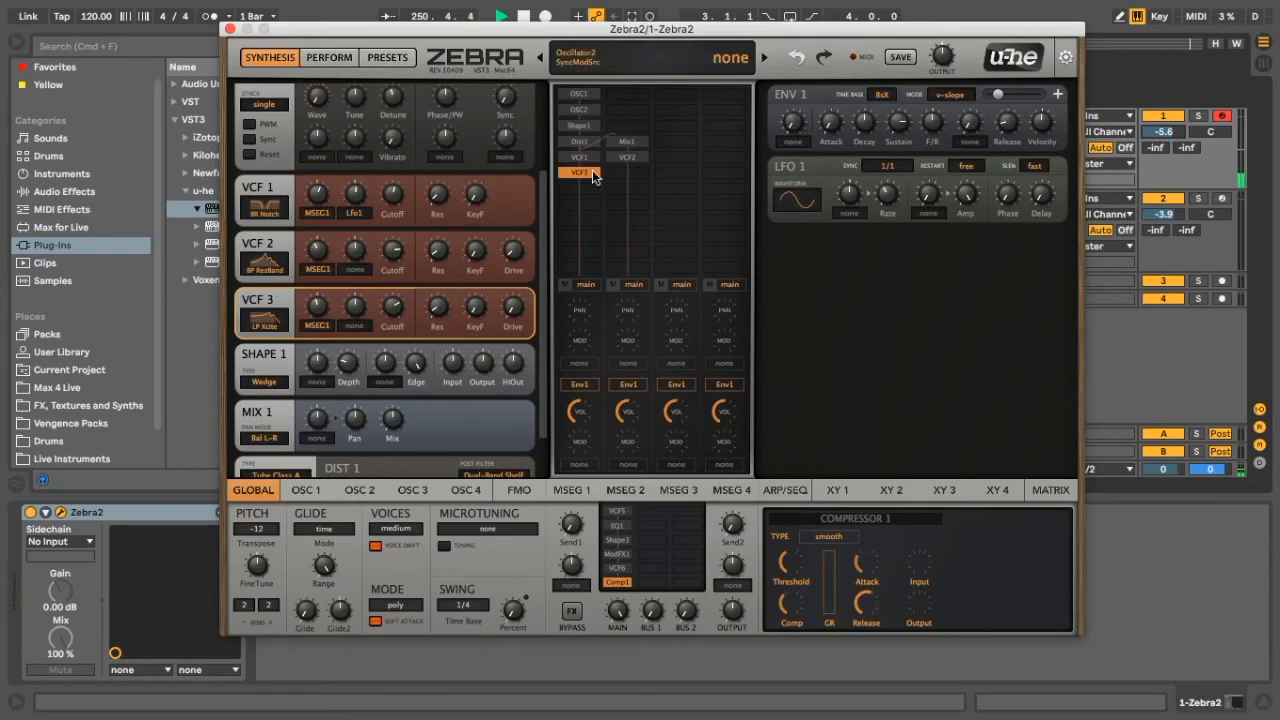
Step: Select the first filter module in Zebra2's main grid
left_click(580, 168)
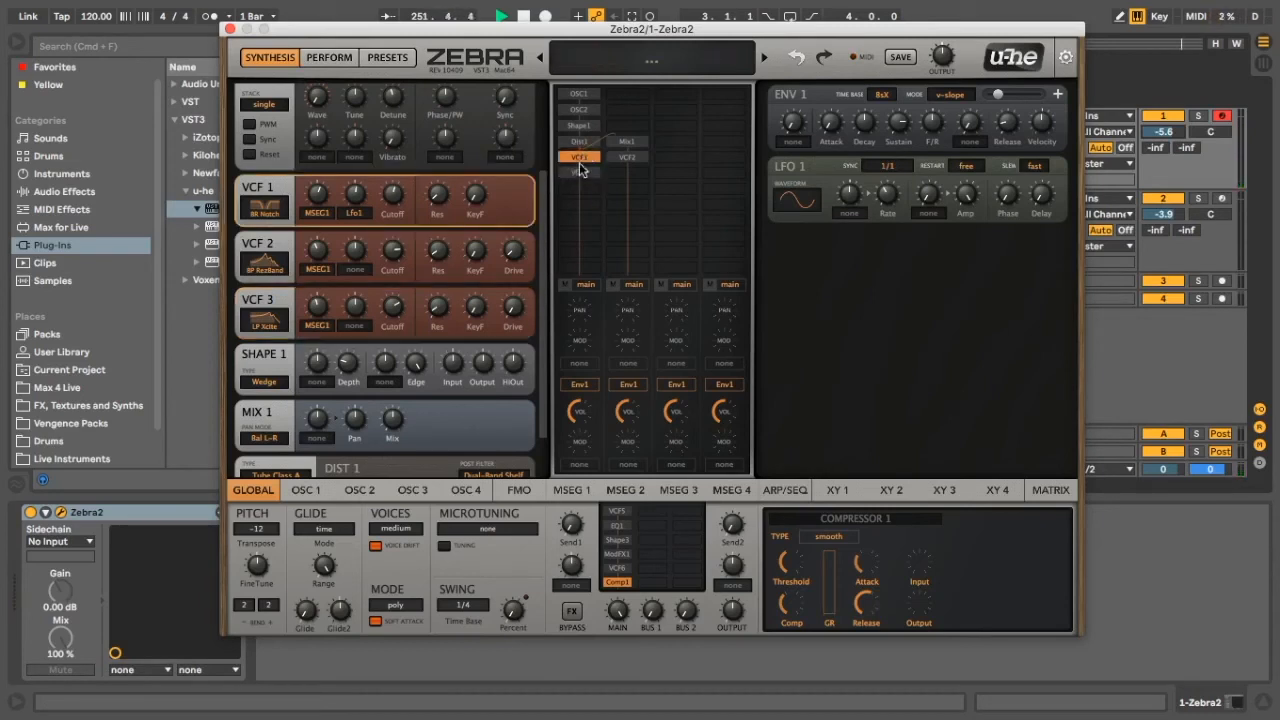
left_click(580, 171)
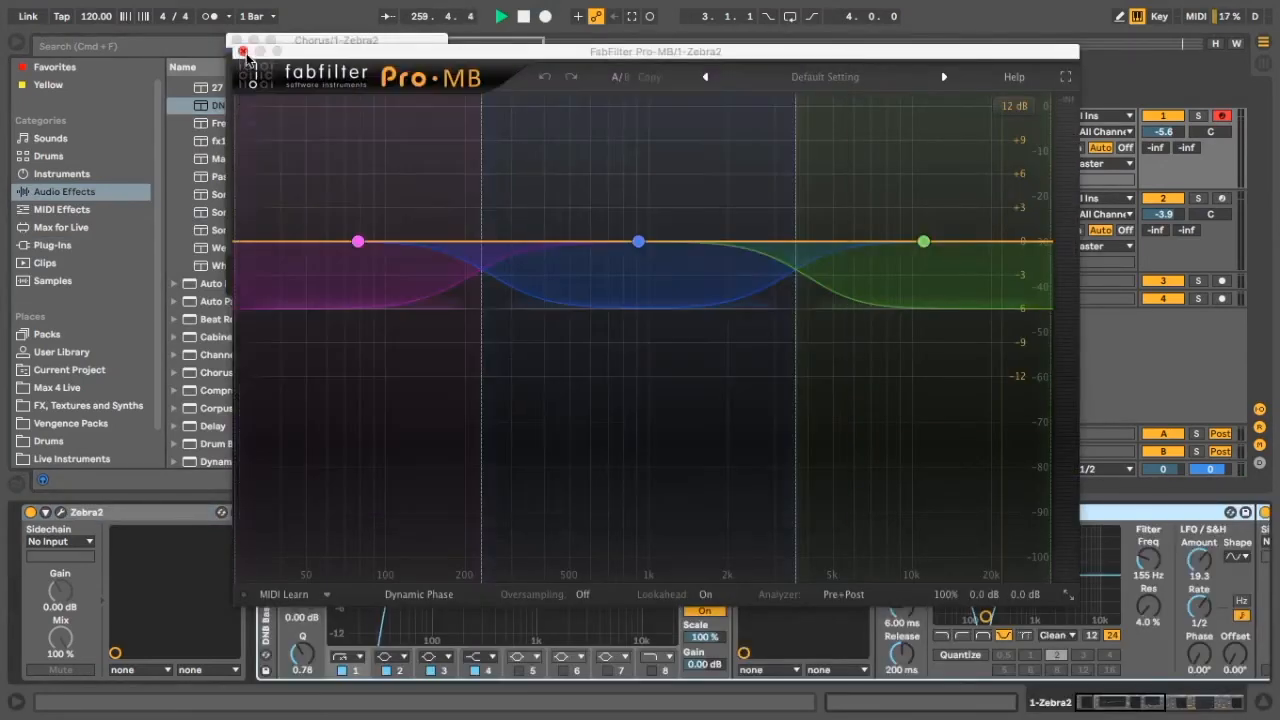
Step: Close the plugin windows and select the loaded DNB Bass Rack after Zebra2
left_click(244, 51)
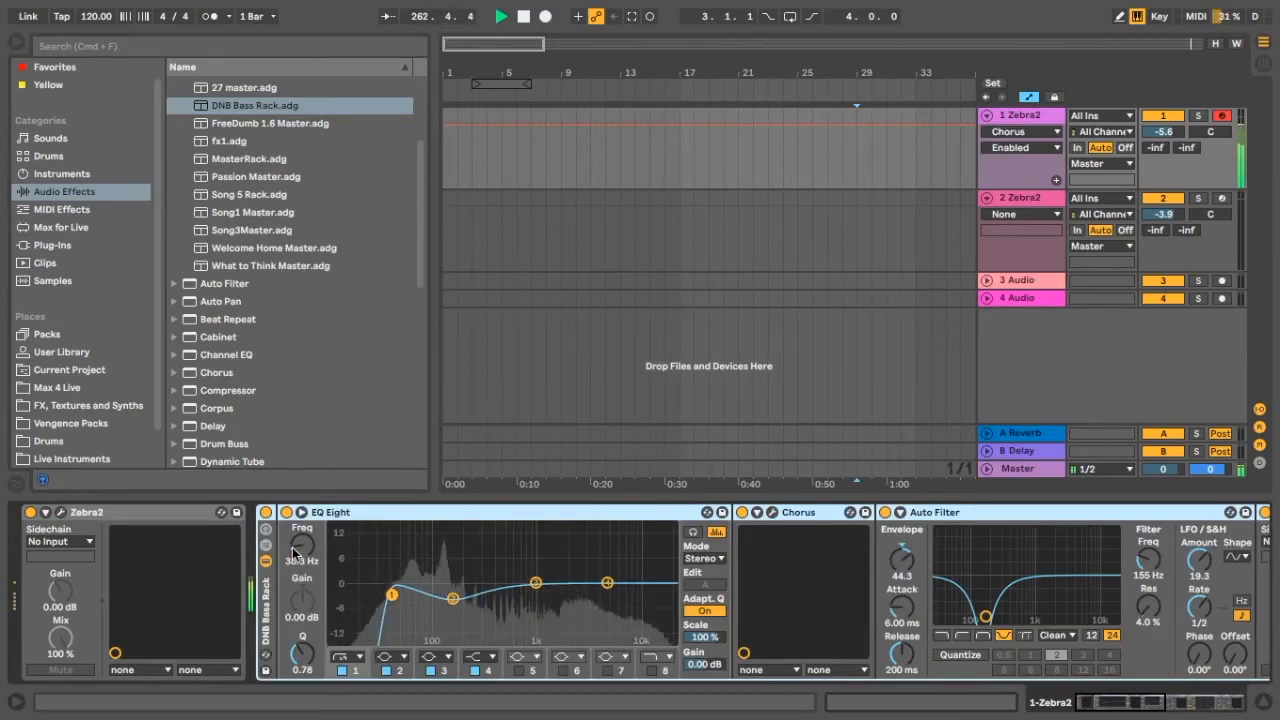
left_click(267, 512)
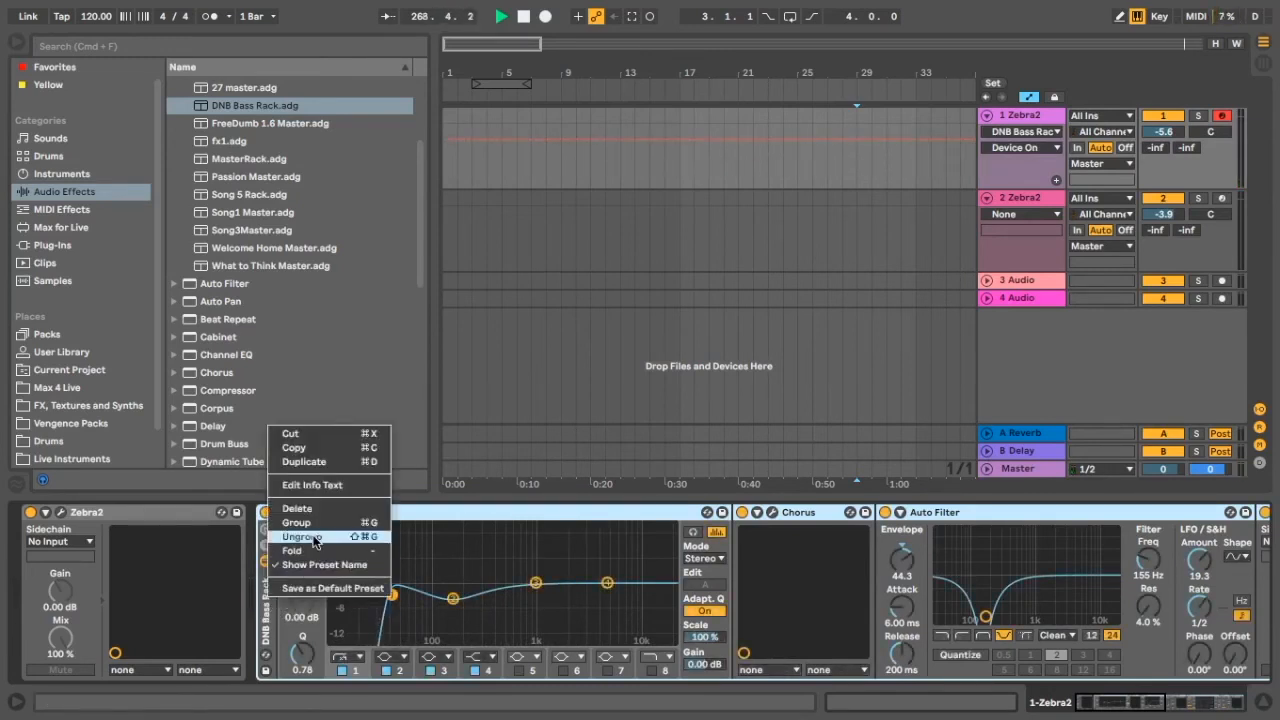
Step: Ungroup the rack, cut EQ Eight band 2 to 163 Hz / -3.60 dB, and A/B the EQ
left_click(303, 537)
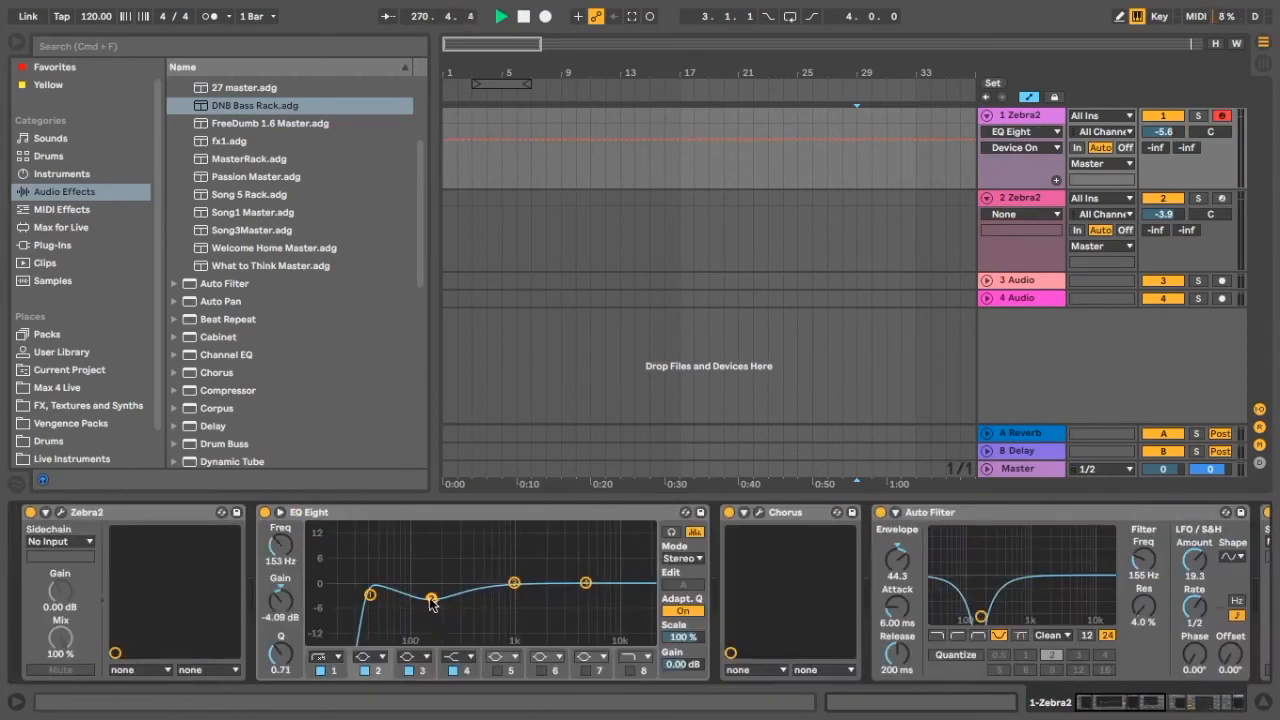
left_click_drag(430, 603, 433, 595)
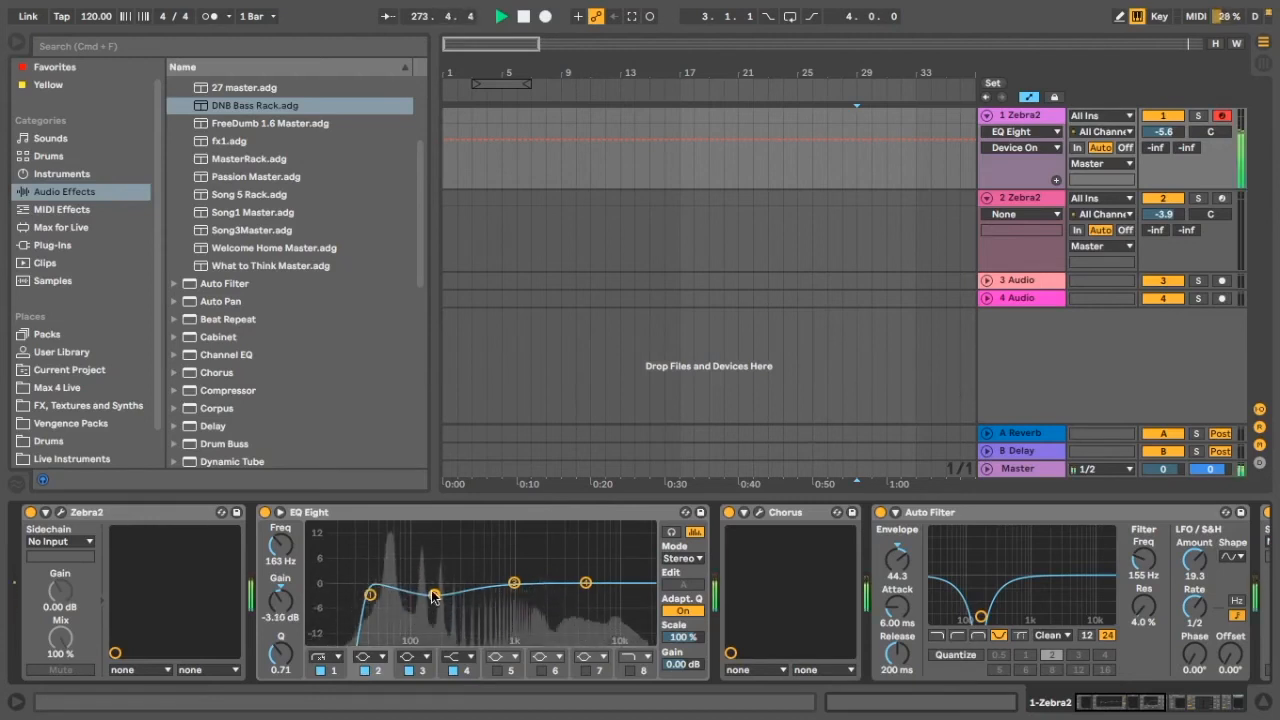
left_click_drag(435, 585, 432, 597)
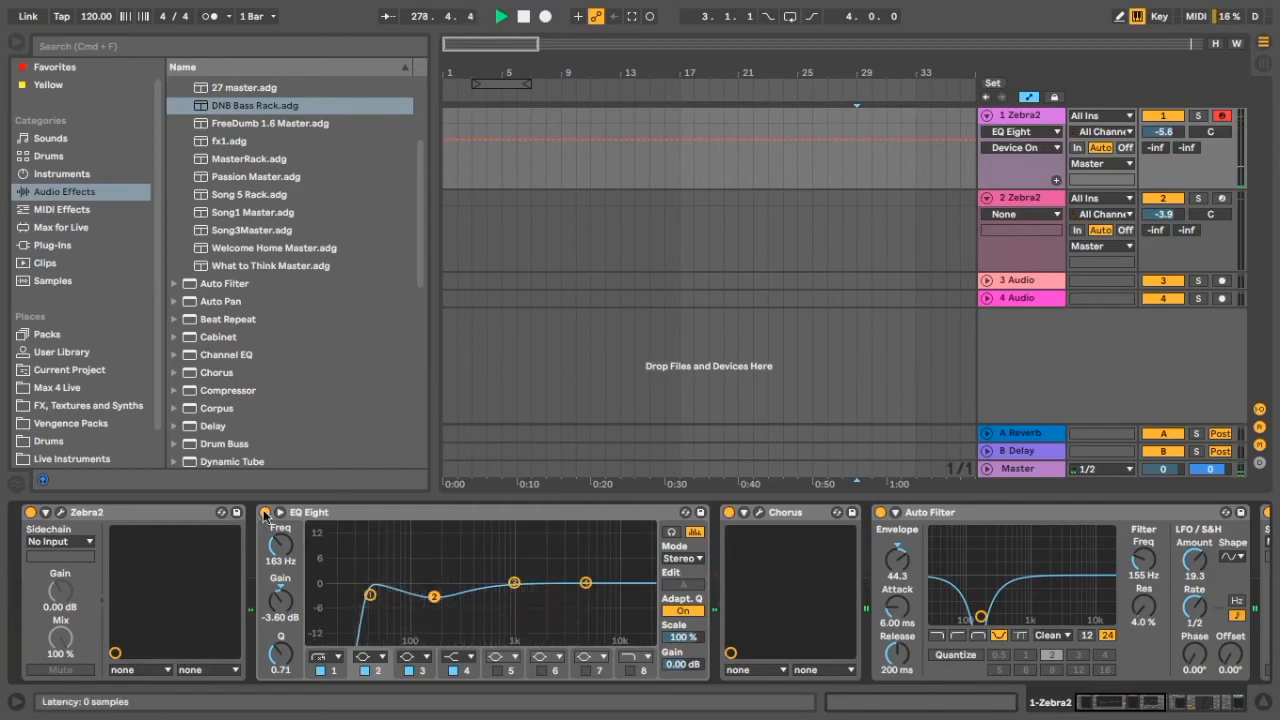
left_click(265, 512)
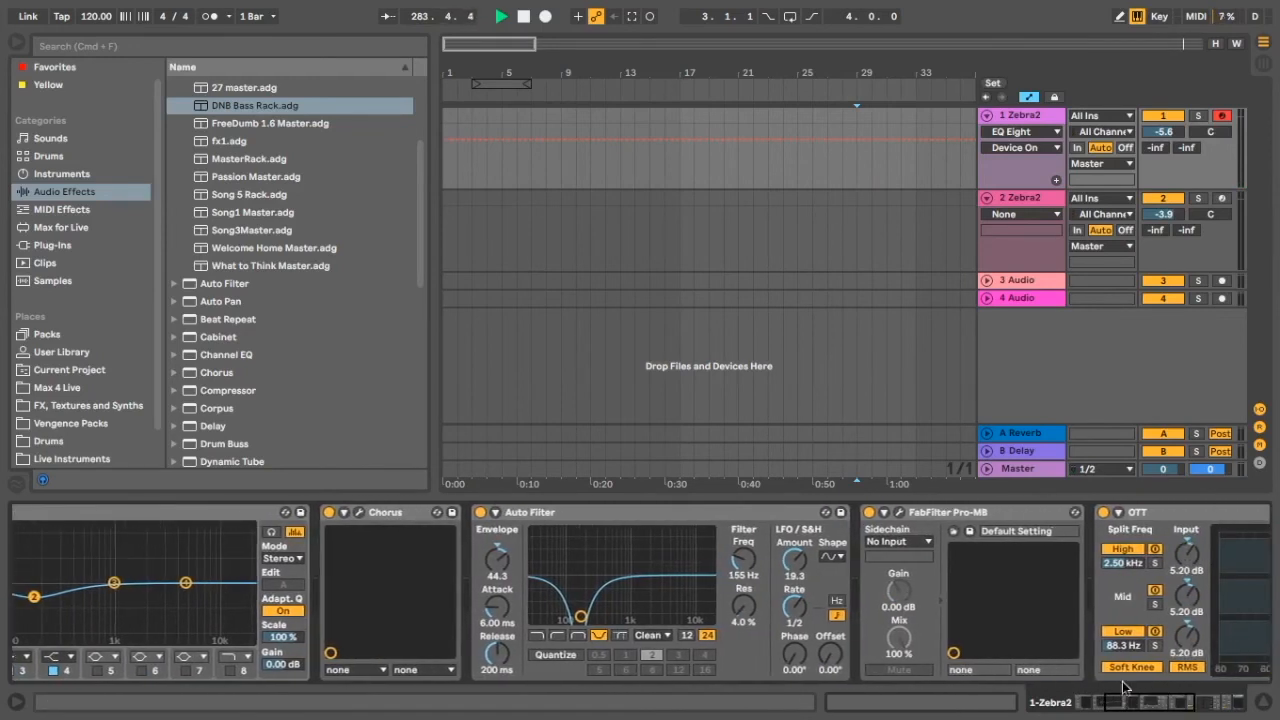
Step: Adjust the Chorus dry/wet mix in its editor window
left_click(360, 512)
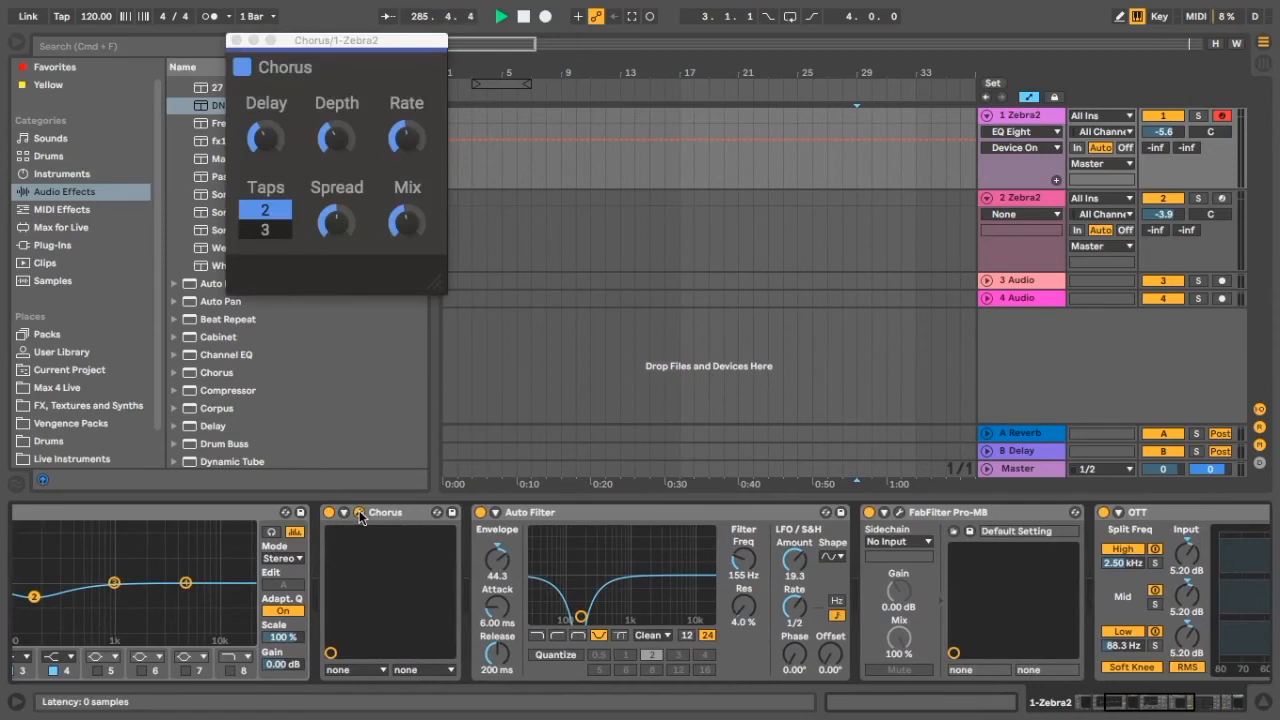
mouse_move(406, 220)
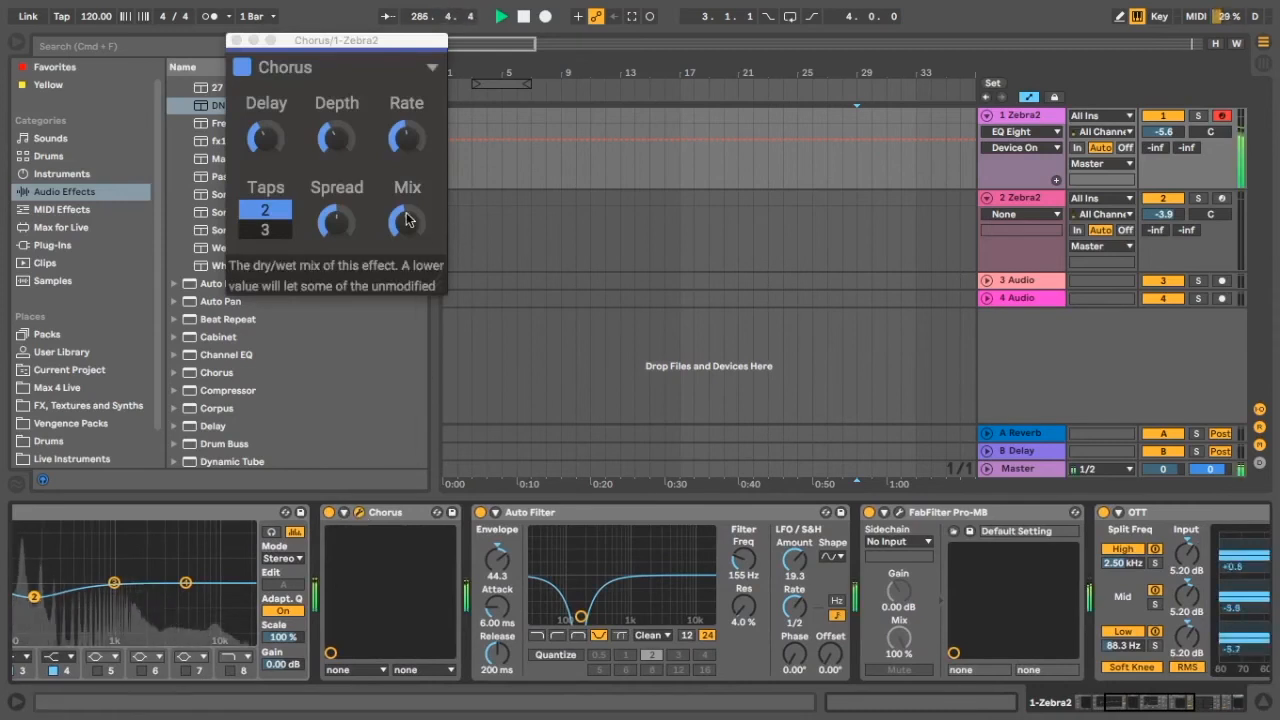
left_click_drag(406, 222, 406, 218)
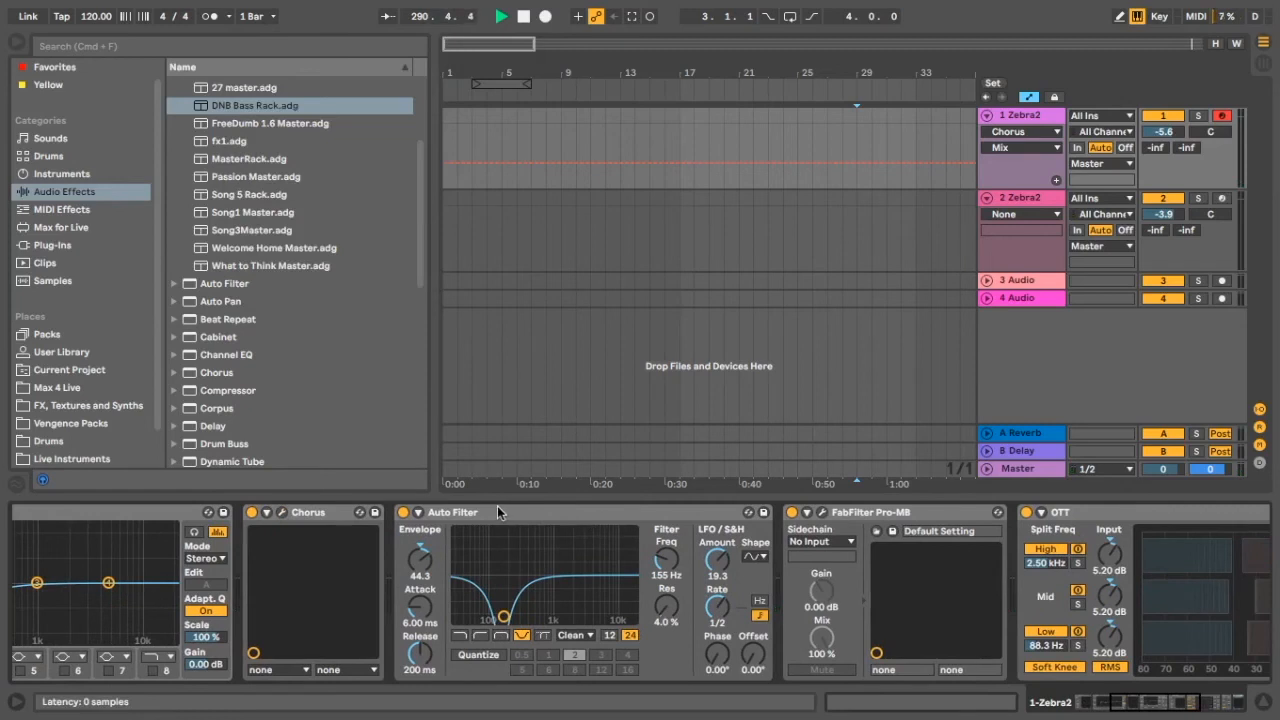
mouse_move(510, 555)
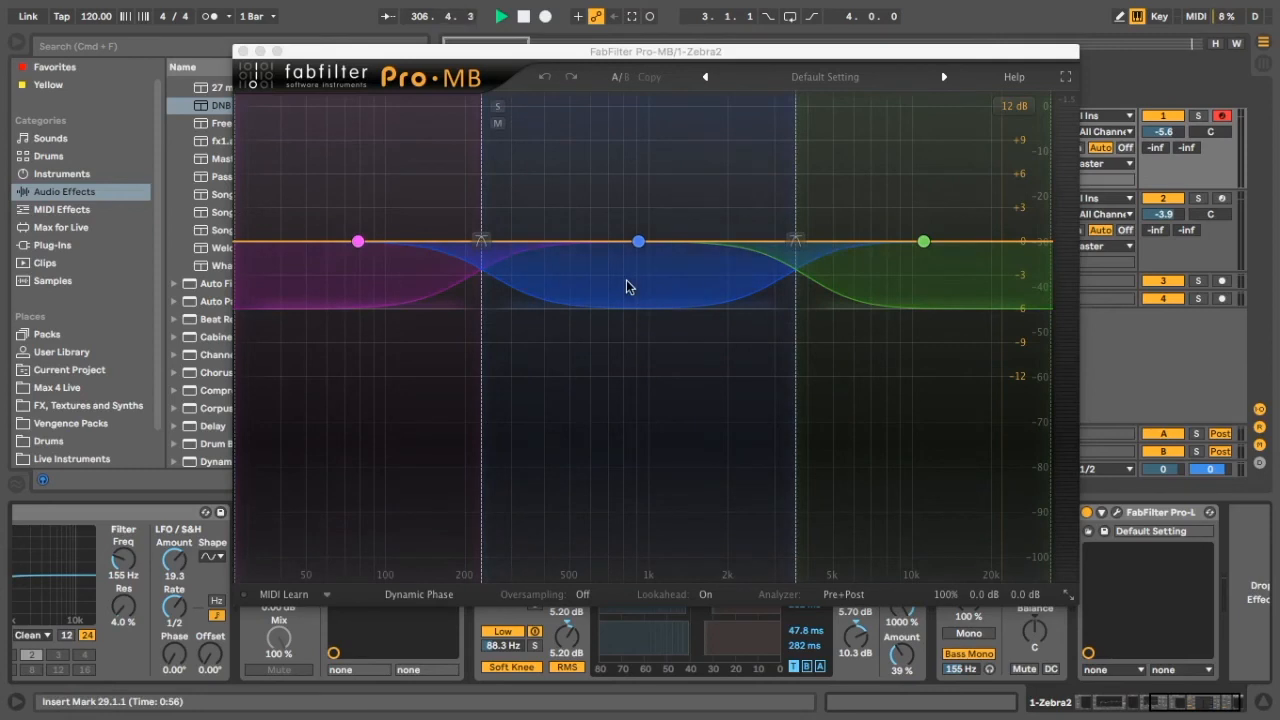
mouse_move(647, 328)
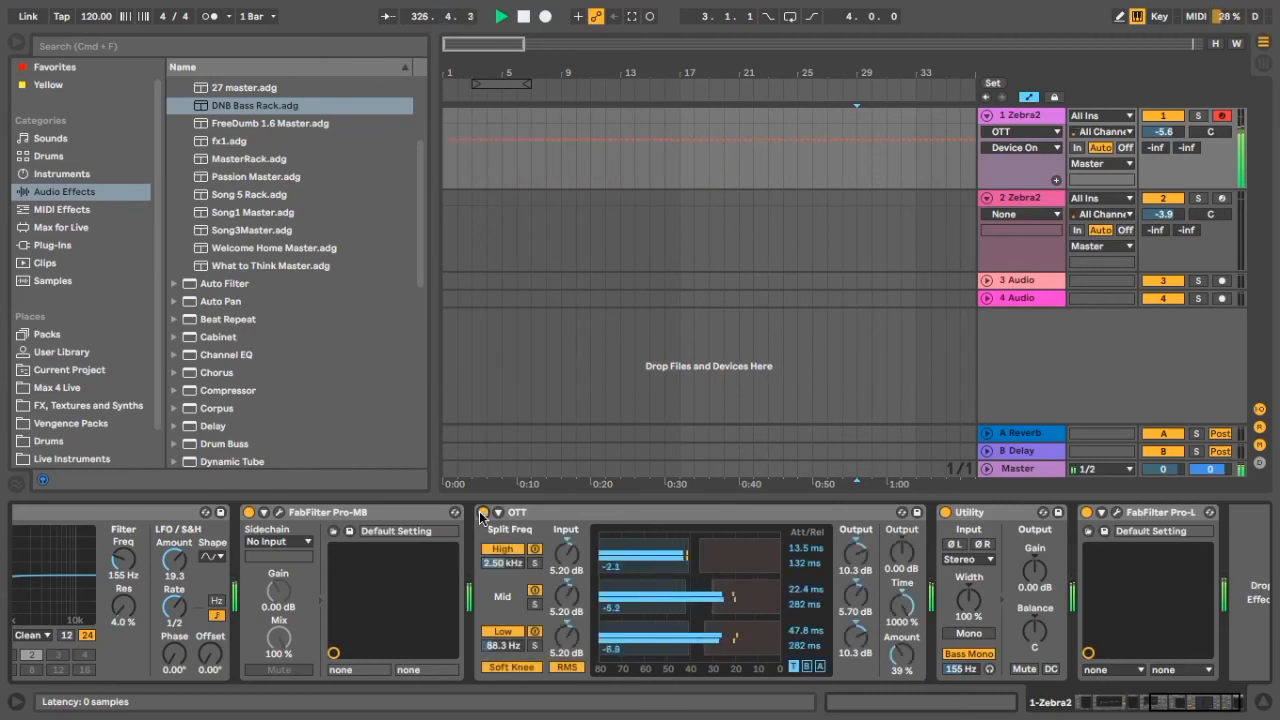
Step: Toggle OTT's activator to compare the sound at the end of the chain
left_click(483, 511)
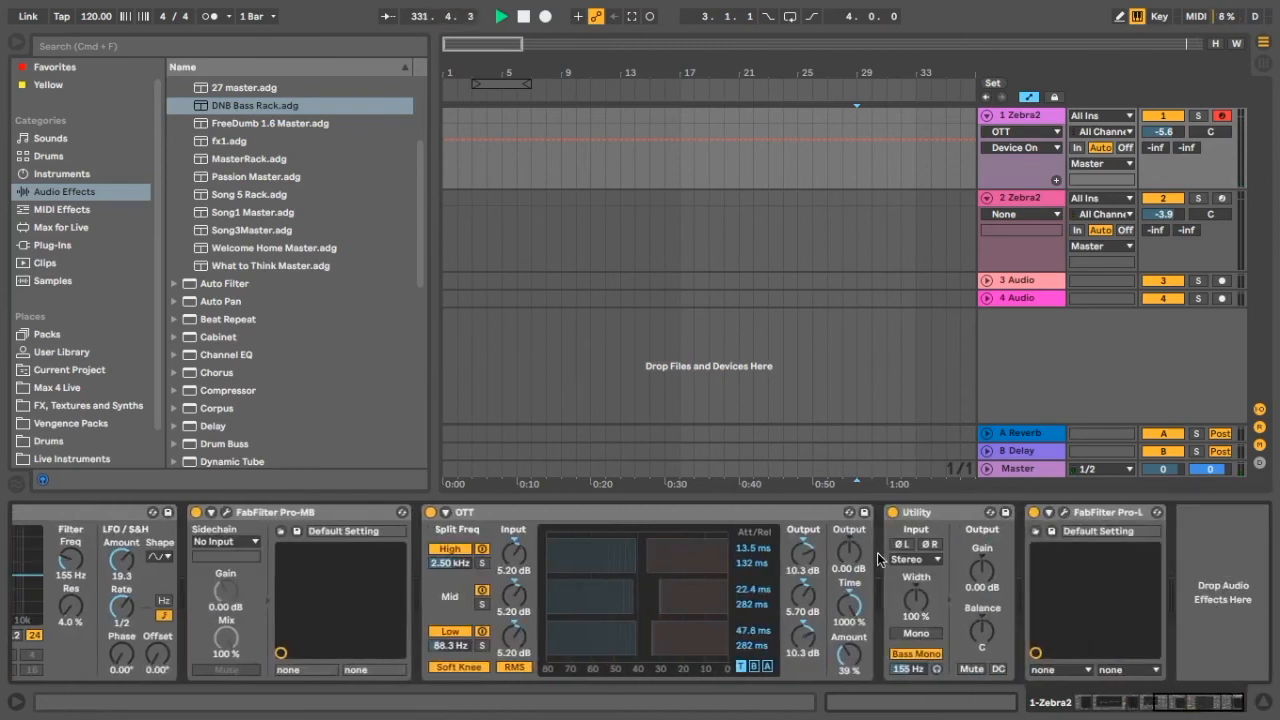
mouse_move(876, 609)
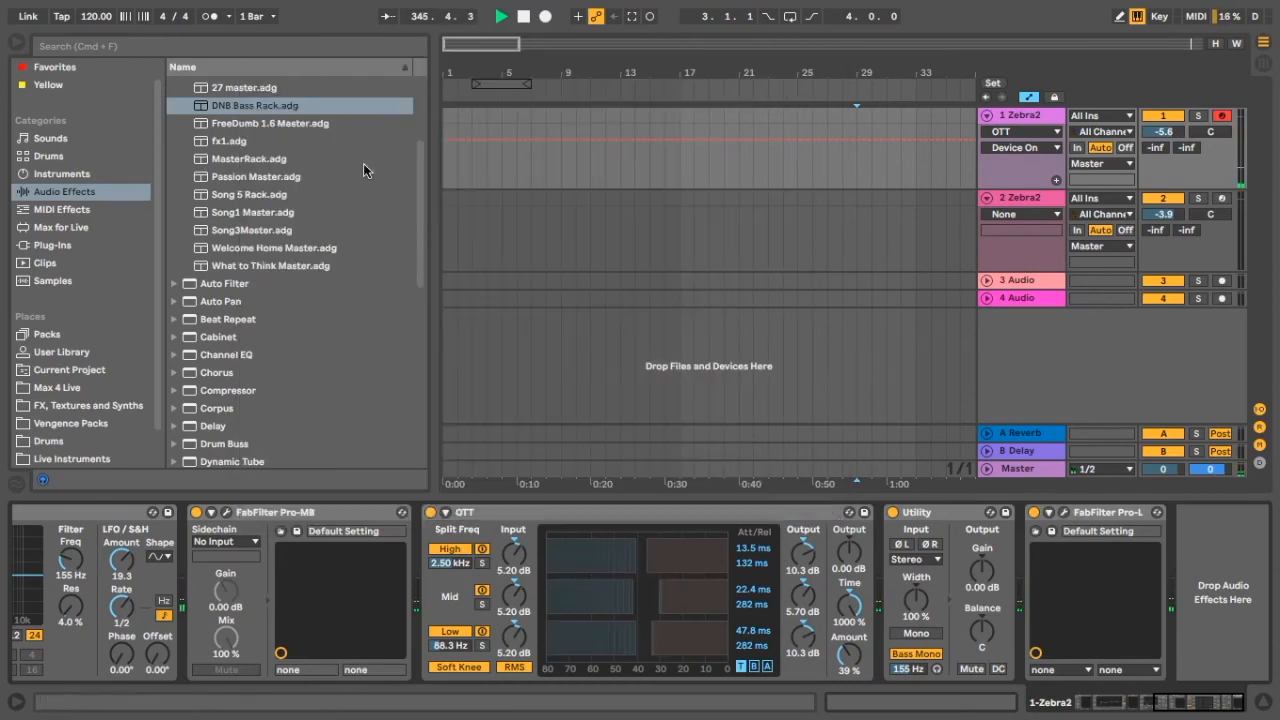
left_click(1035, 512)
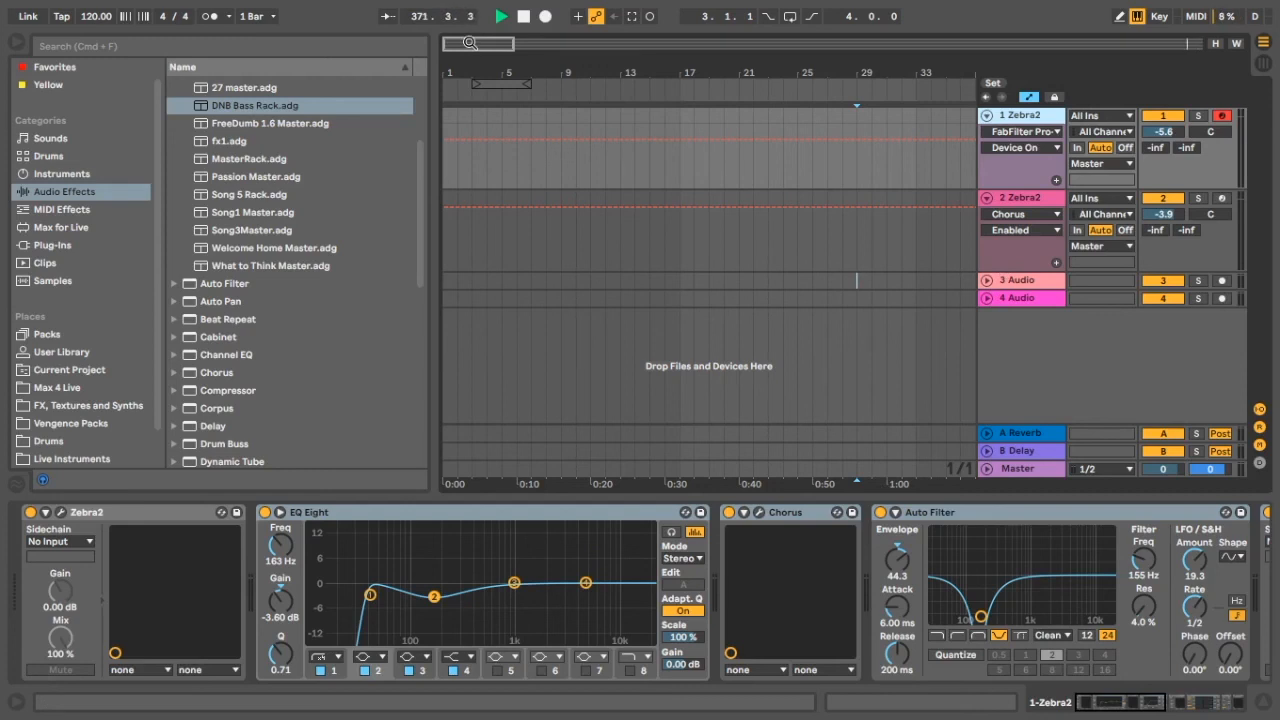
Step: Keep the set playing with the Zebra2 track's chain unchanged
left_click(501, 16)
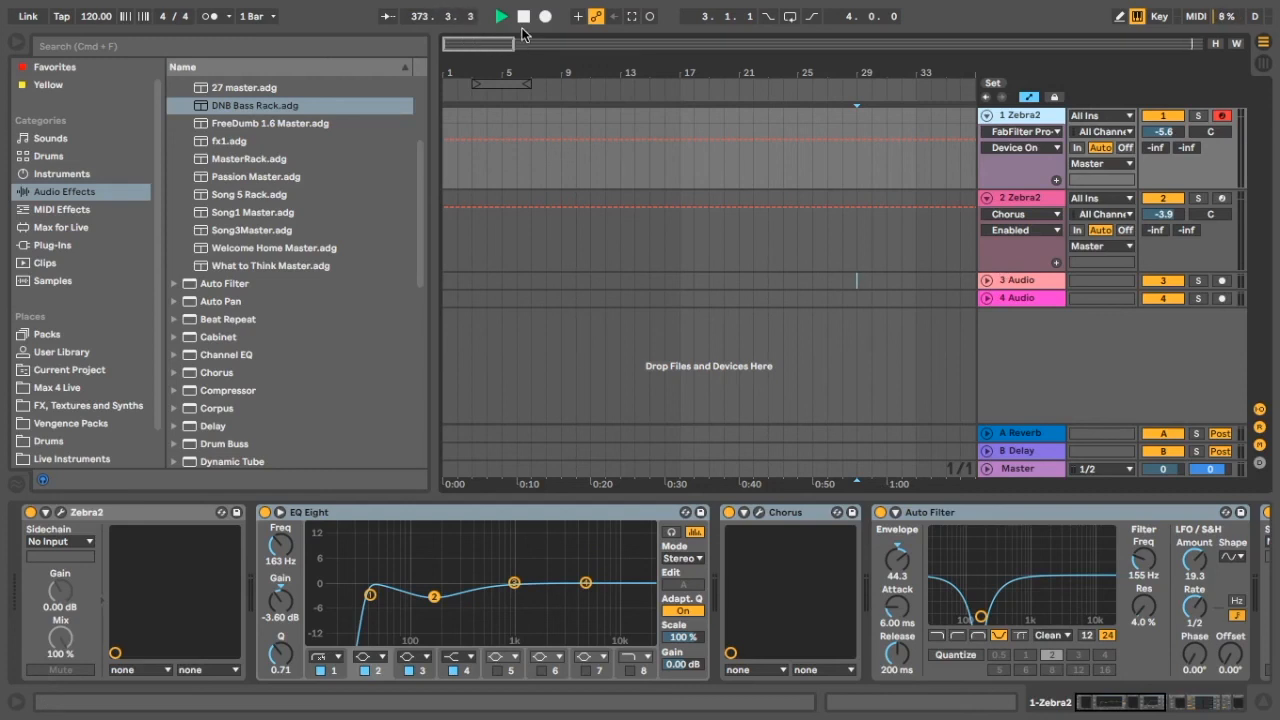